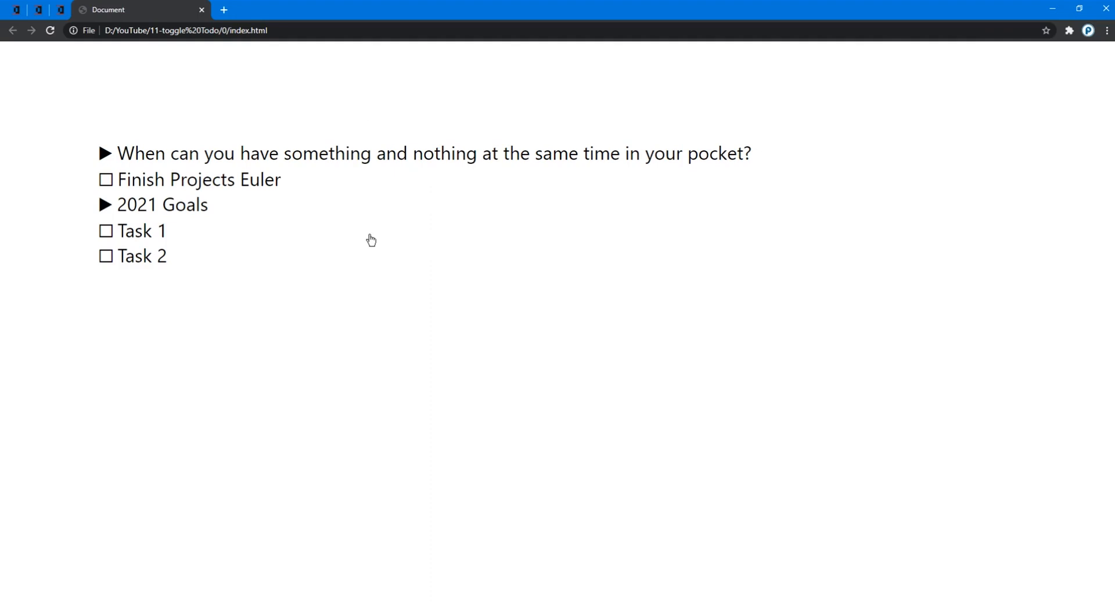
pyautogui.moveTo(239, 326)
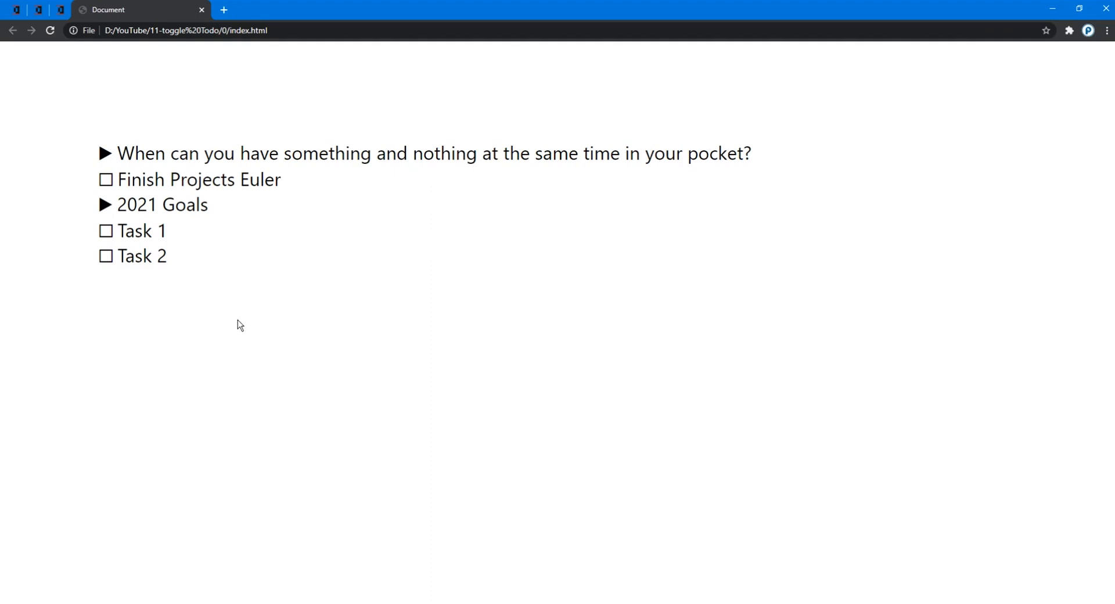
# Step: Tick a todo item and expand the 2021 Goals, Readlist and riddle-answer sub-lists in the demo page
pyautogui.click(106, 178)
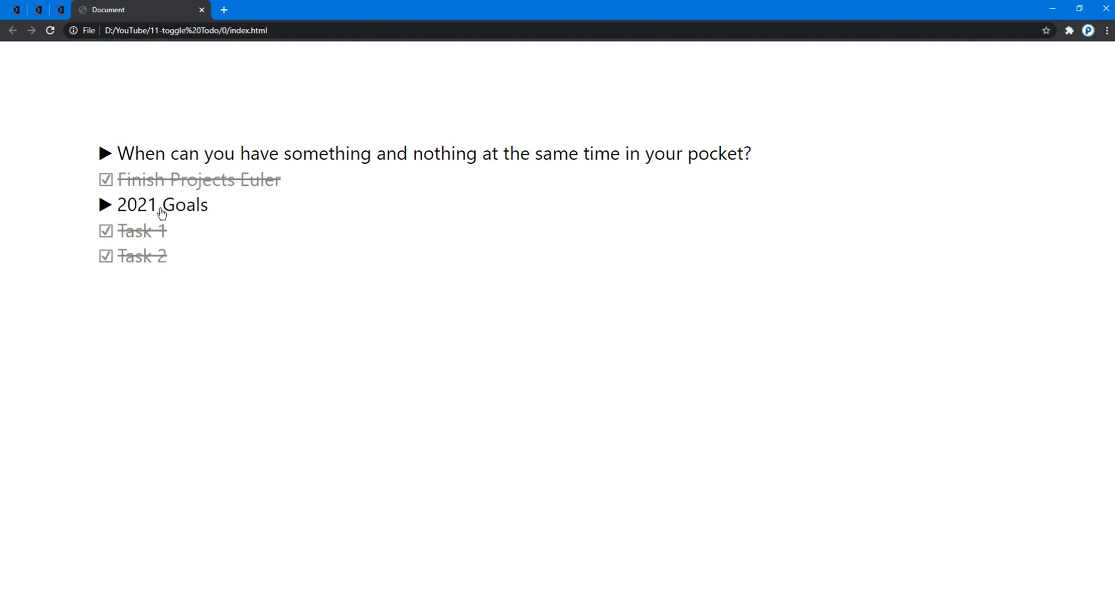
pyautogui.click(105, 204)
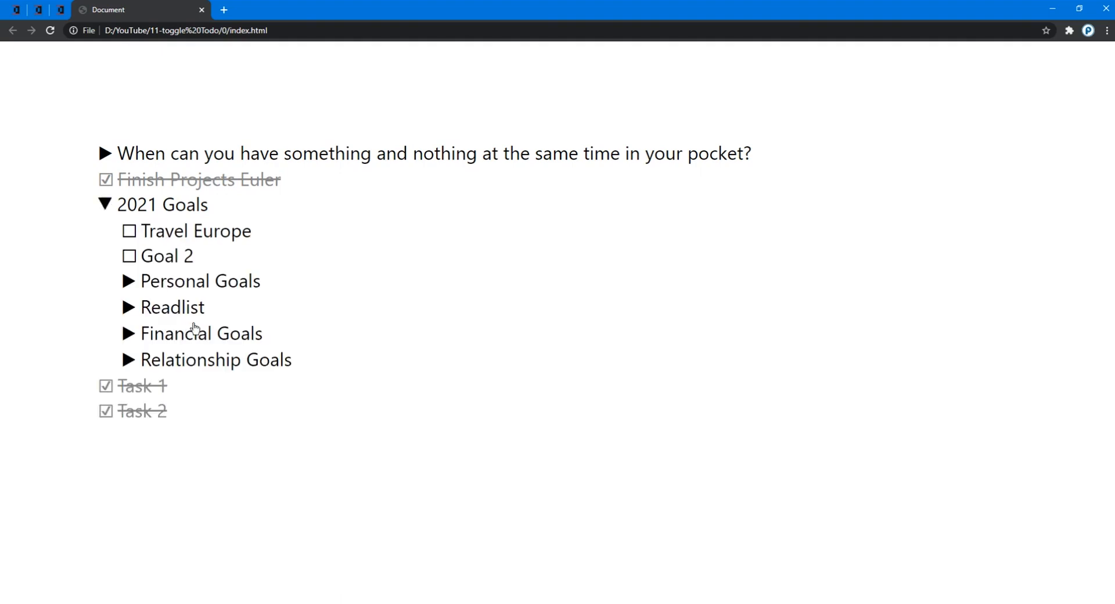
pyautogui.click(129, 307)
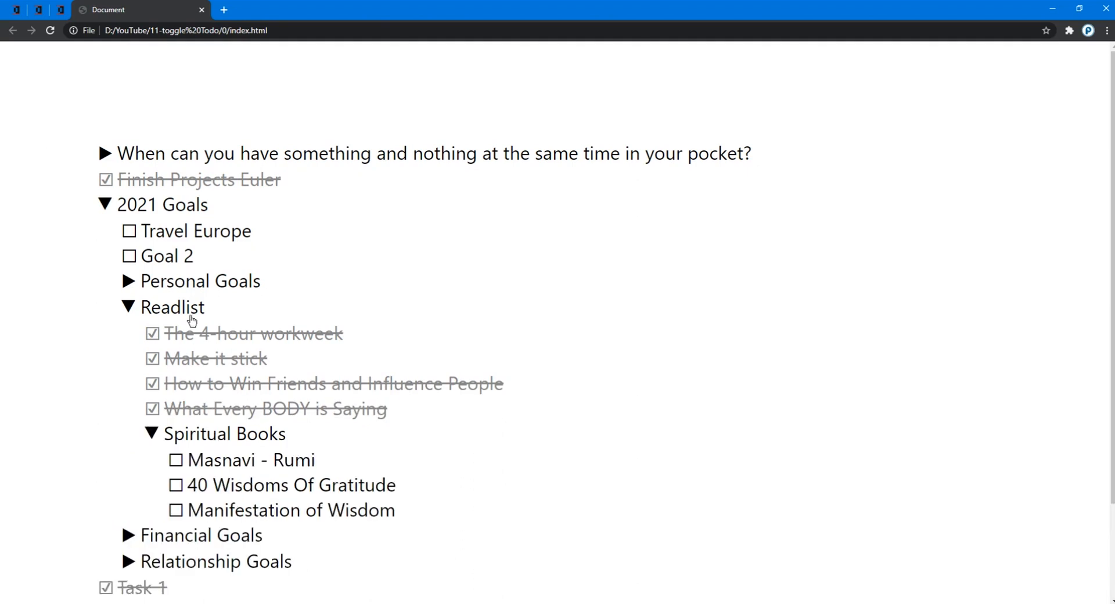
pyautogui.moveTo(259, 314)
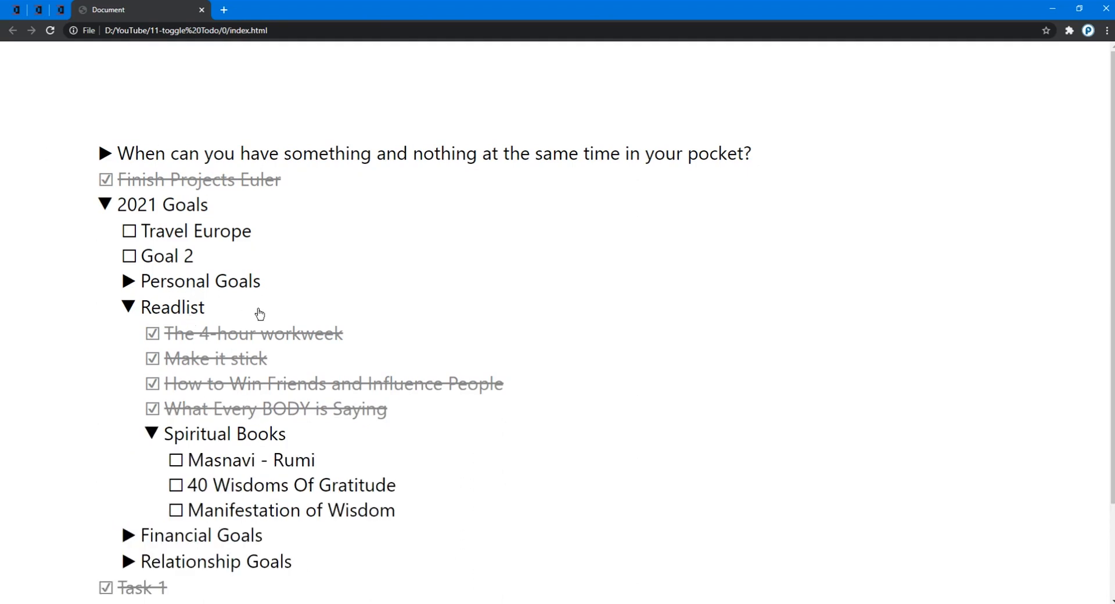
pyautogui.click(105, 154)
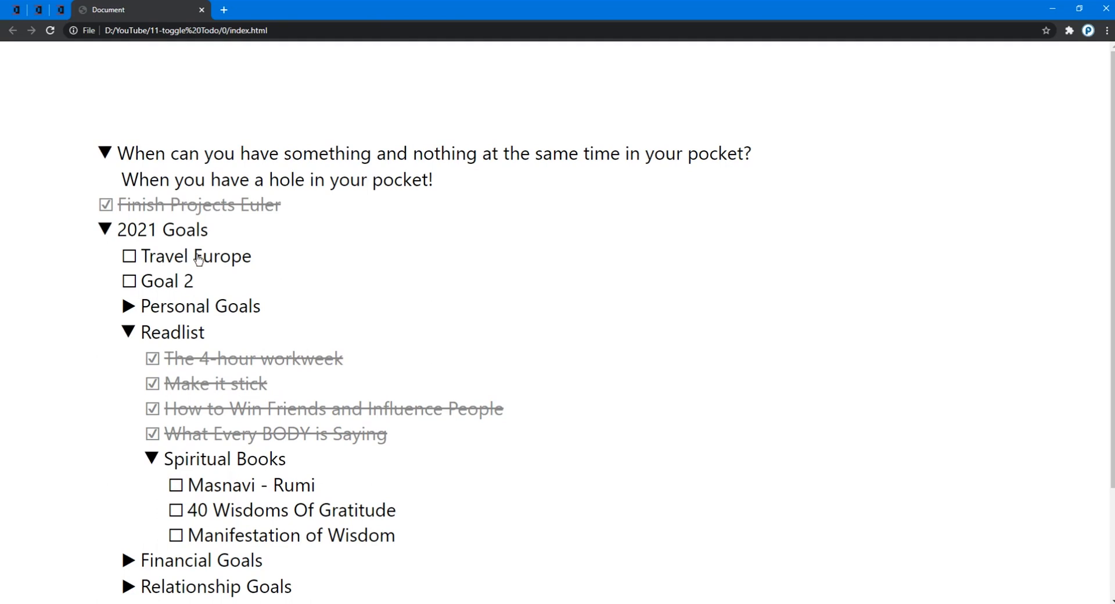
pyautogui.click(103, 153)
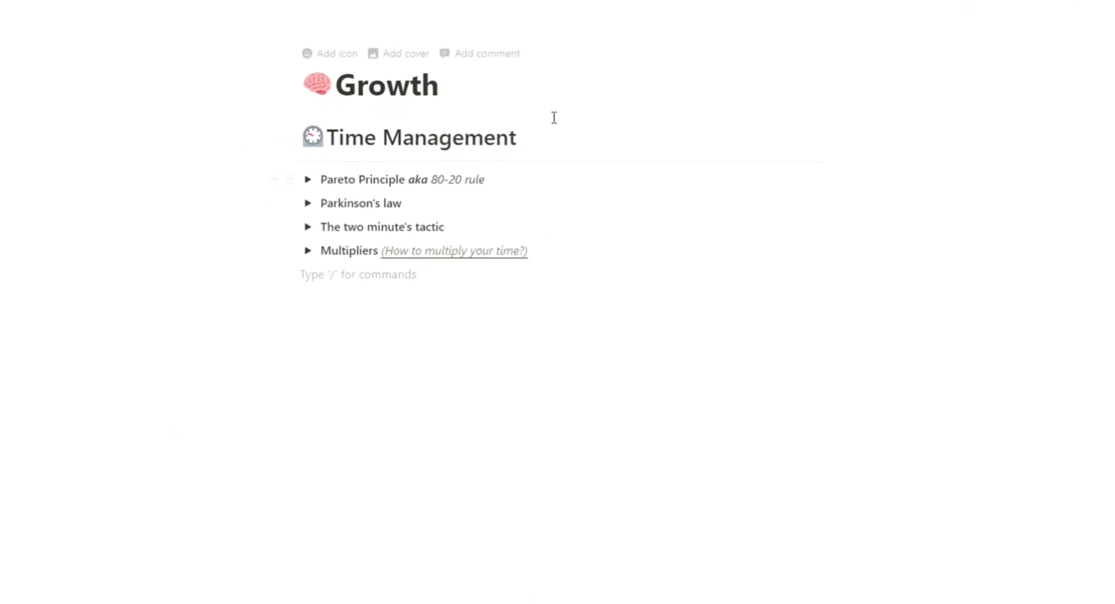
# Step: Expand the Pareto Principle and Parkinson's law toggles in the Growth notes page
pyautogui.click(308, 179)
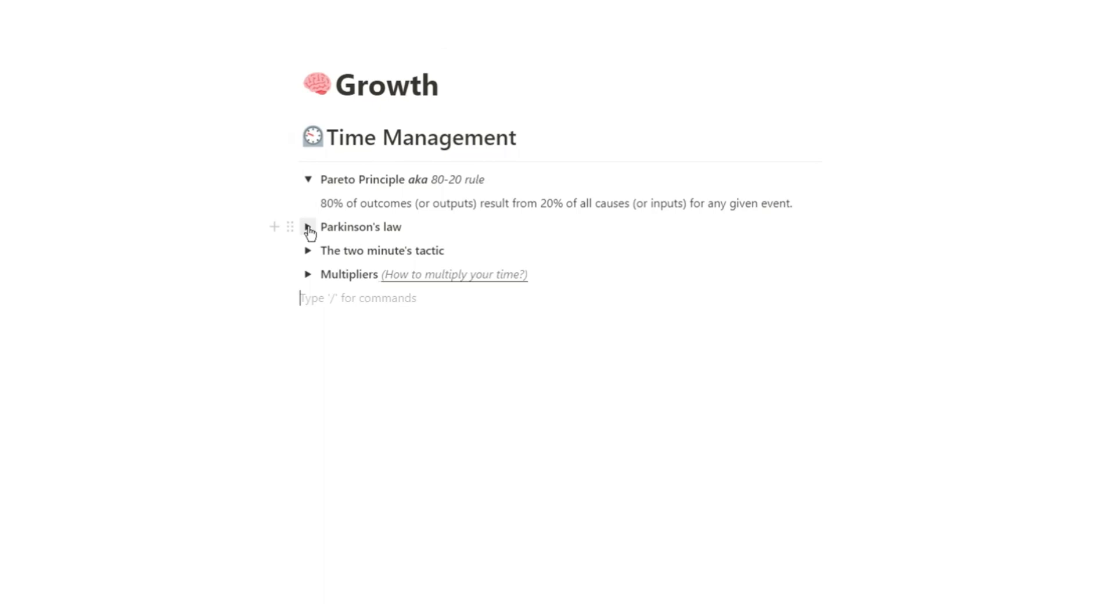
pyautogui.click(308, 227)
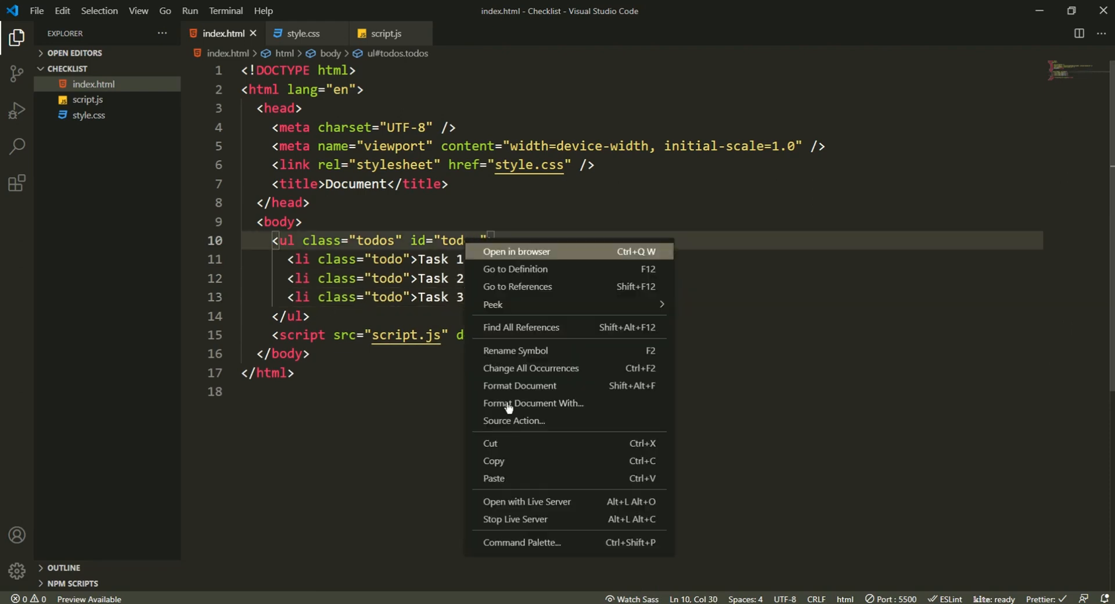
# Step: Launch the three-task index.html with Live Server to preview it beside the editor
pyautogui.click(516, 251)
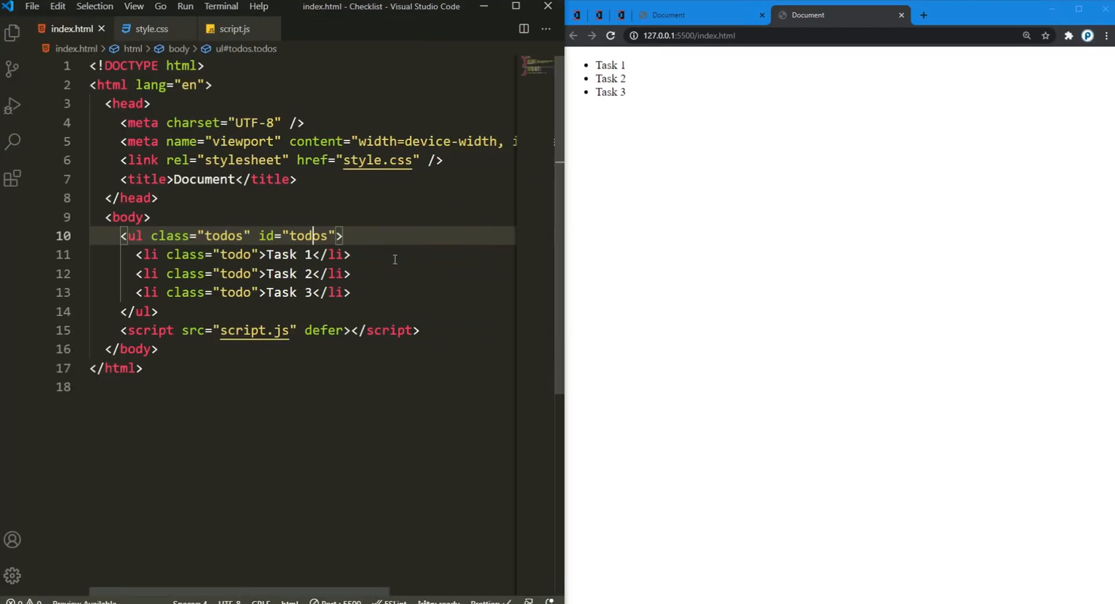
# Step: Add font-size: 2rem and padding: 5rem to the body rule in style.css
pyautogui.click(154, 29)
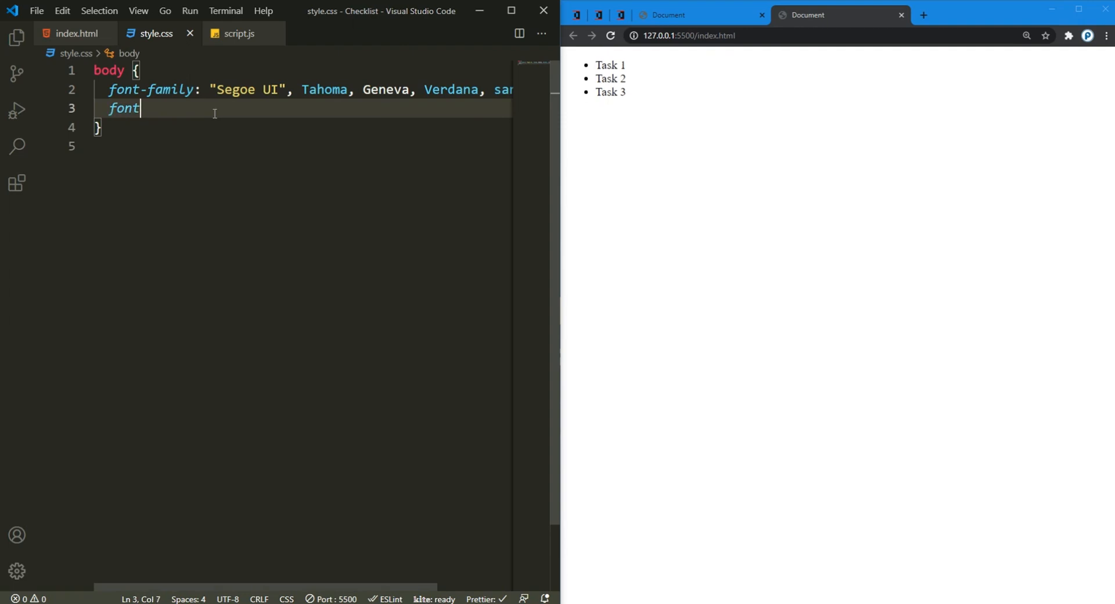
pyautogui.write('-size: 2rem;')
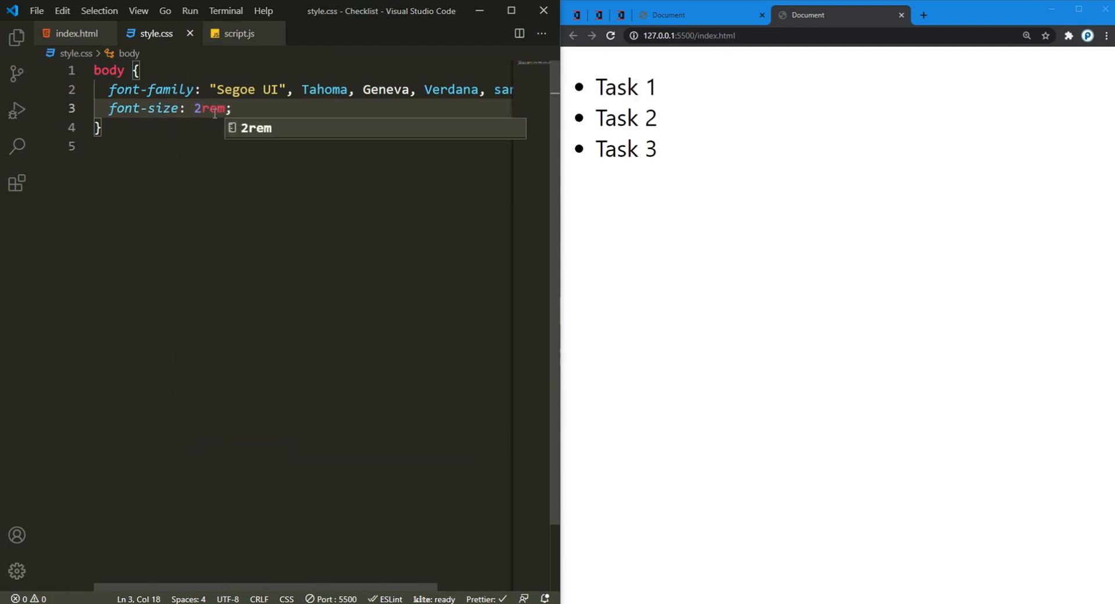
pyautogui.write('padding')
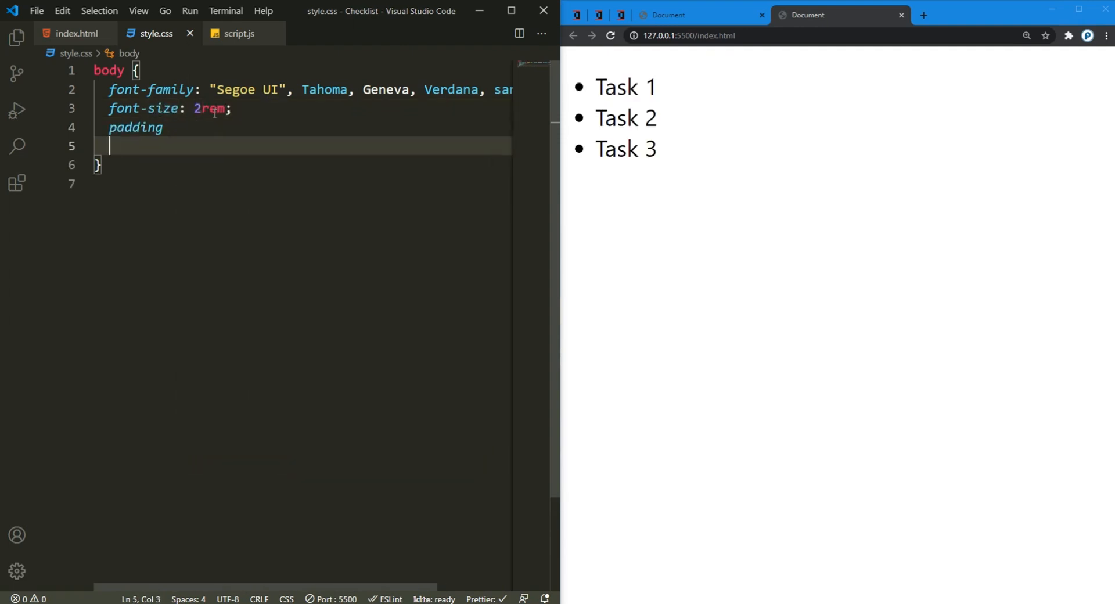
pyautogui.write(': 1')
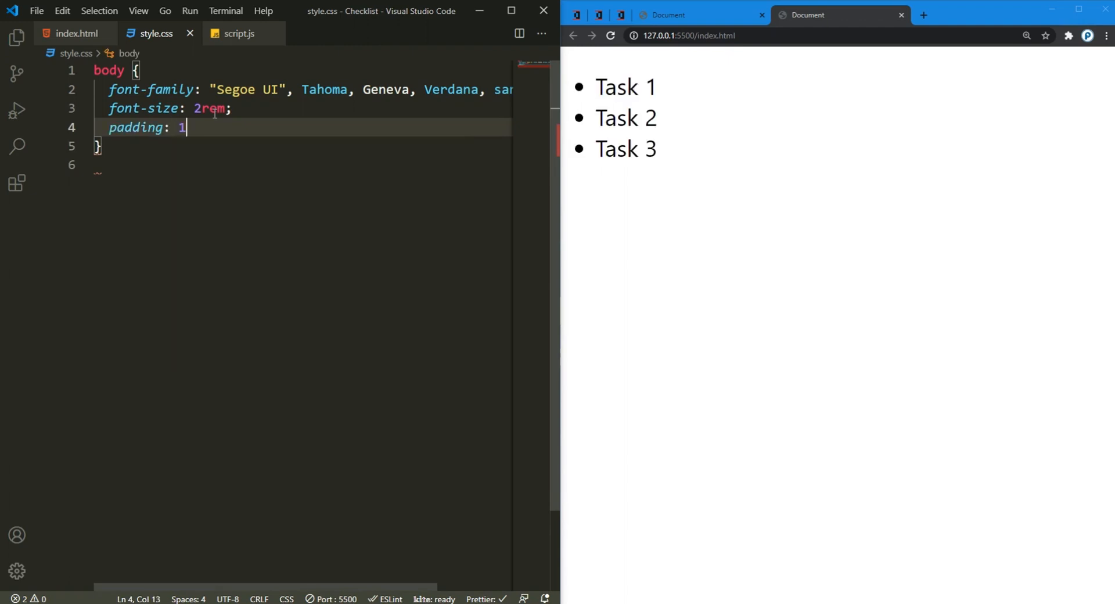
pyautogui.write('5rem;')
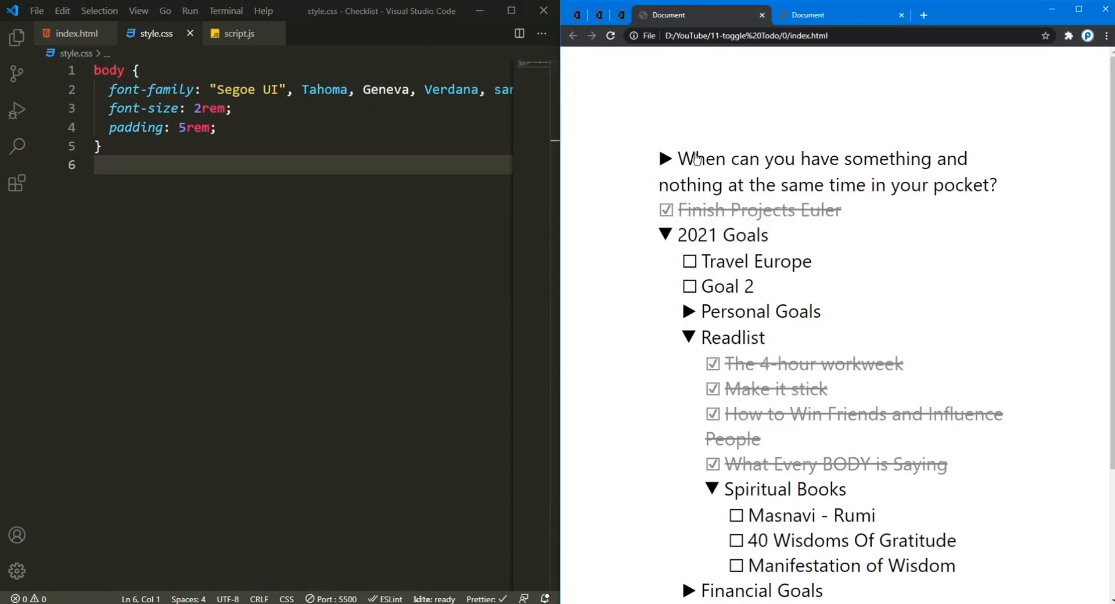
# Step: Untick Finish Projects Euler in the demo page and return to the live preview
pyautogui.click(666, 209)
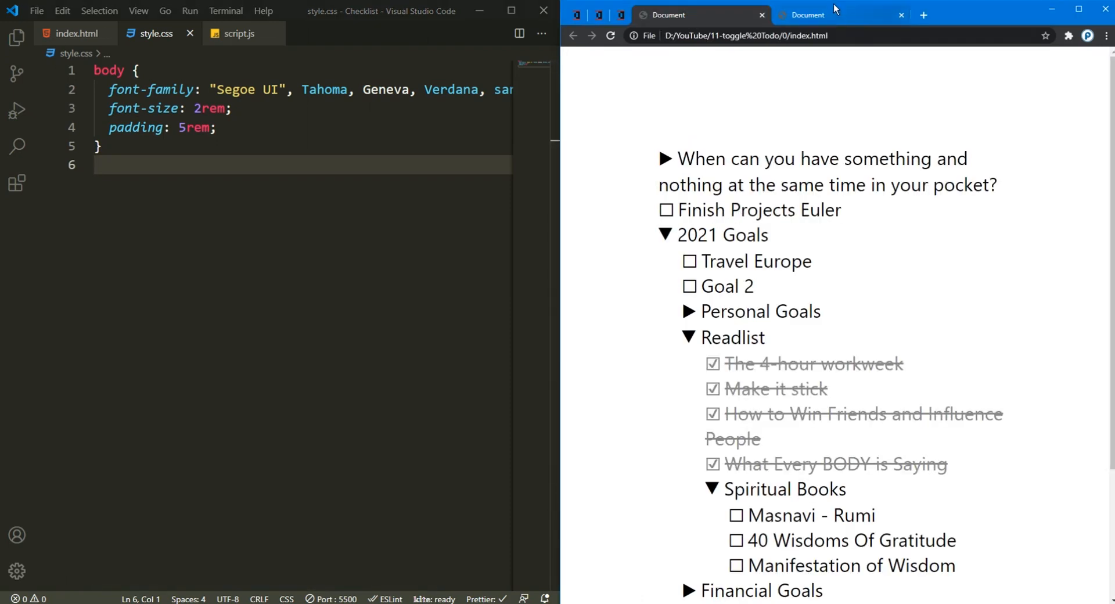
pyautogui.click(838, 14)
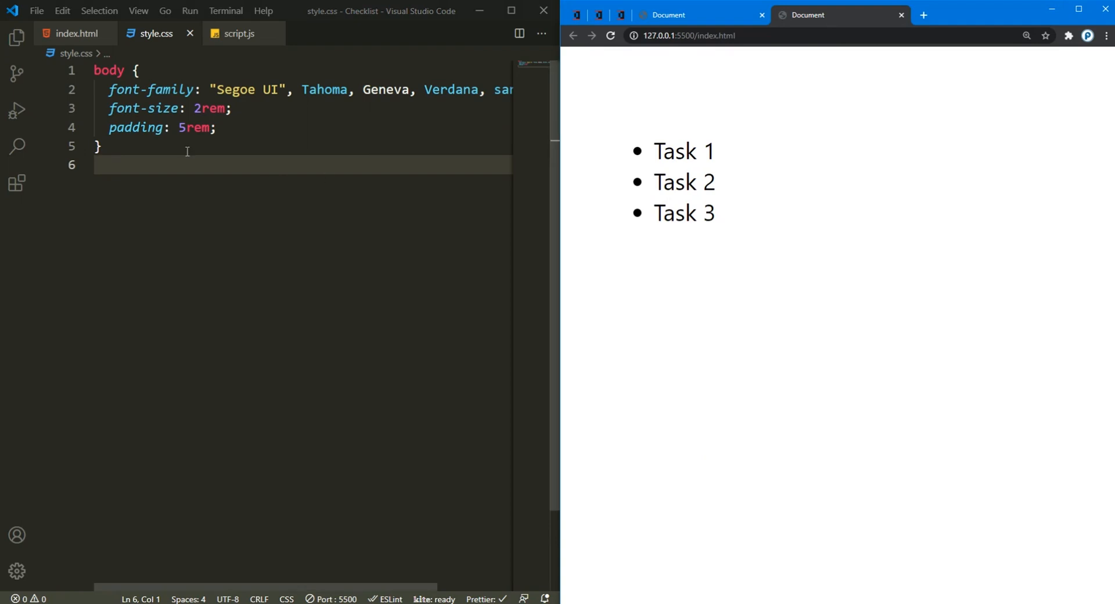
# Step: Start a .todo::before rule below the body rule in style.css
pyautogui.press('Enter')
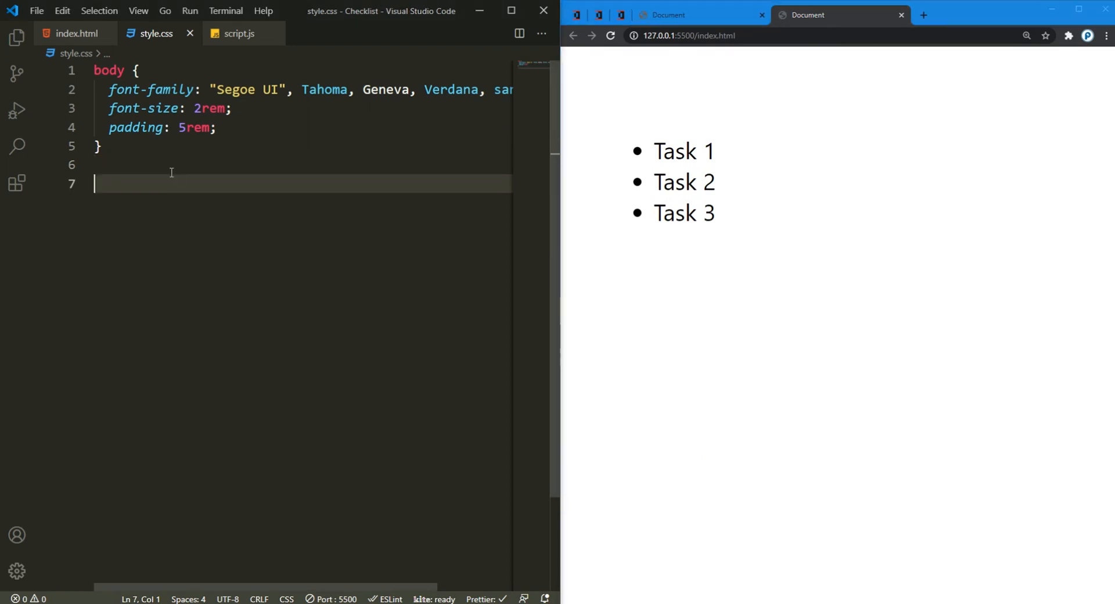
pyautogui.write('.todo')
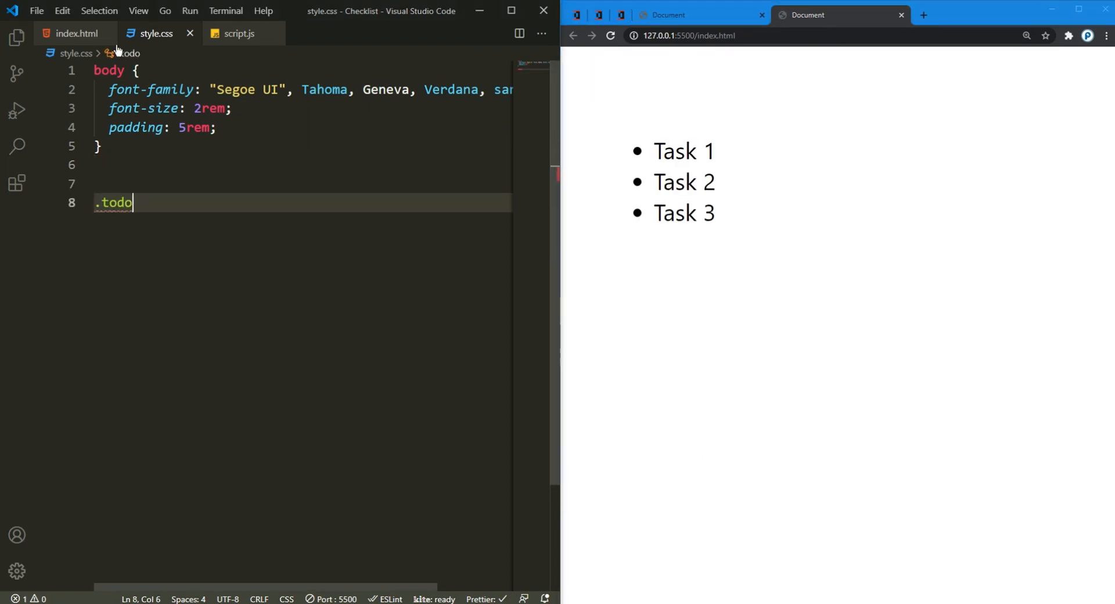
pyautogui.click(71, 32)
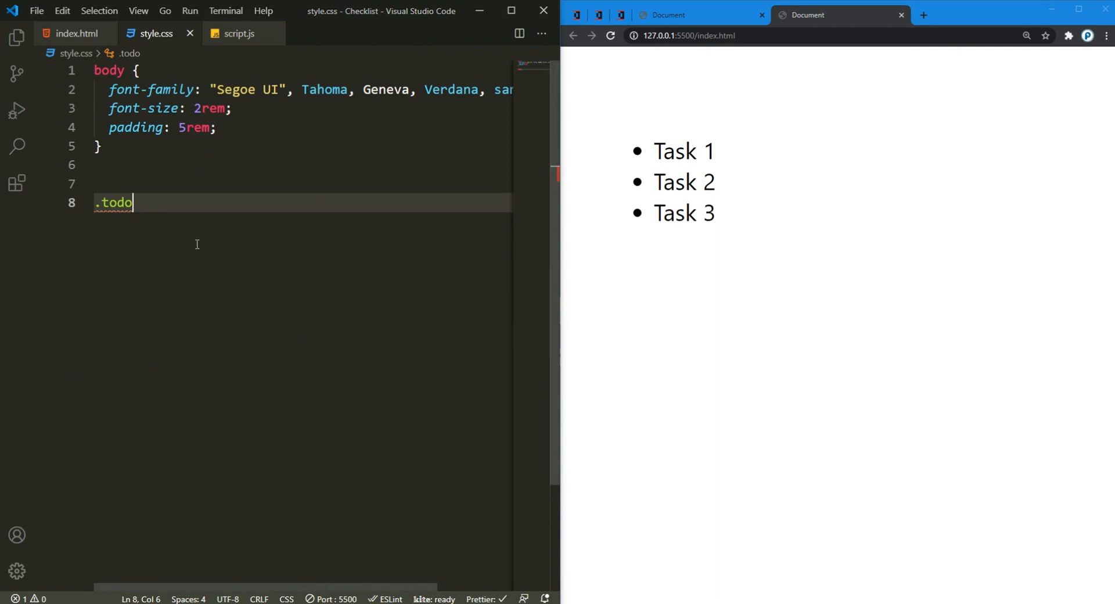
pyautogui.write('::before')
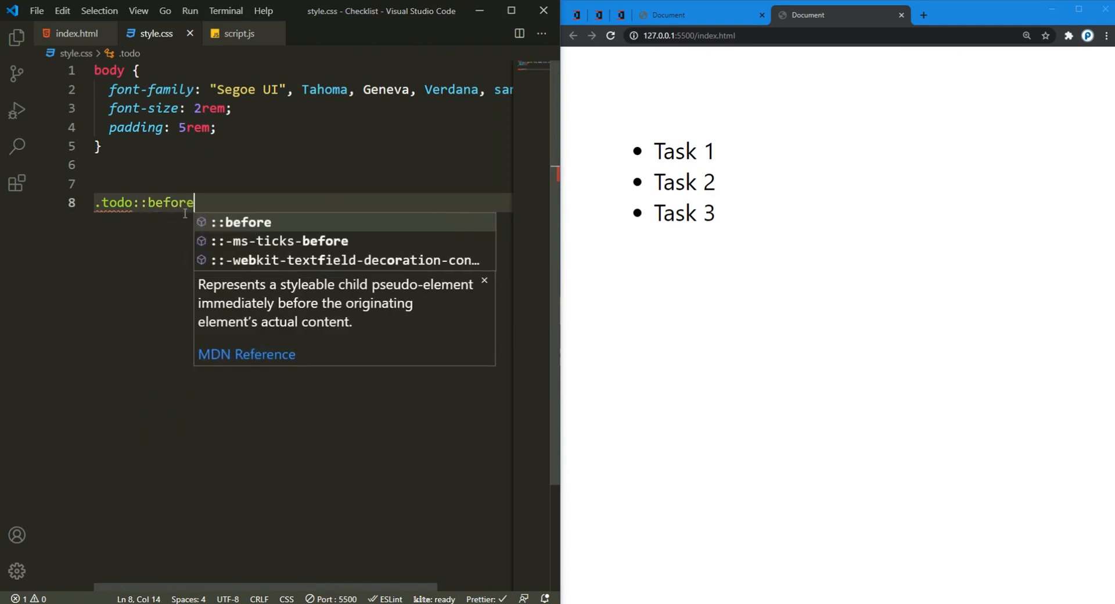
pyautogui.write('{')
pyautogui.write('content: "";')
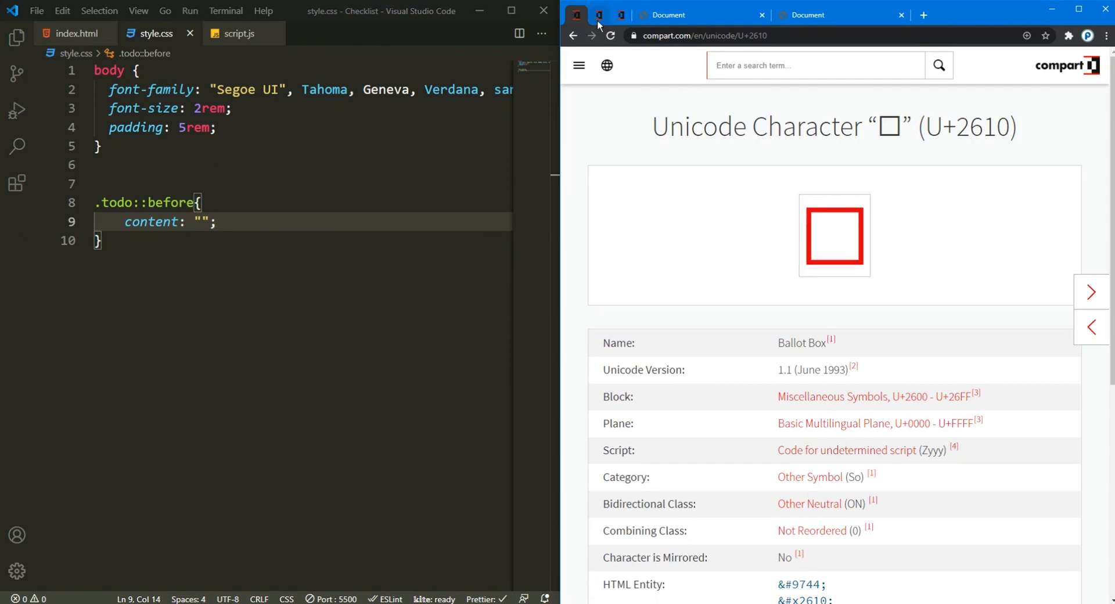
# Step: Pick the ballot box code U+2610 and set the ::before content to "\2610"
pyautogui.click(1091, 292)
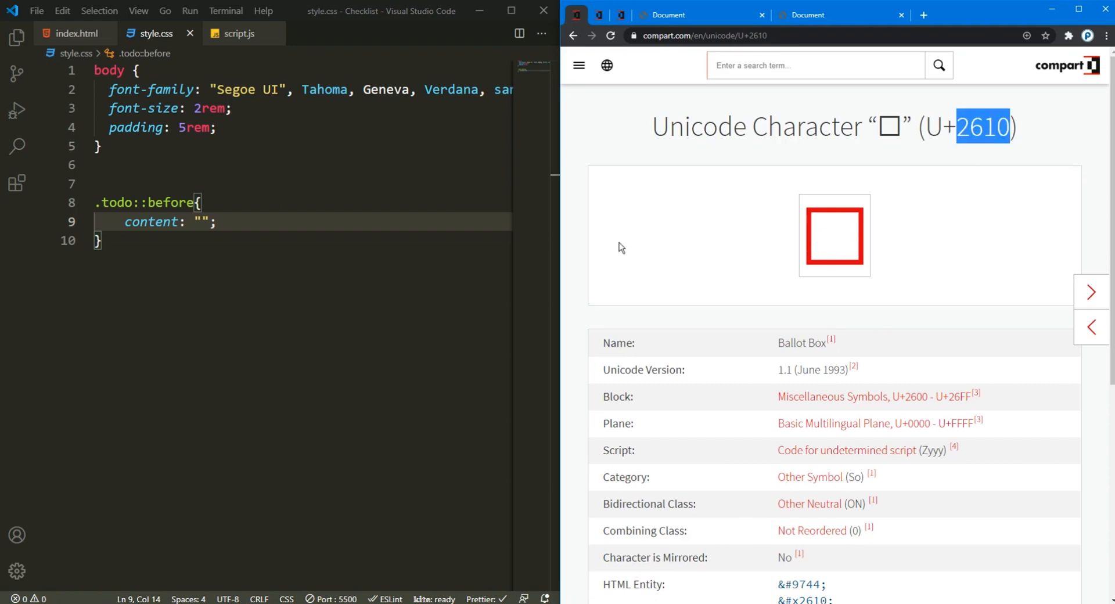
pyautogui.write('\\')
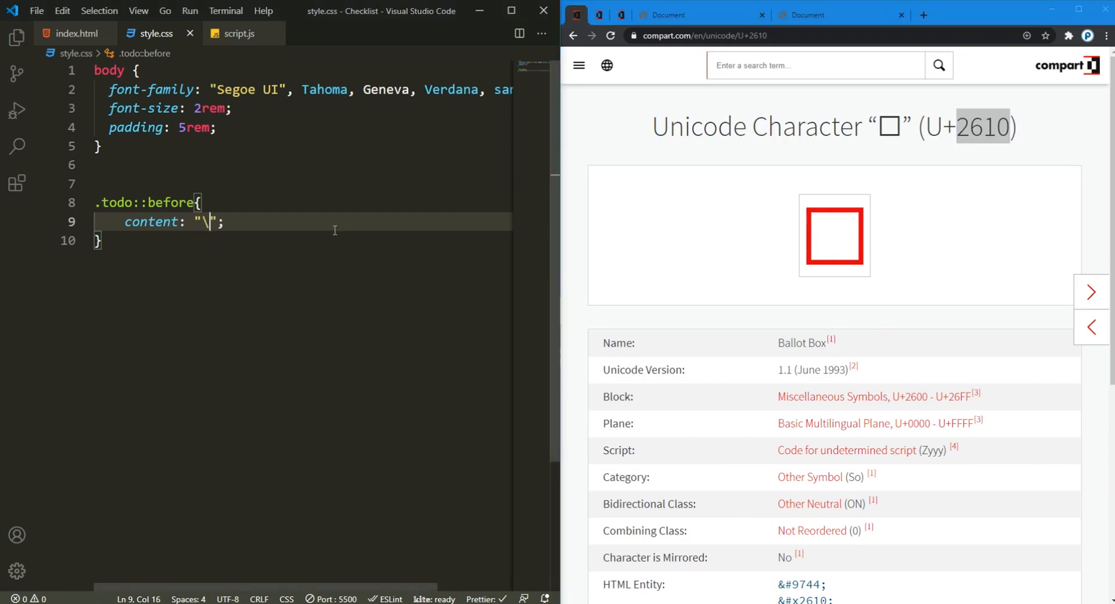
pyautogui.write('2610')
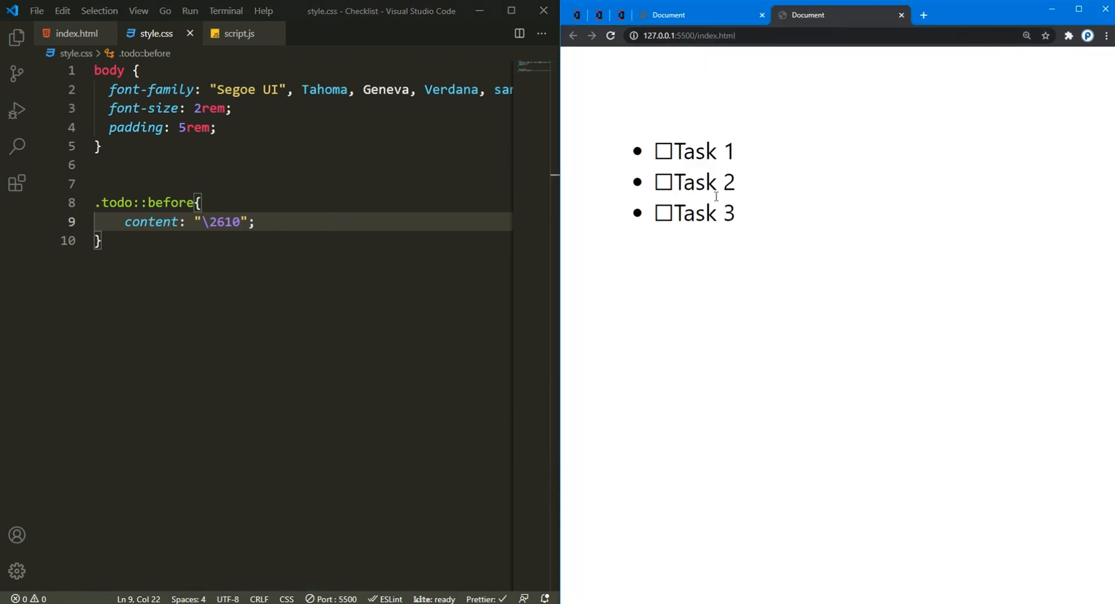
# Step: Remove the ul bullets and give .todo::before display: inline-block with margin-right: 0.5rem
pyautogui.click(255, 222)
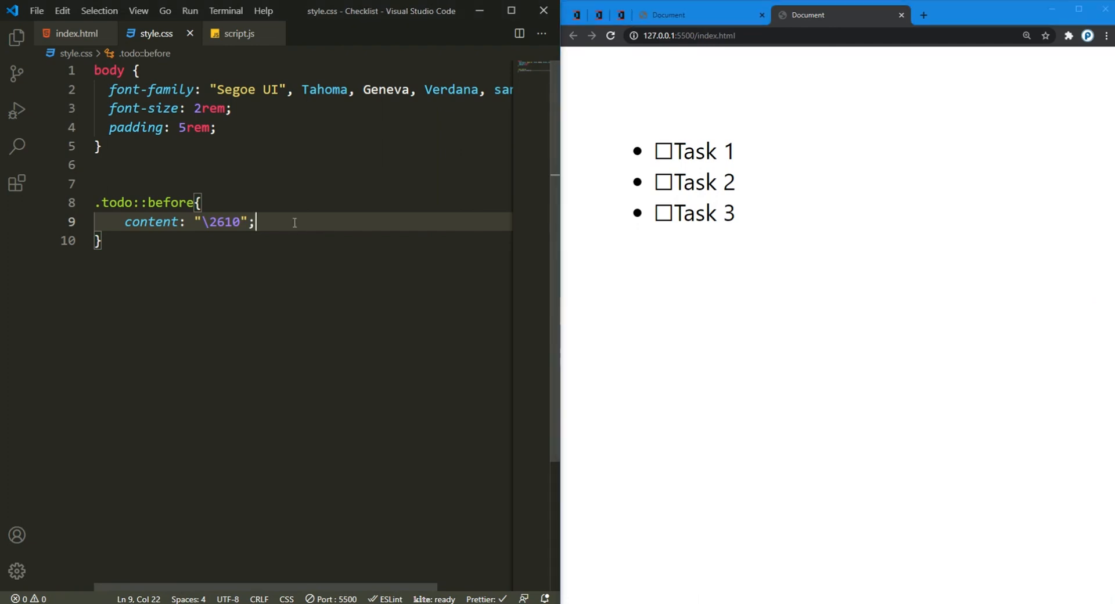
pyautogui.write('ul {')
pyautogui.write('list-style-type: none;')
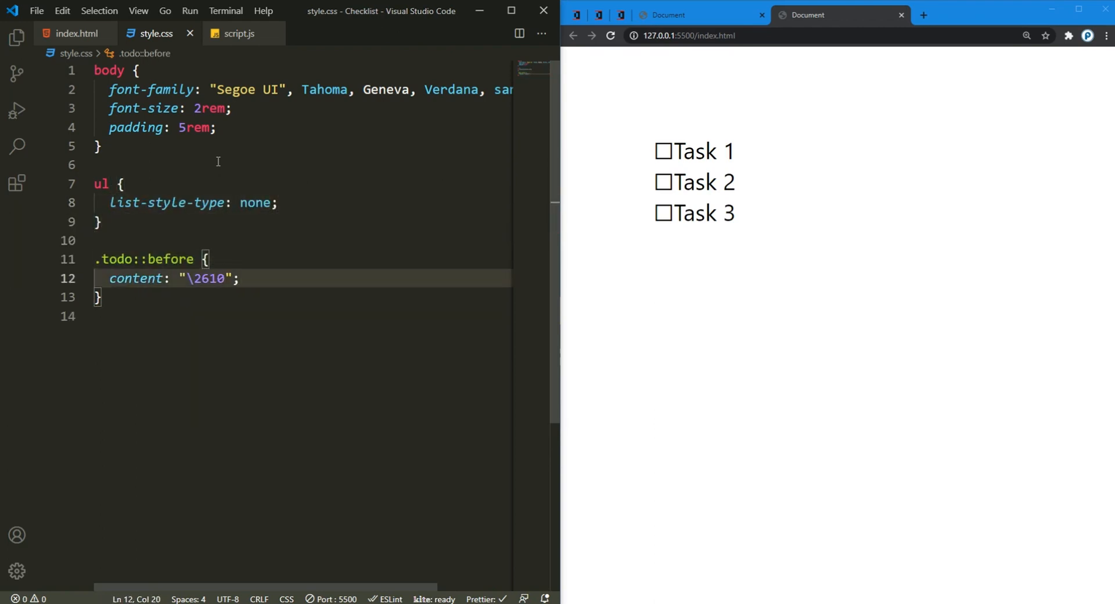
pyautogui.write('display: inline-block;')
pyautogui.write('marg')
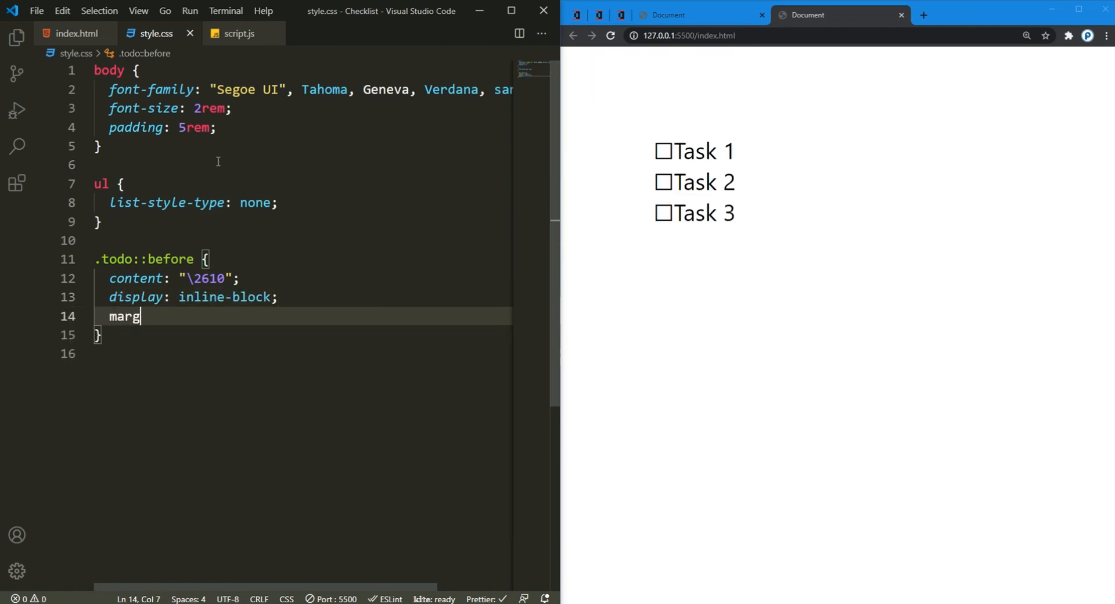
pyautogui.write('in-right: 0.;')
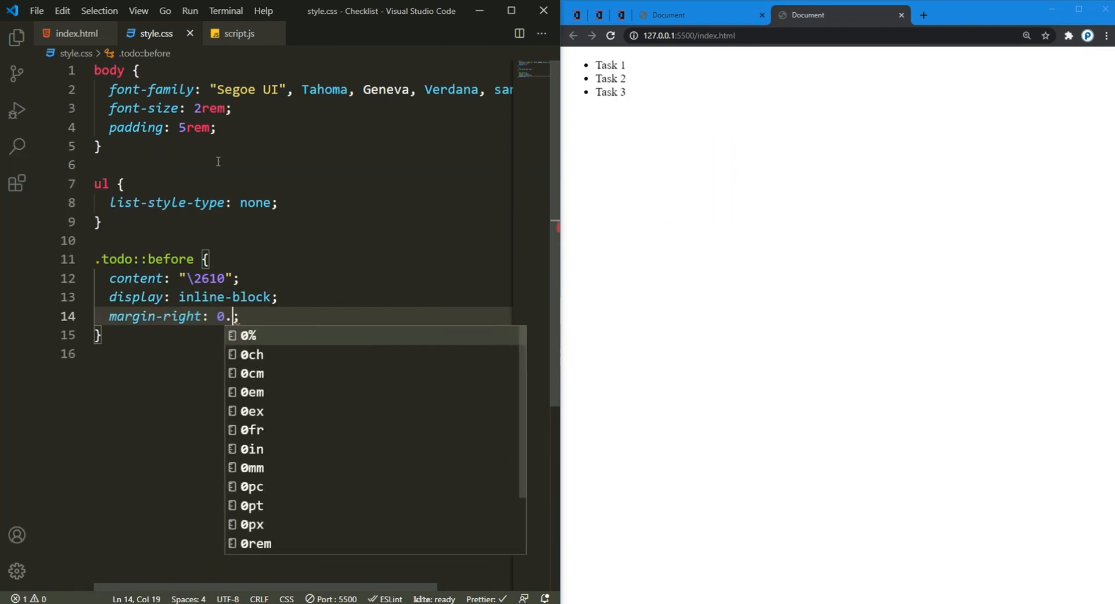
pyautogui.write('5rem')
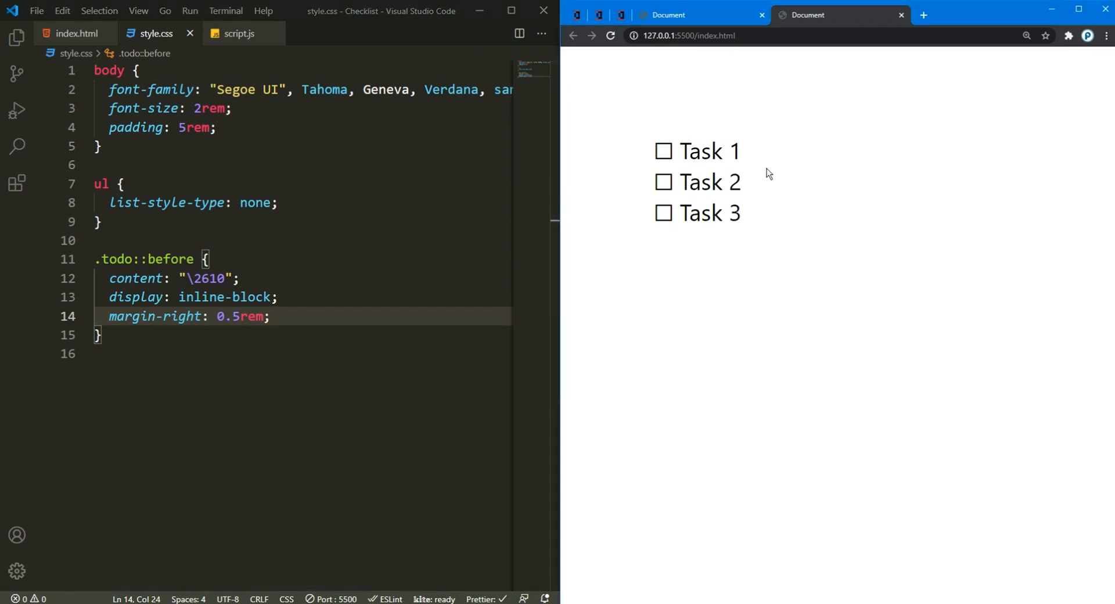
pyautogui.click(77, 33)
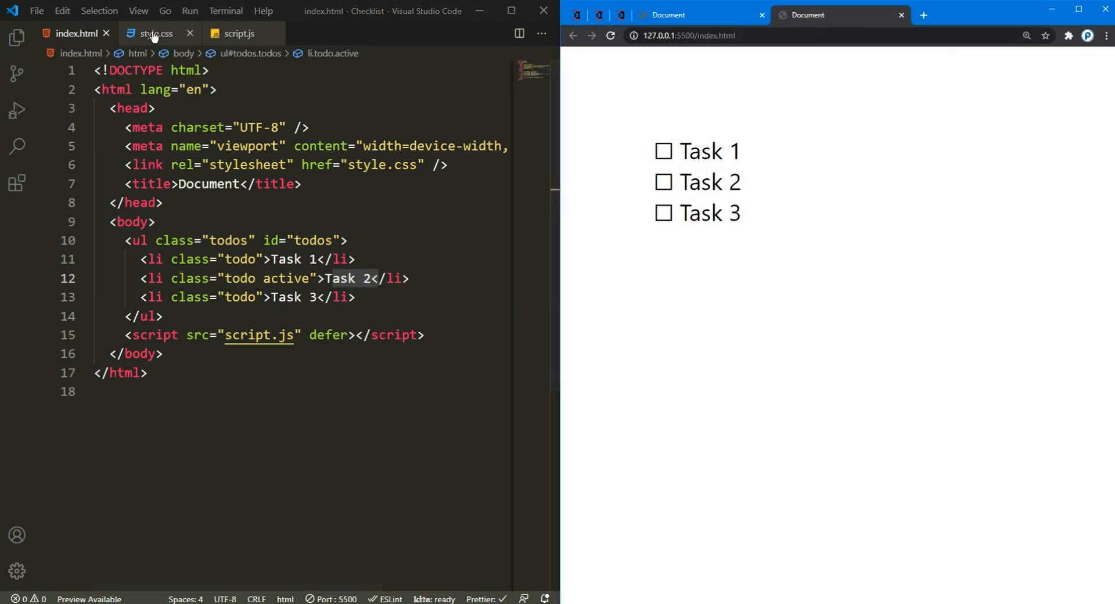
# Step: Add a .todo.active::before rule with content "\2611" for a ticked checkbox
pyautogui.click(156, 32)
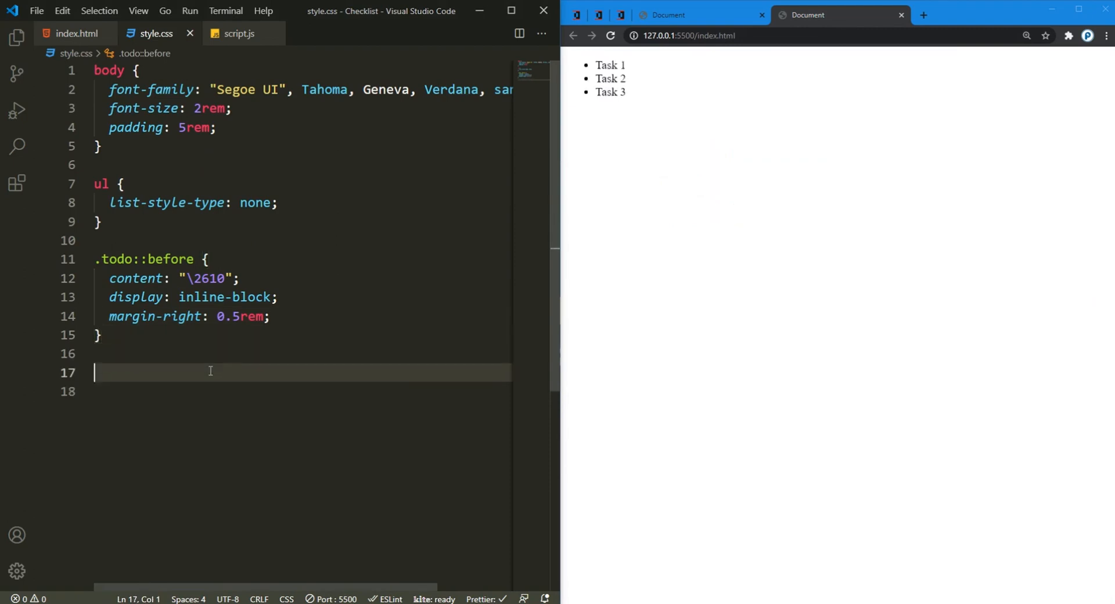
pyautogui.write('.todo.active')
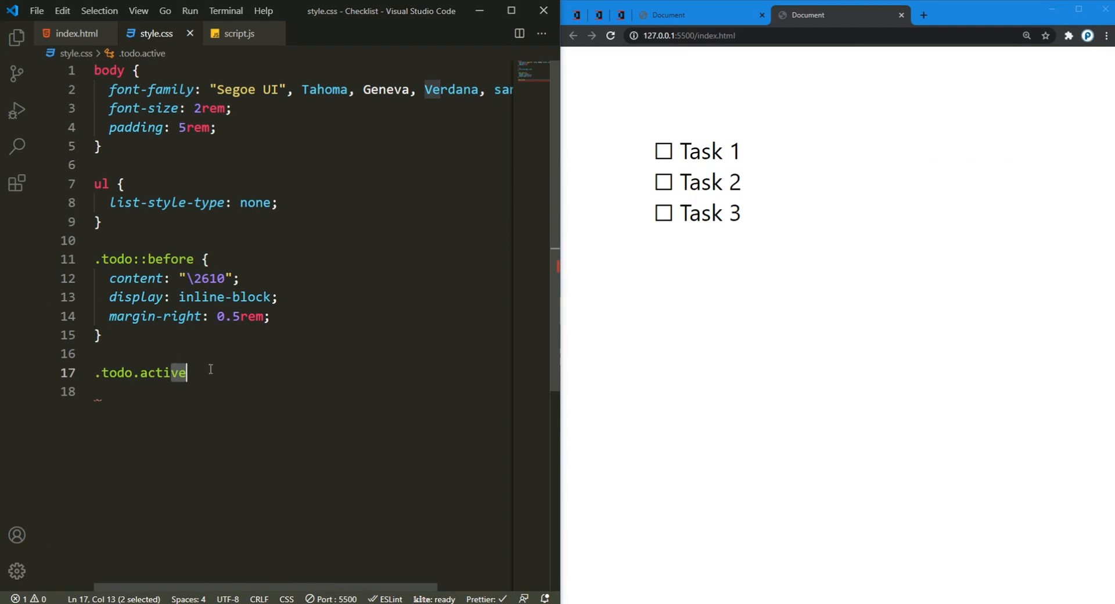
pyautogui.click(74, 33)
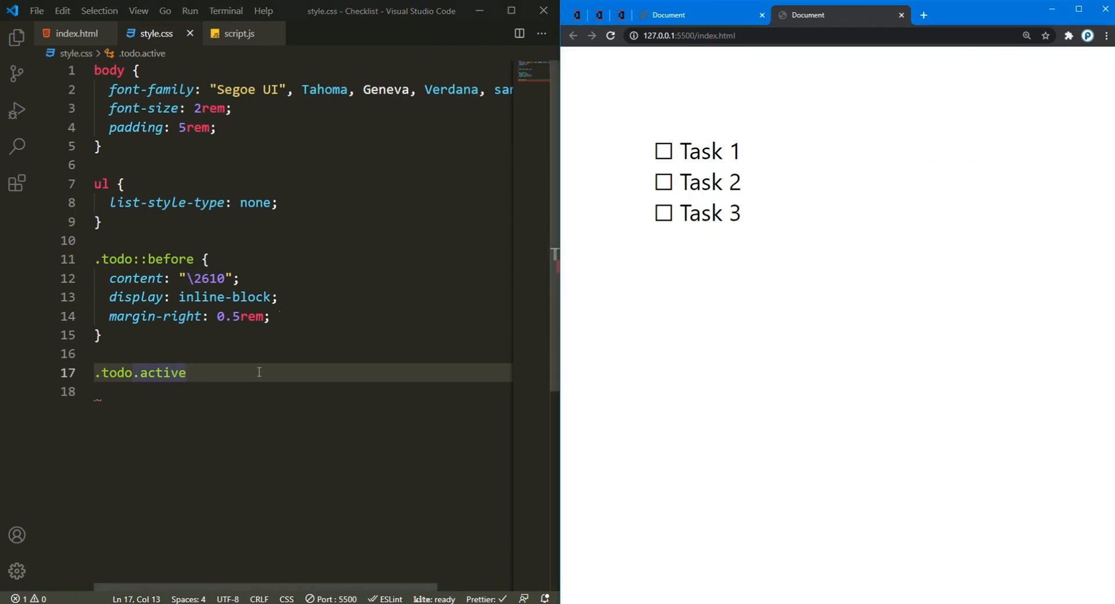
pyautogui.write('::before{')
pyautogui.click(298, 391)
pyautogui.write('content: "";')
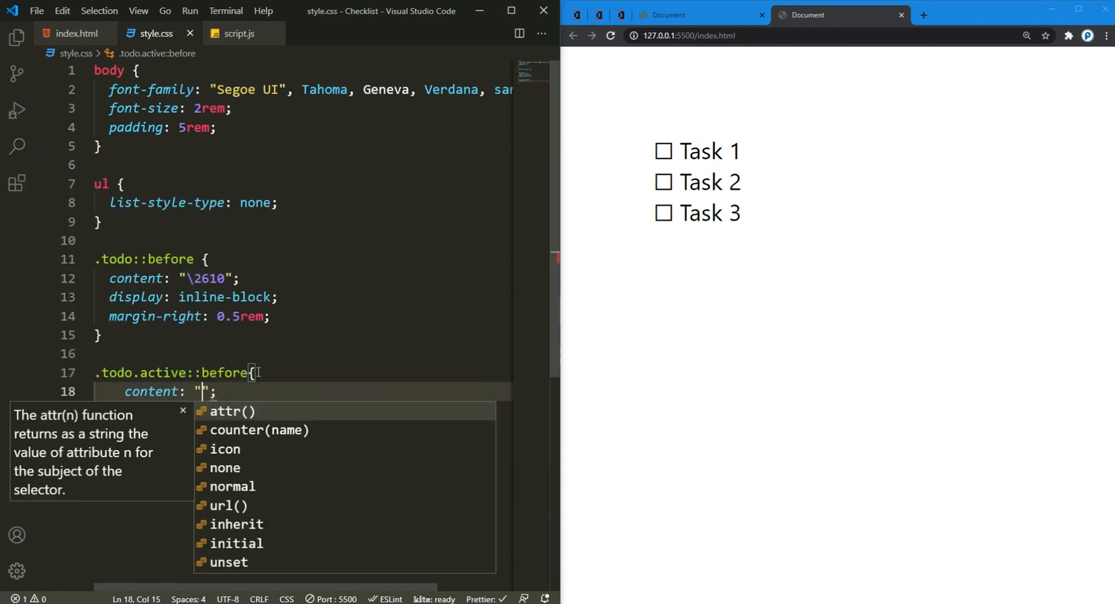
pyautogui.write('\\2611')
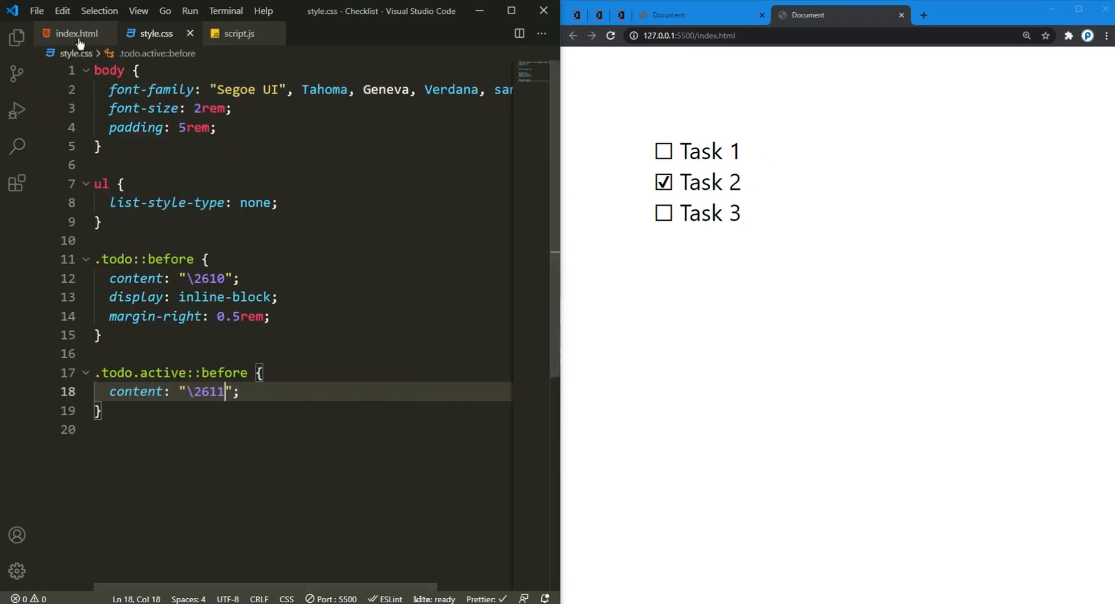
# Step: Check which task carries the active class in index.html and review the finished checklist example
pyautogui.click(74, 34)
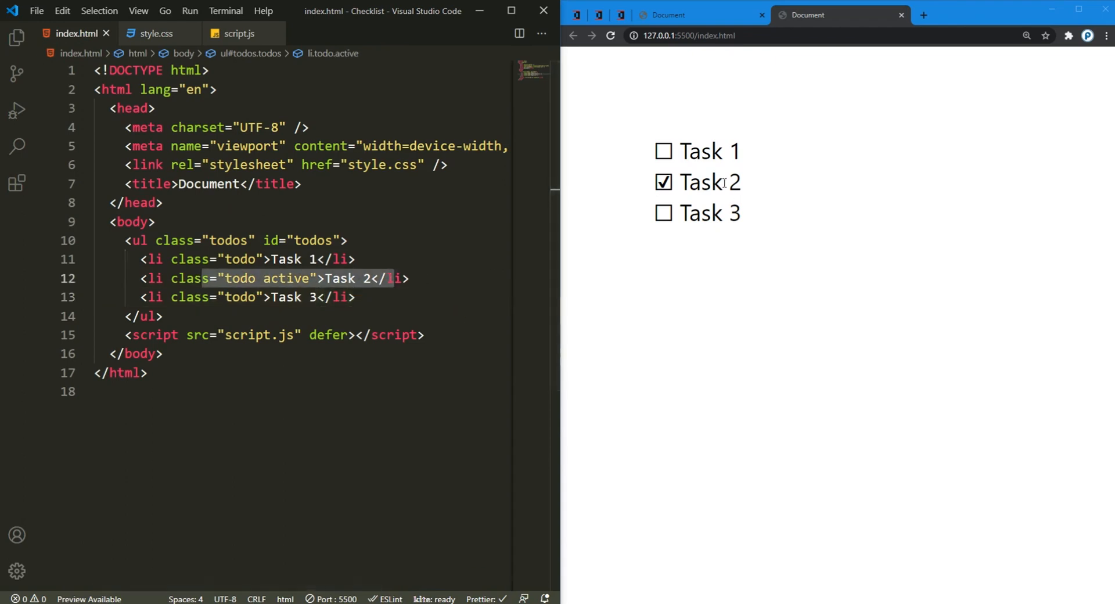
pyautogui.click(155, 33)
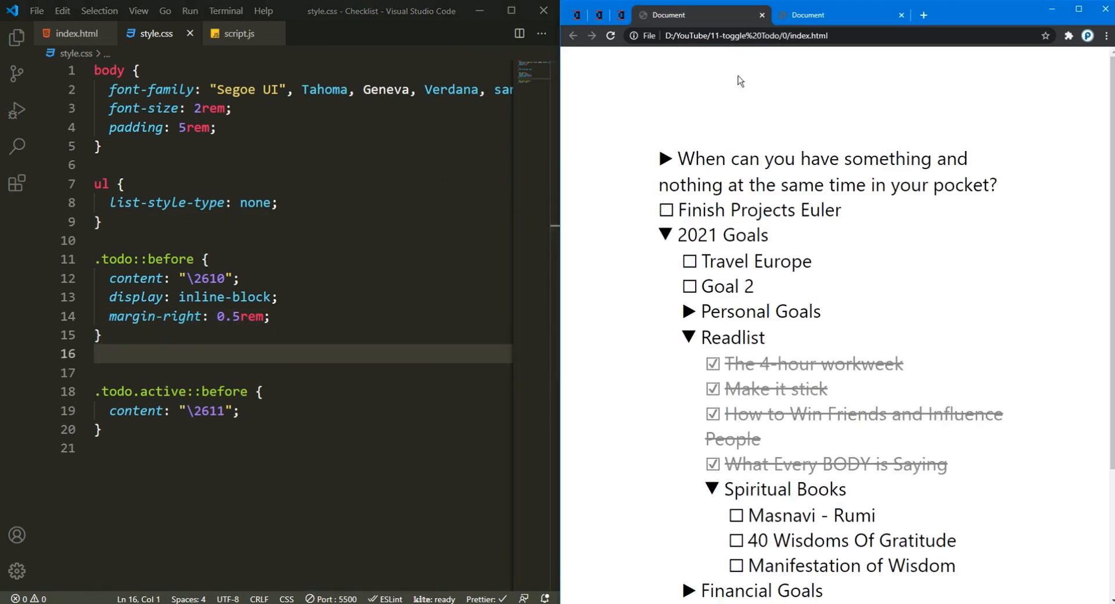
pyautogui.scroll(-3)
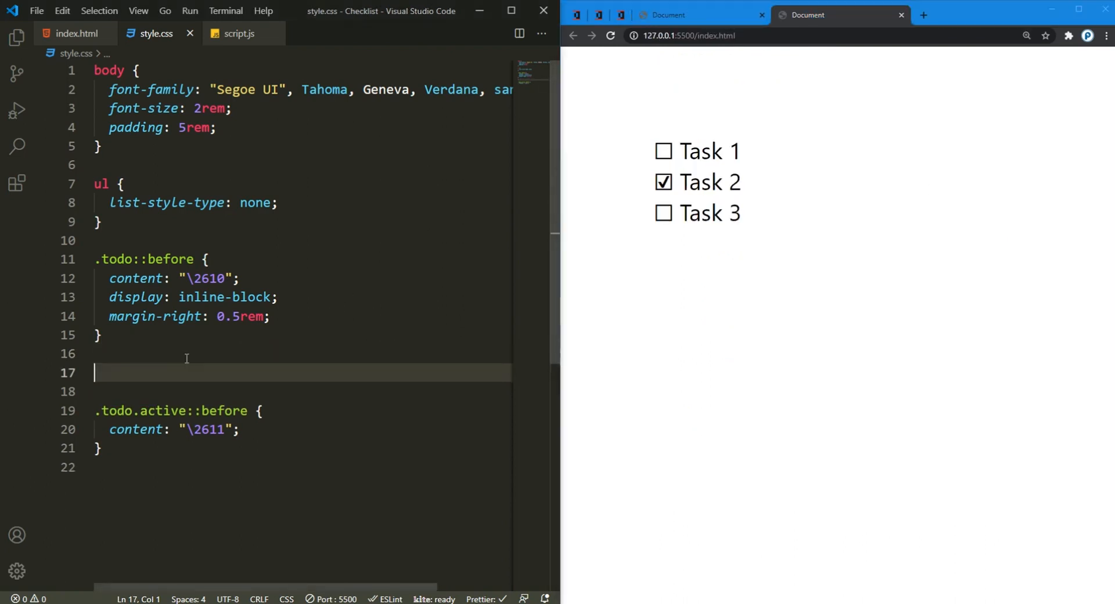
# Step: Give .todo.active text-decoration: line-through, then move on to script.js
pyautogui.write('t')
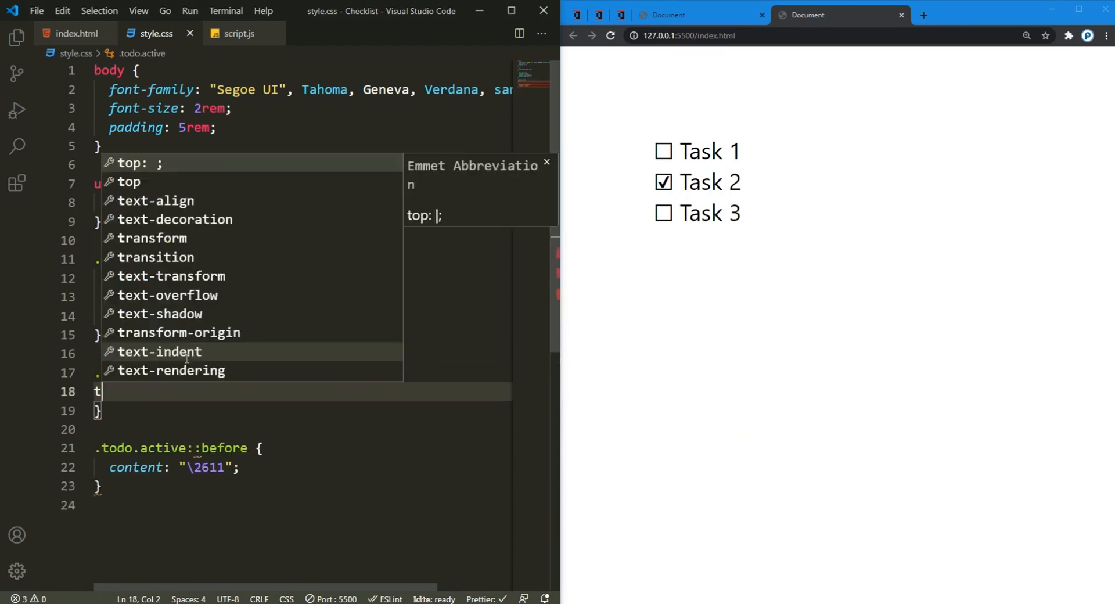
pyautogui.write('ext-decoration: line-through;')
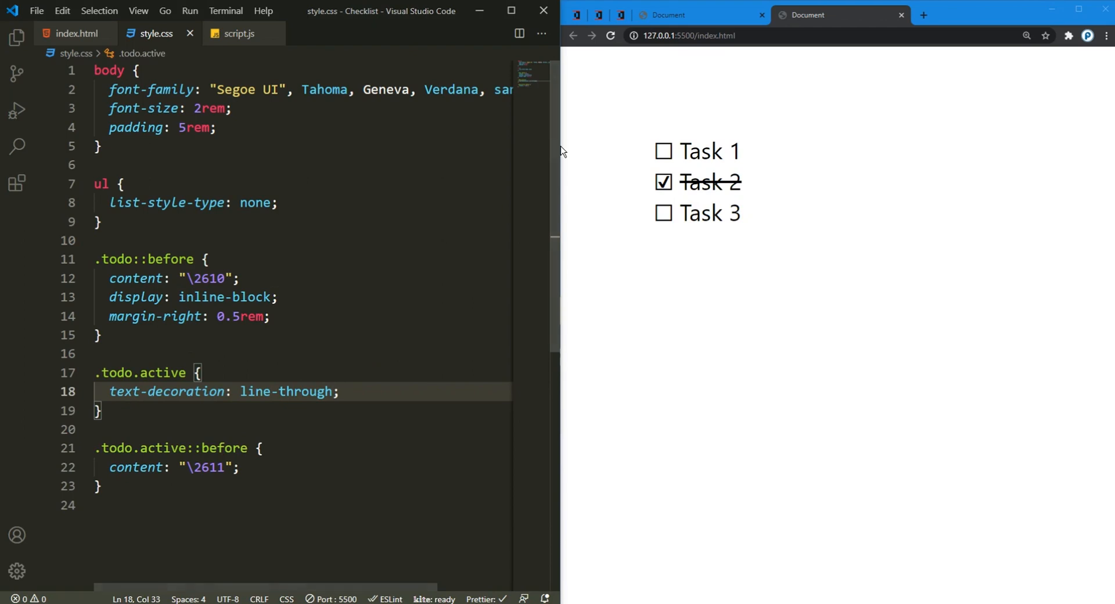
pyautogui.click(239, 34)
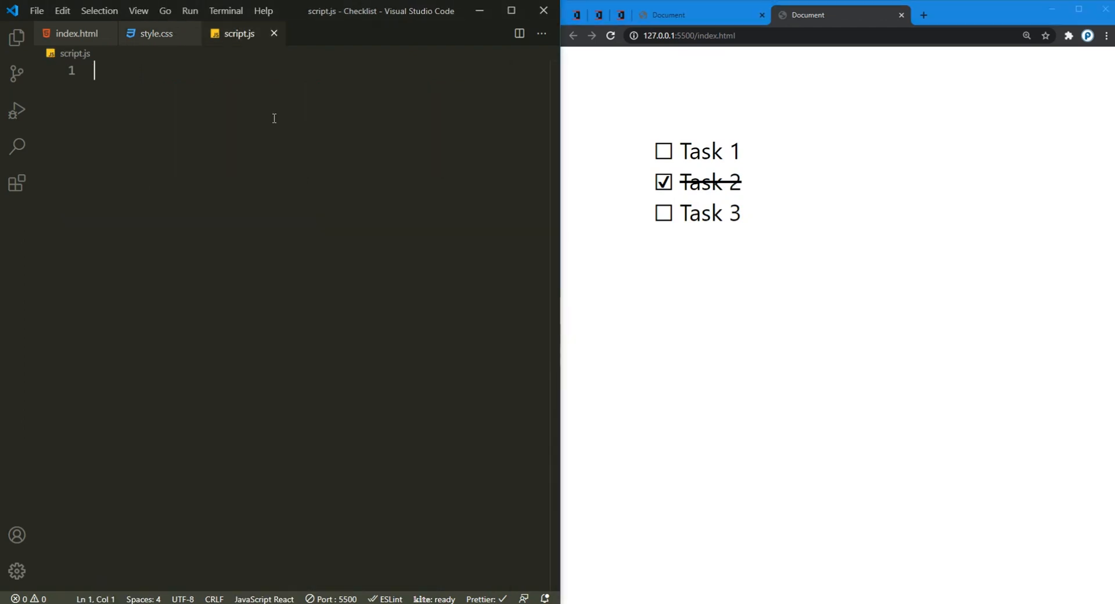
# Step: Declare const todos = document.querySelectorAll(".todo") in script.js
pyautogui.write('const todos')
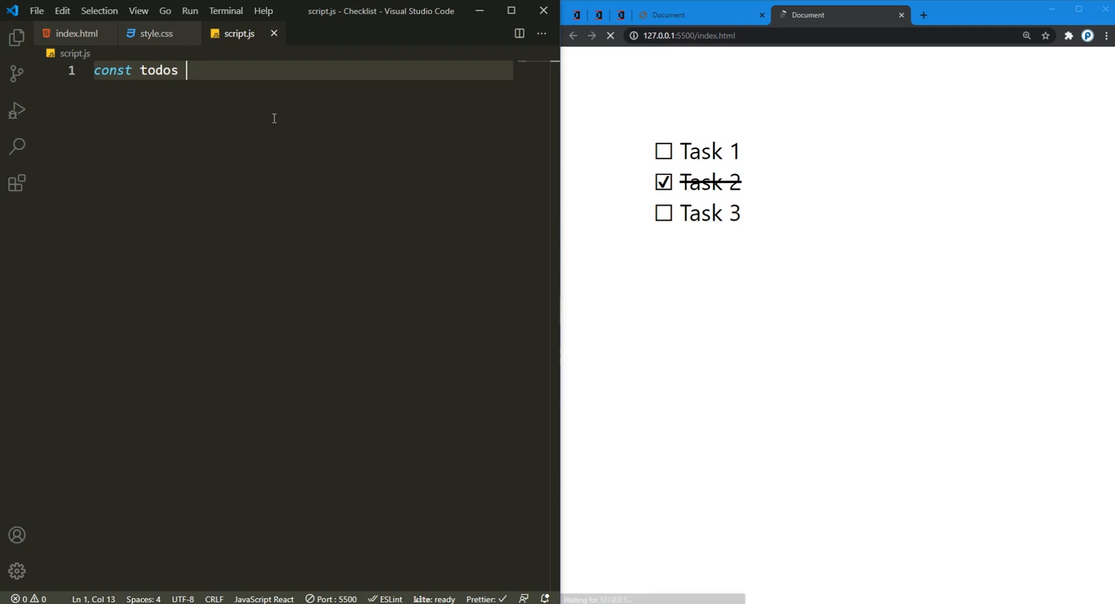
pyautogui.write('= document.query')
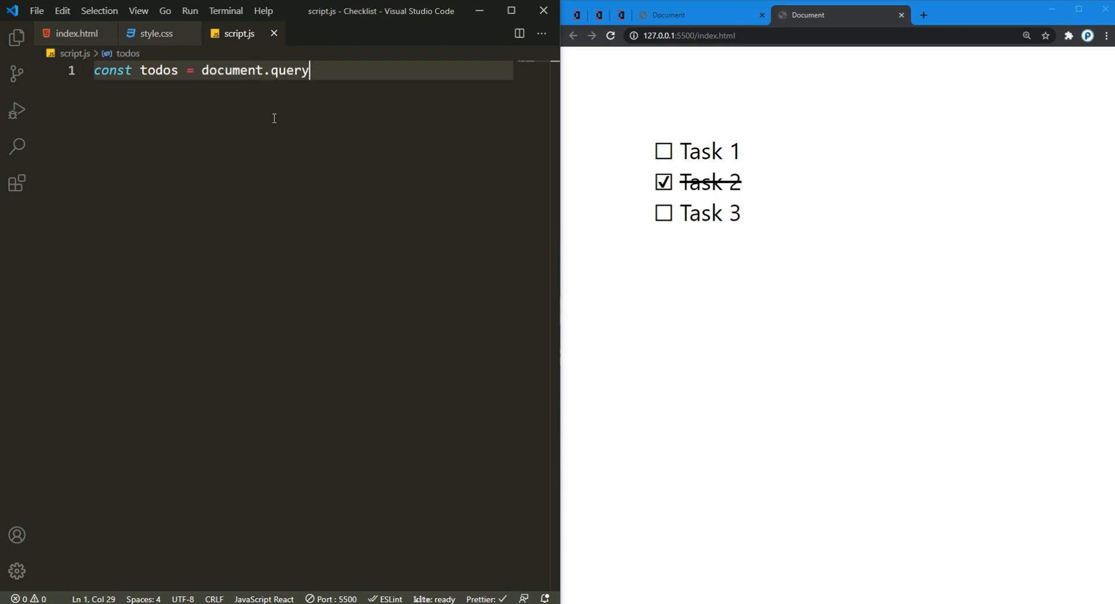
pyautogui.write('SelectorAll')
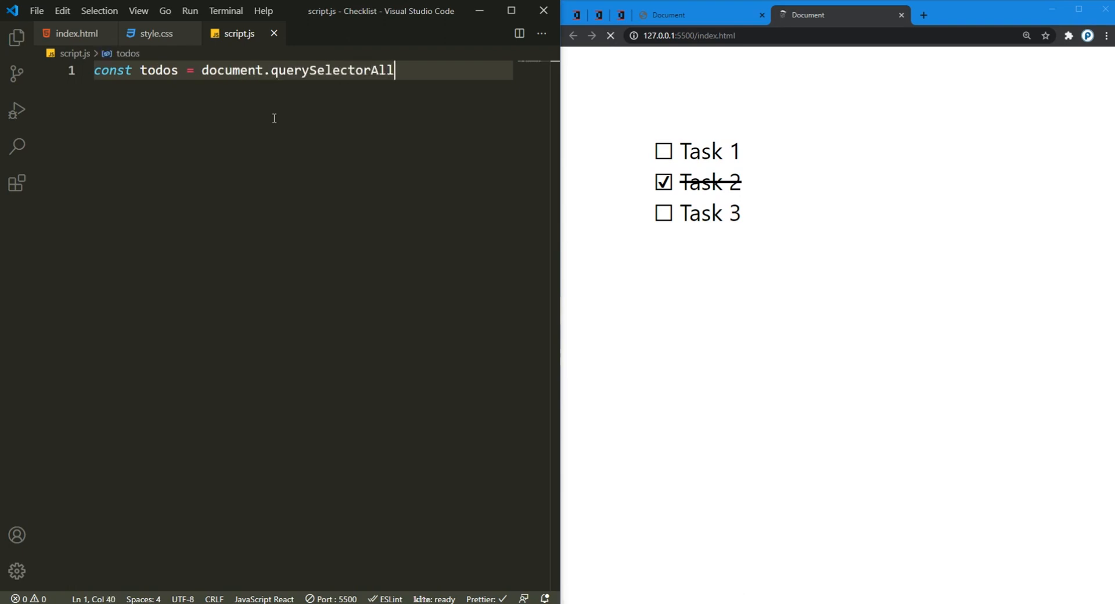
pyautogui.write('(".todo");')
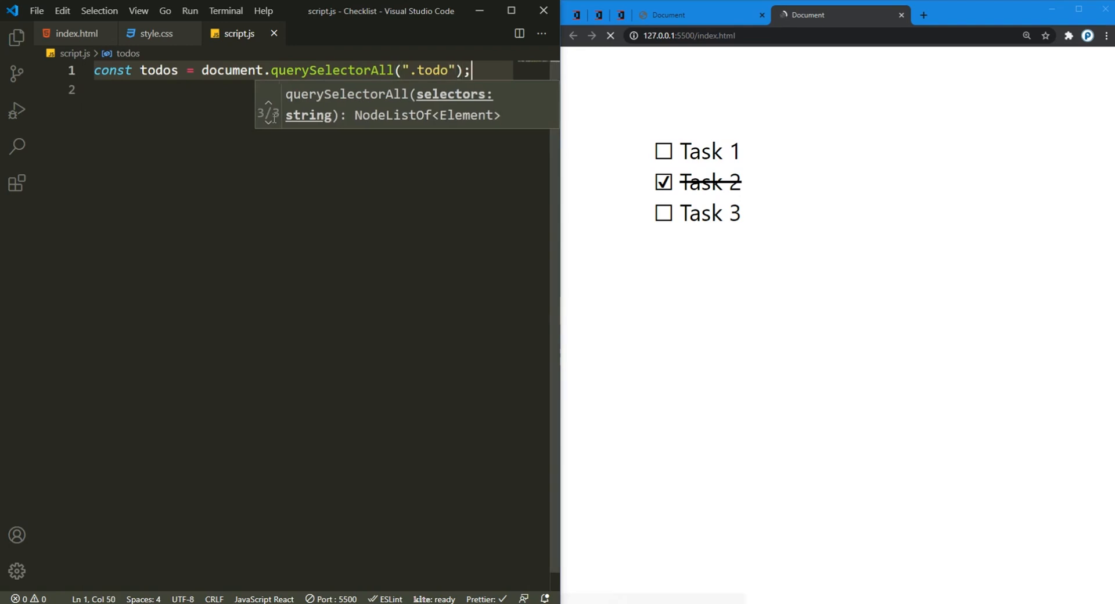
# Step: Loop over todos with a click listener toggling the active class, then return to the stylesheet
pyautogui.write('todosf')
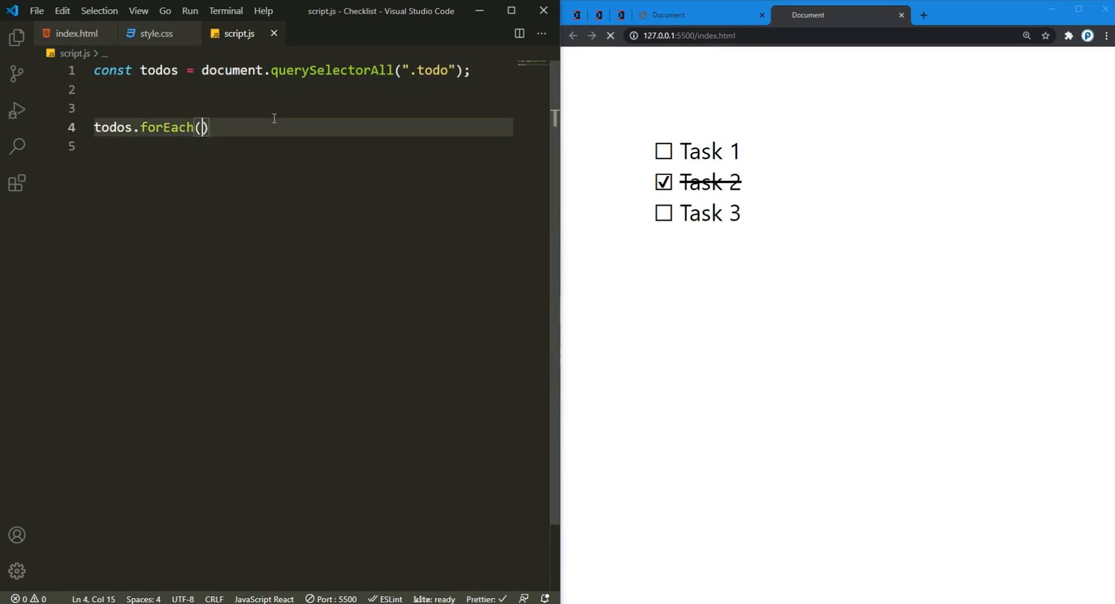
pyautogui.write('todo')
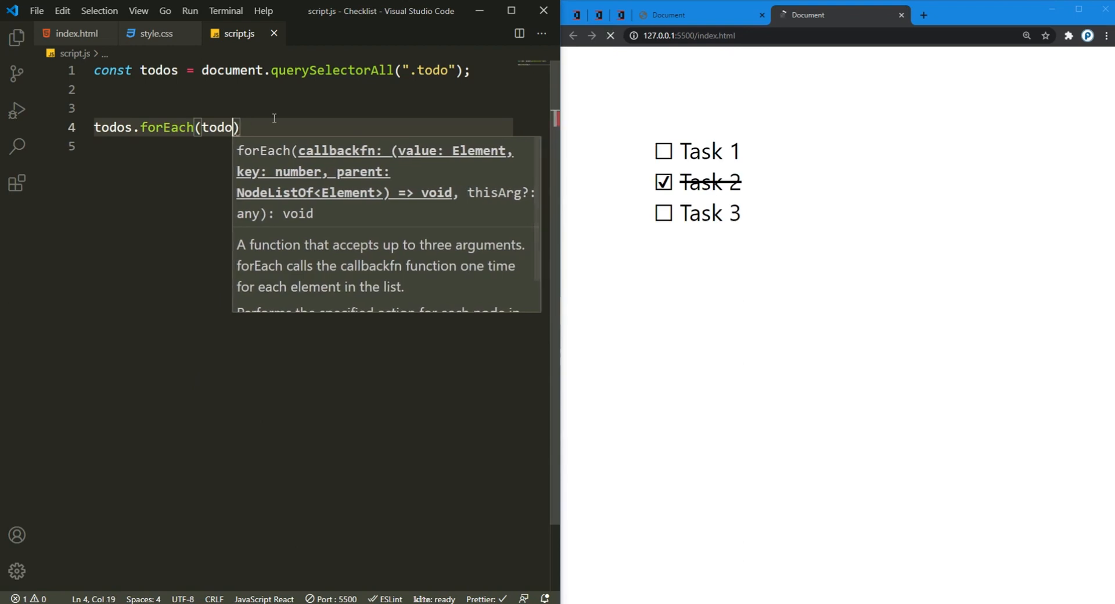
pyautogui.write('=> {')
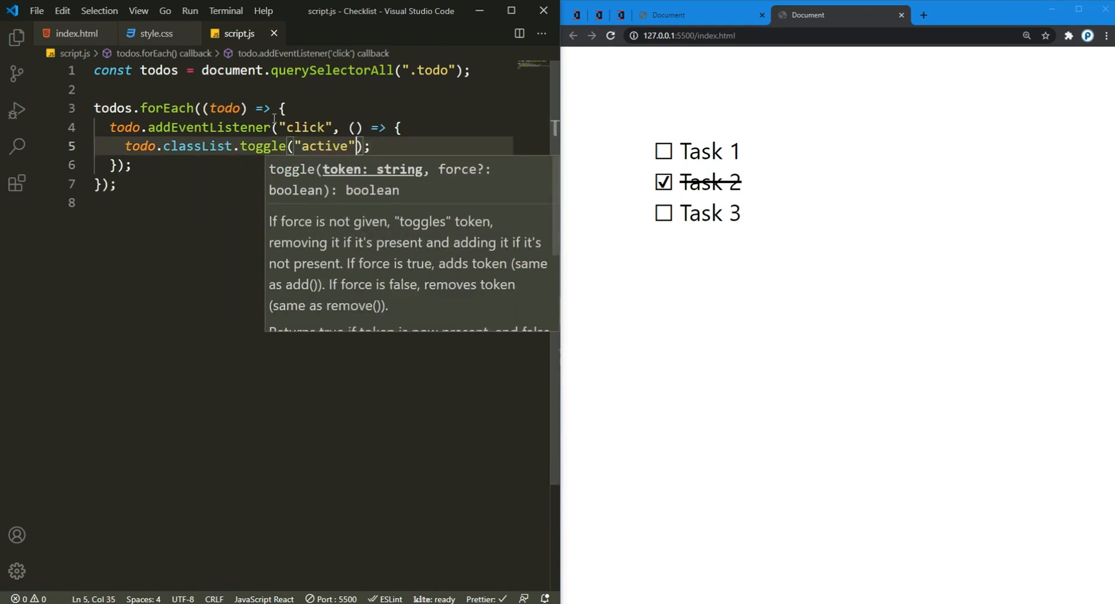
pyautogui.click(156, 33)
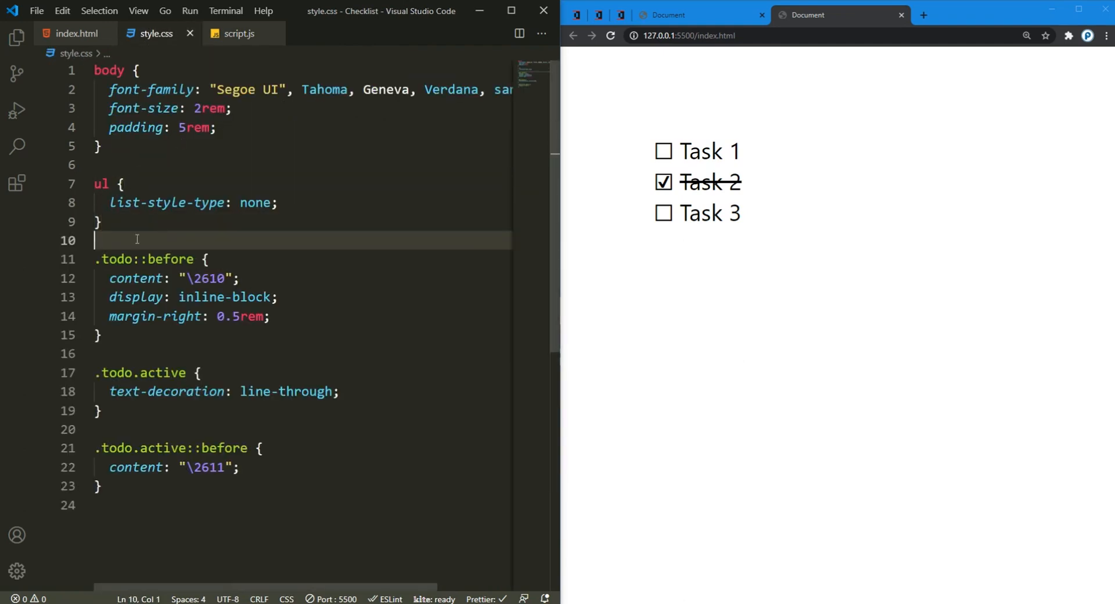
# Step: Add a .todos rule giving the list a pointer cursor
pyautogui.write('.to')
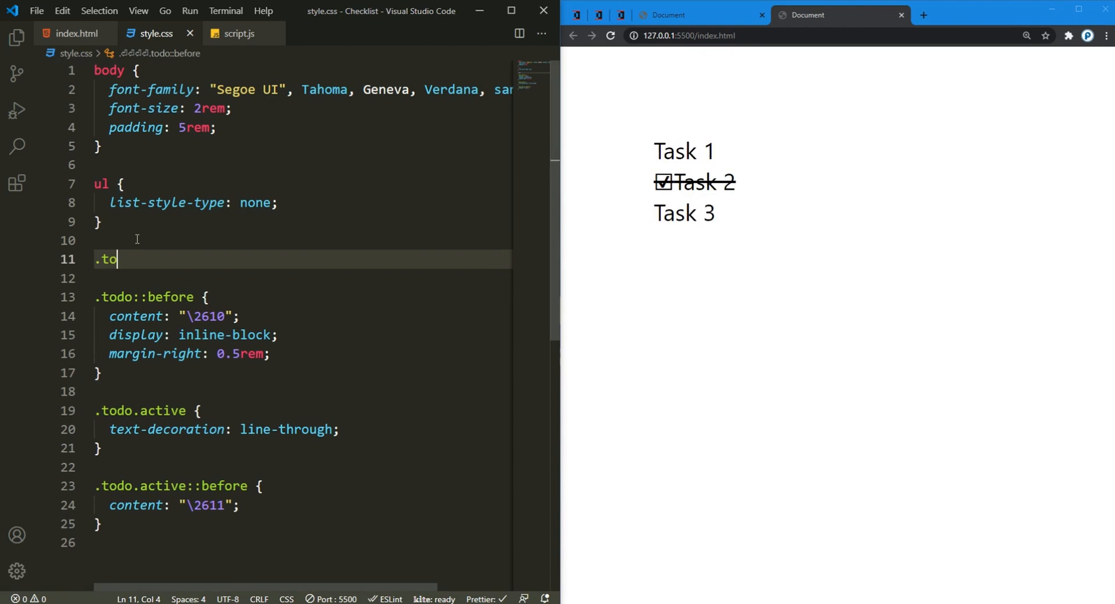
pyautogui.write('dos{')
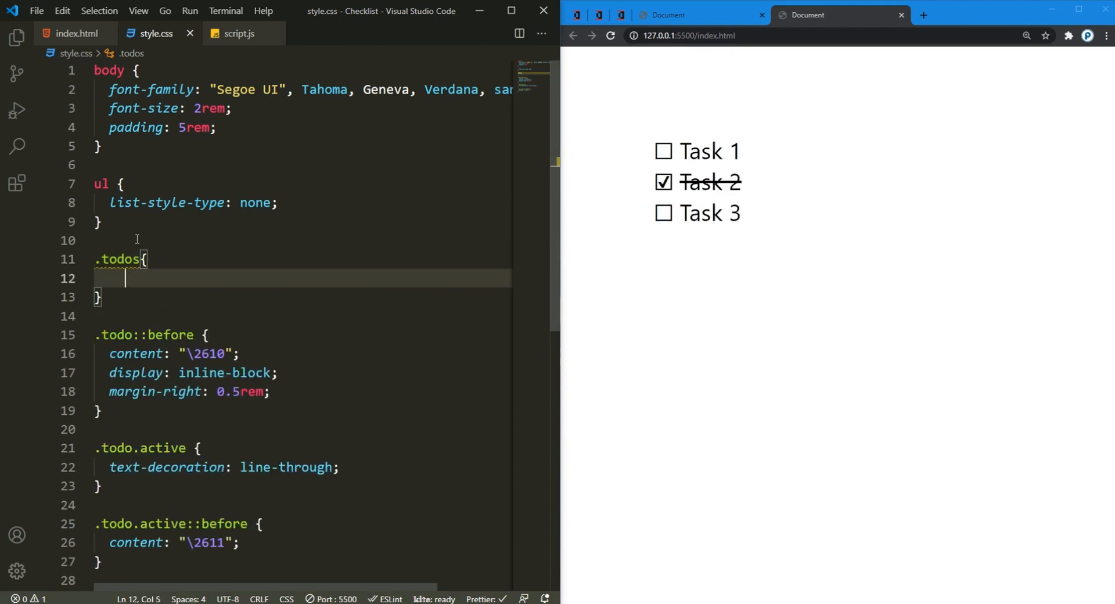
pyautogui.write('cursor')
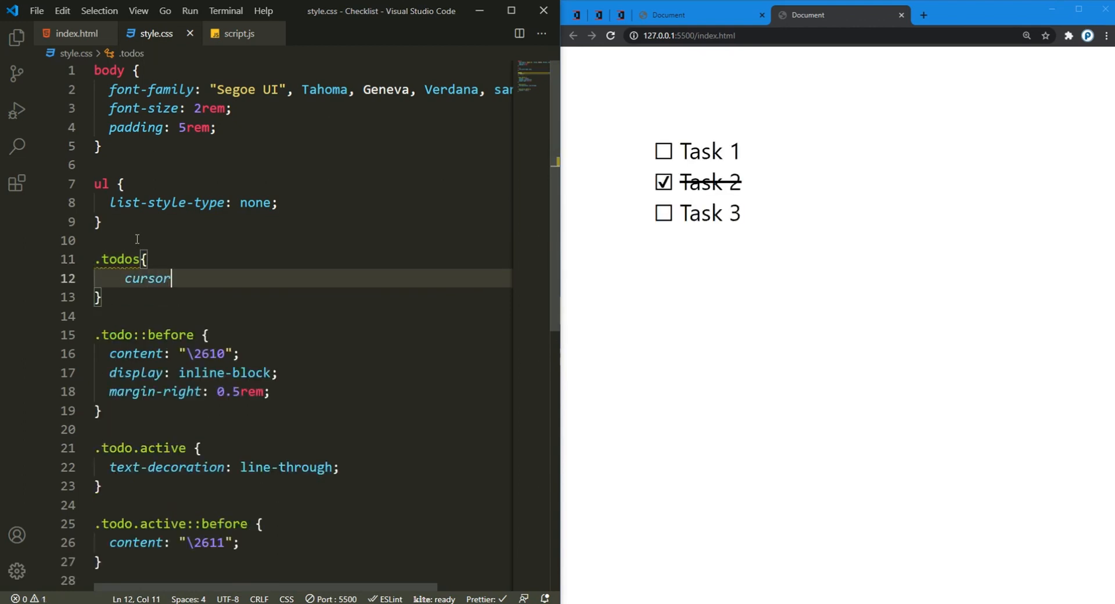
pyautogui.write('pointer;')
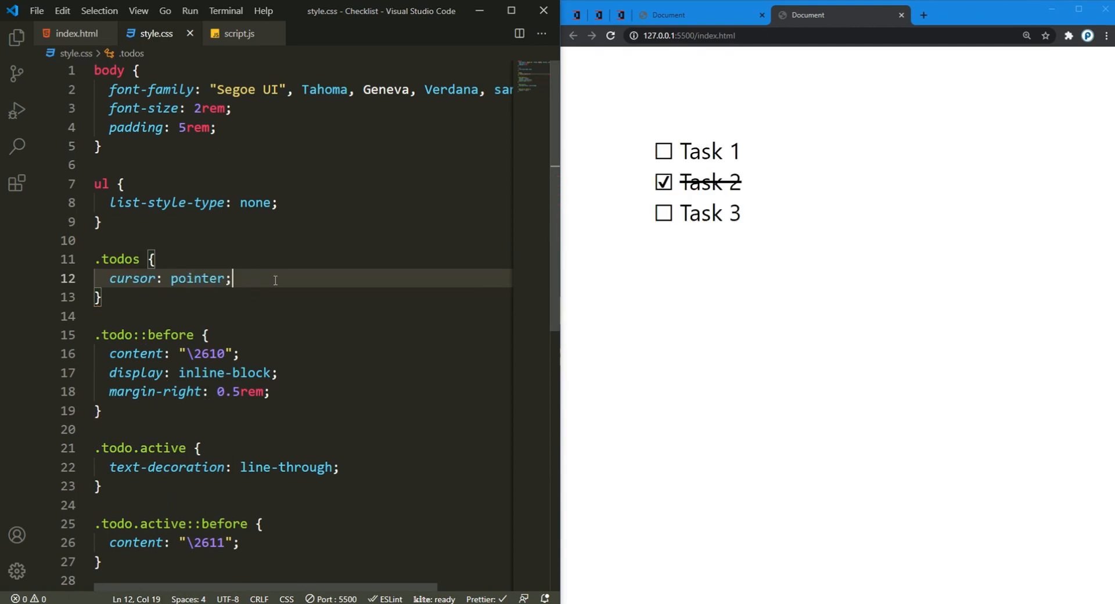
pyautogui.moveTo(720, 314)
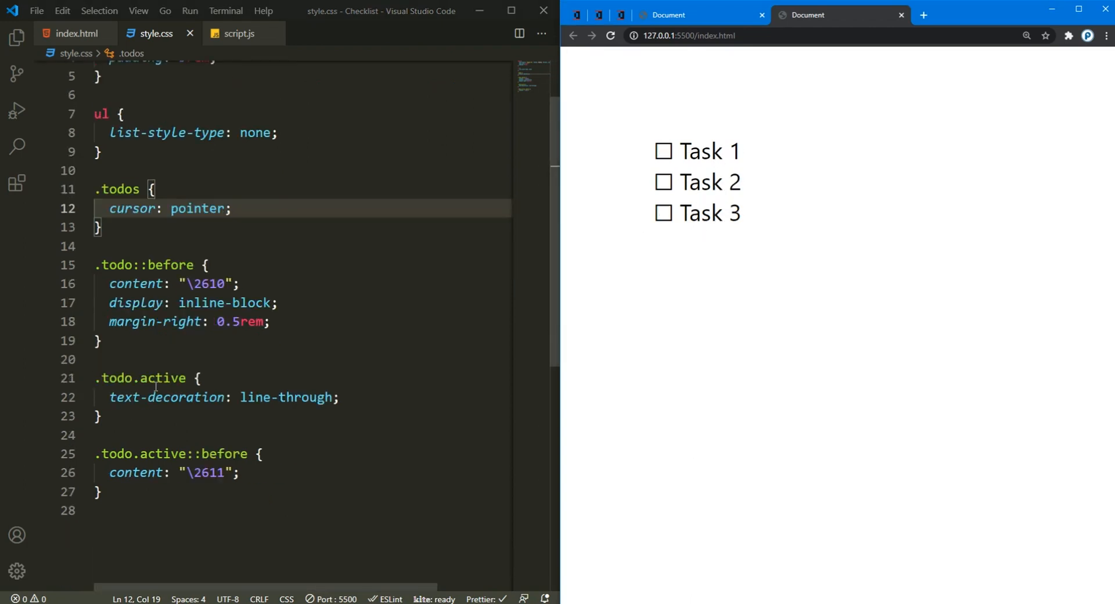
# Step: Add color #888 to the .todo.active rule so completed todos turn grey, then check the page
pyautogui.click(412, 398)
pyautogui.write('color: ;')
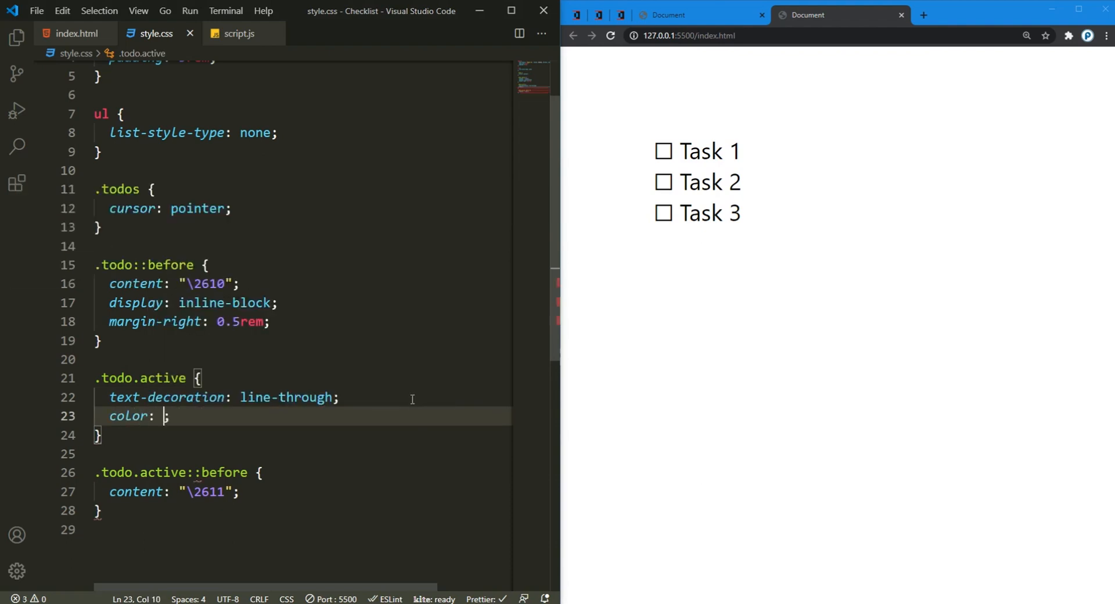
pyautogui.write('#888')
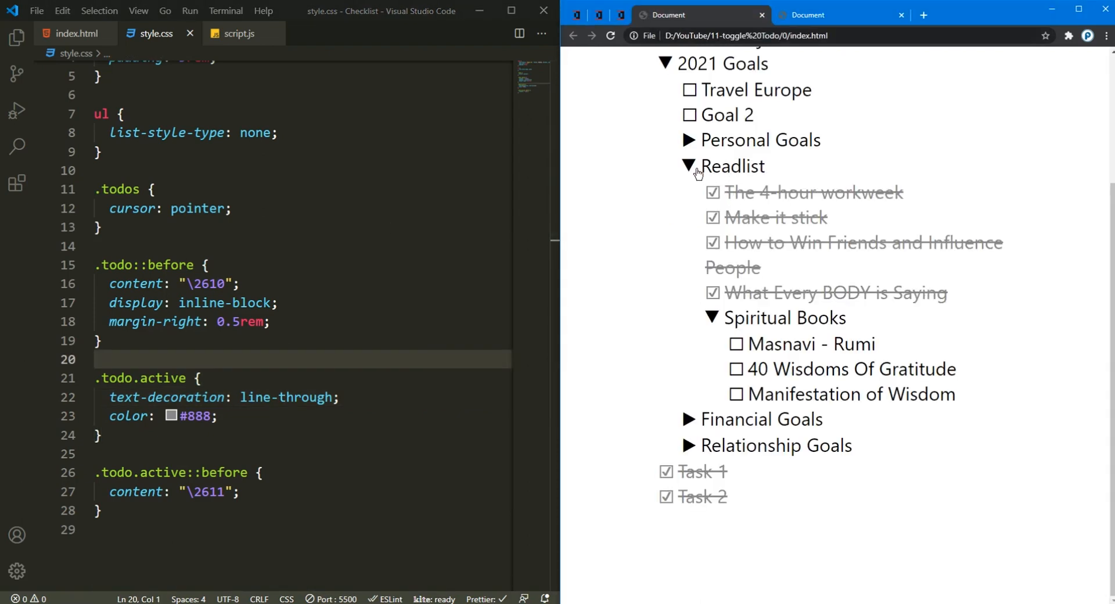
pyautogui.click(838, 14)
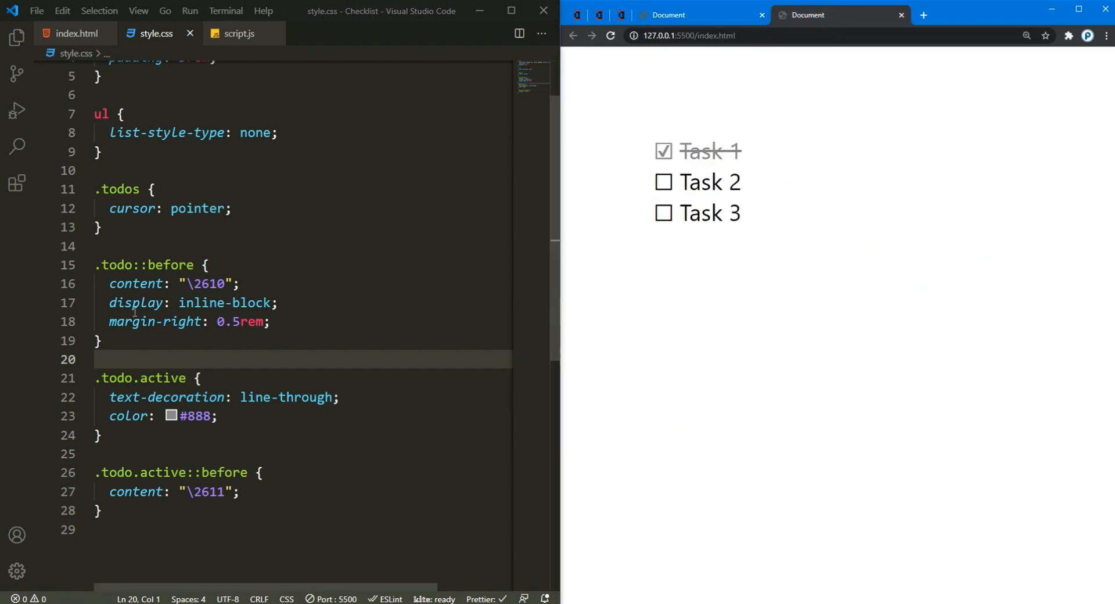
# Step: In index.html, replace the third li's content with a div.toggler labelled Task 3 and drop its todo class
pyautogui.click(75, 34)
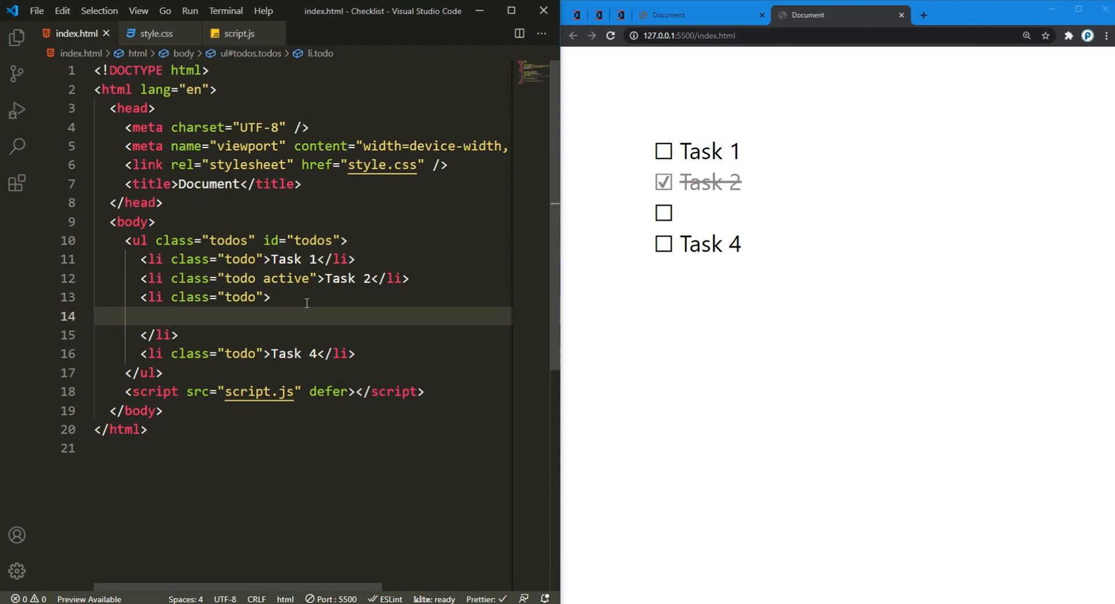
pyautogui.write('div.')
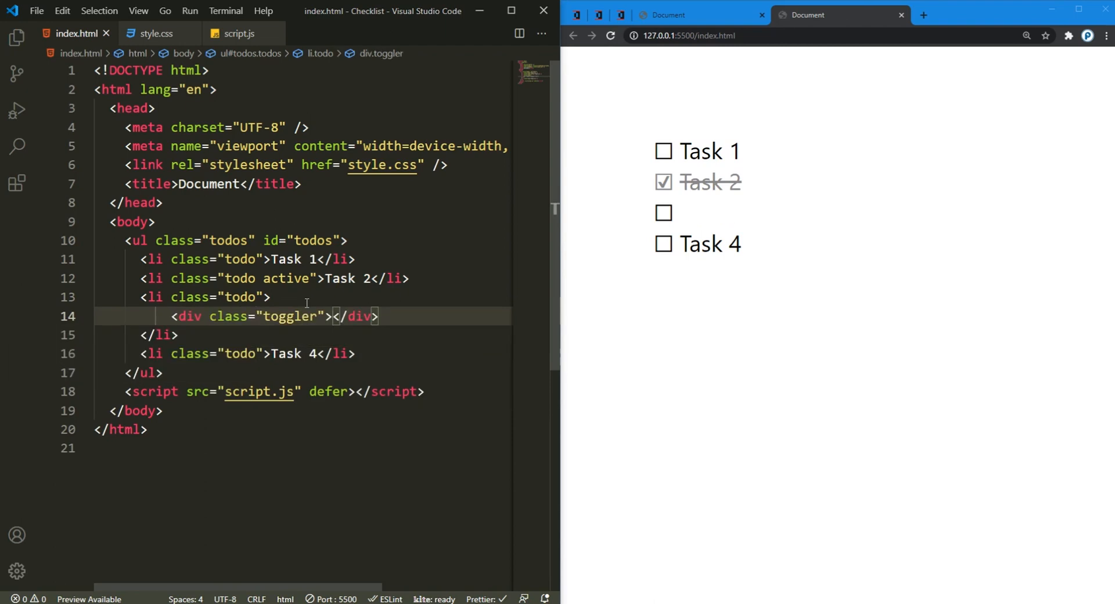
pyautogui.write('Task 3')
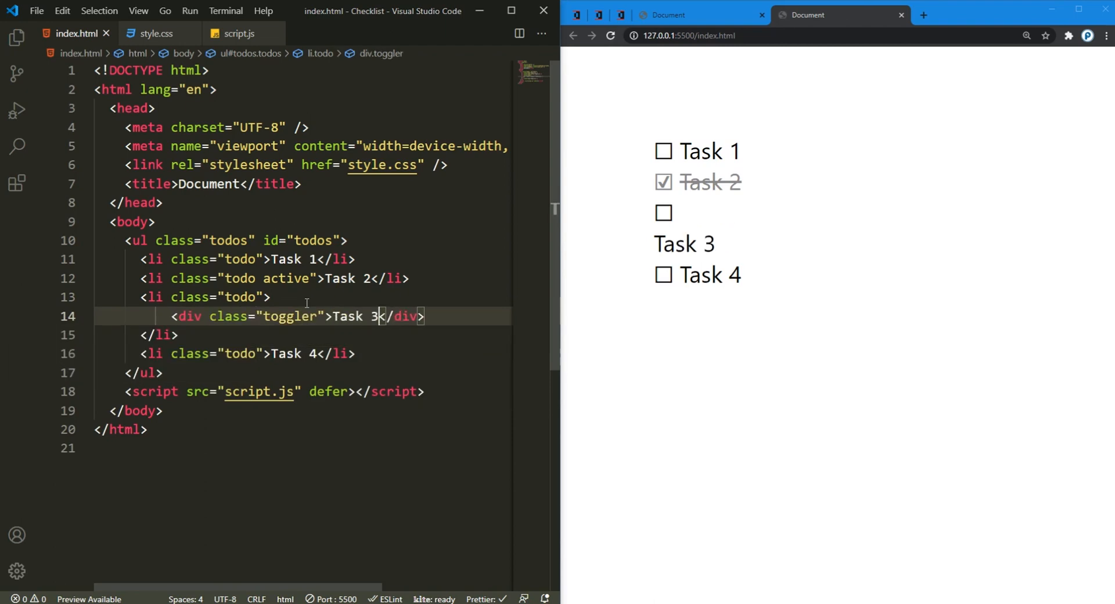
pyautogui.moveTo(678, 244)
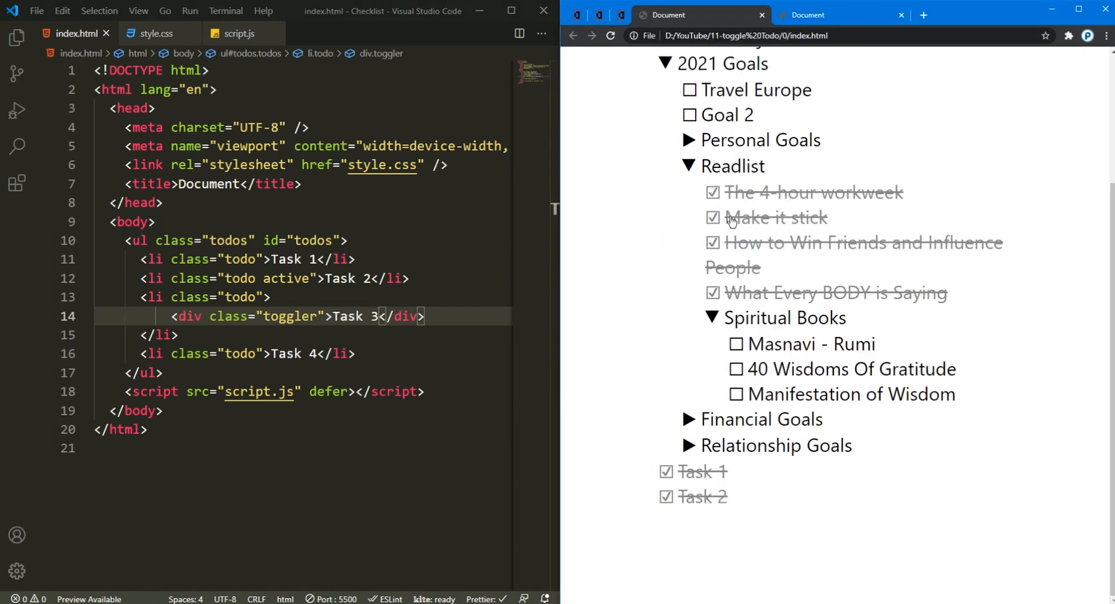
pyautogui.scroll(-3)
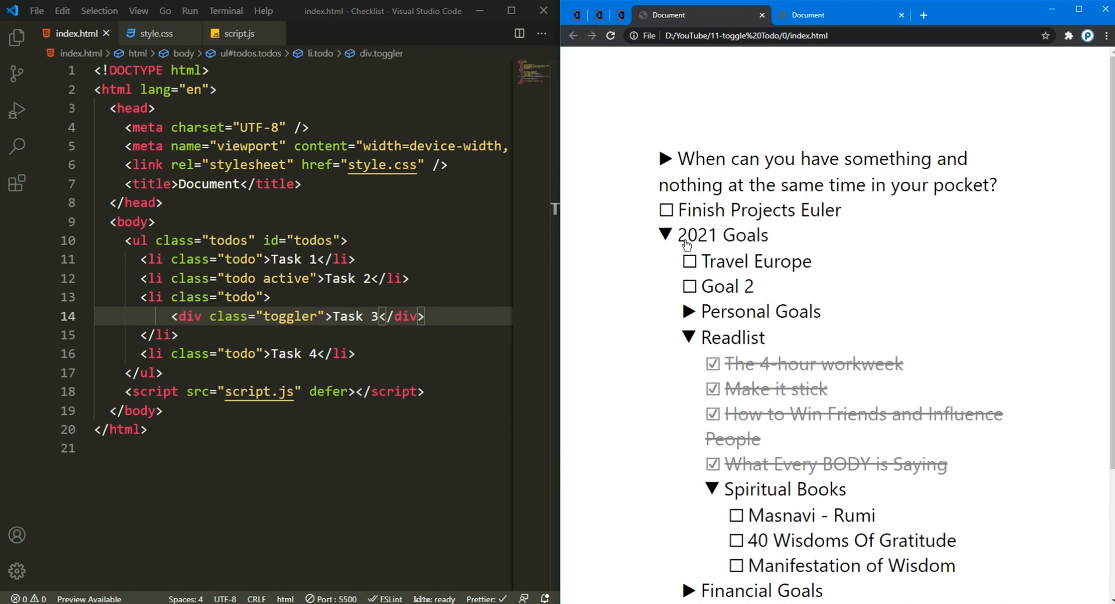
pyautogui.click(667, 235)
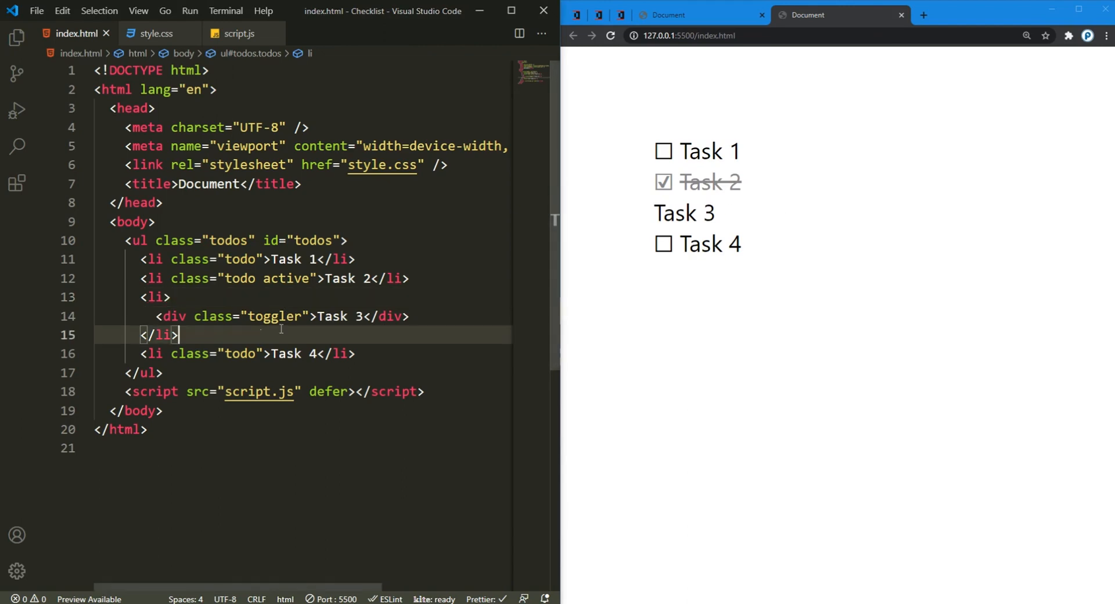
# Step: Add a /* toggler */ section with .toggler::before whose content is the triangle "\25B6"
pyautogui.click(156, 33)
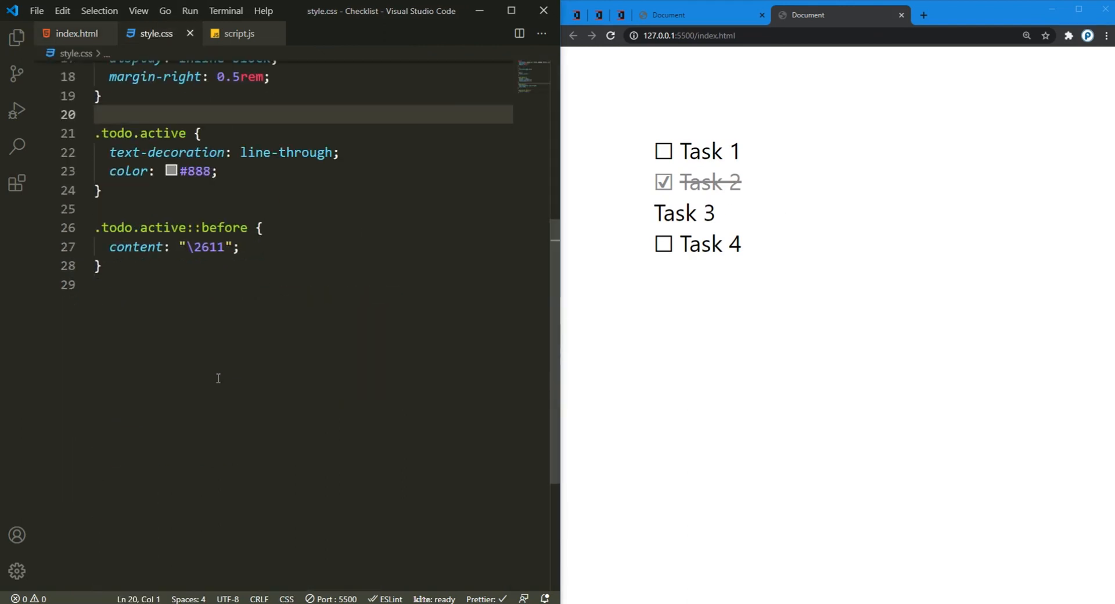
pyautogui.write('/*  */')
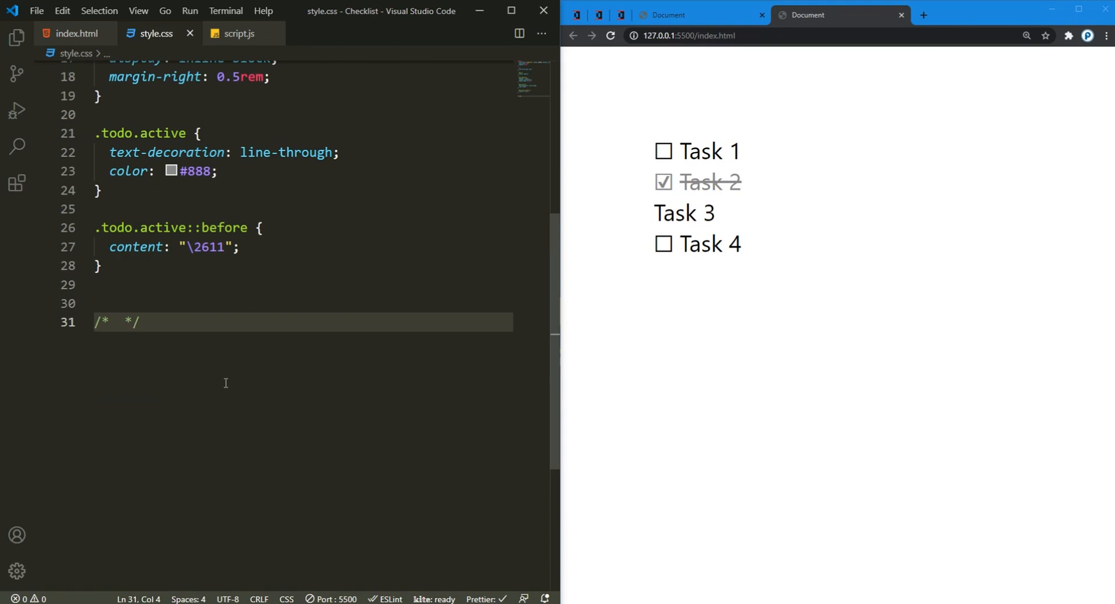
pyautogui.write('toggler')
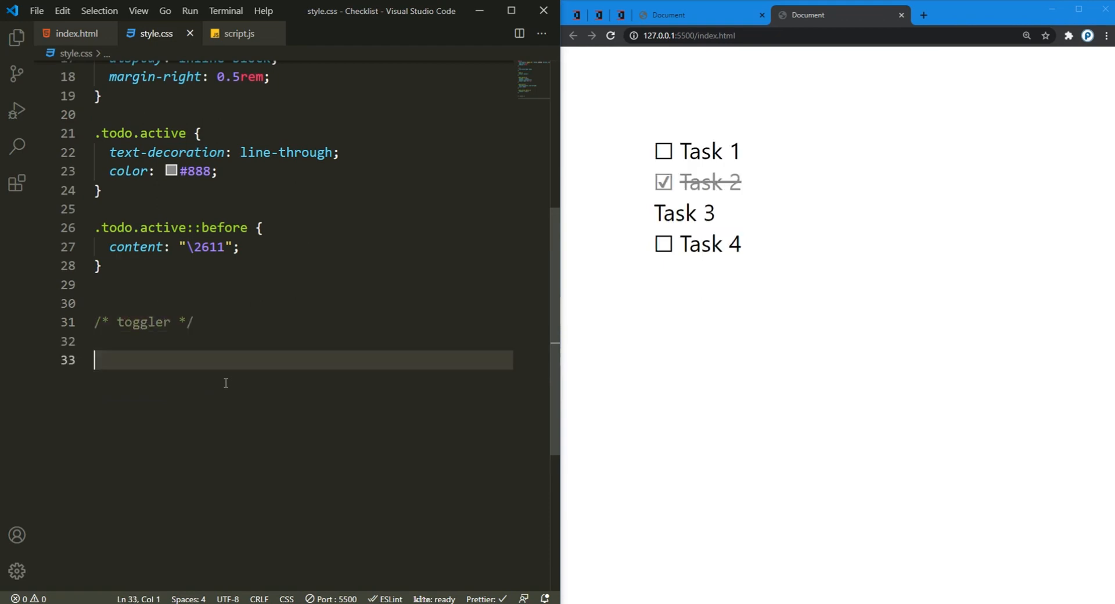
pyautogui.write('.toggler::before{')
pyautogui.write('content: "";')
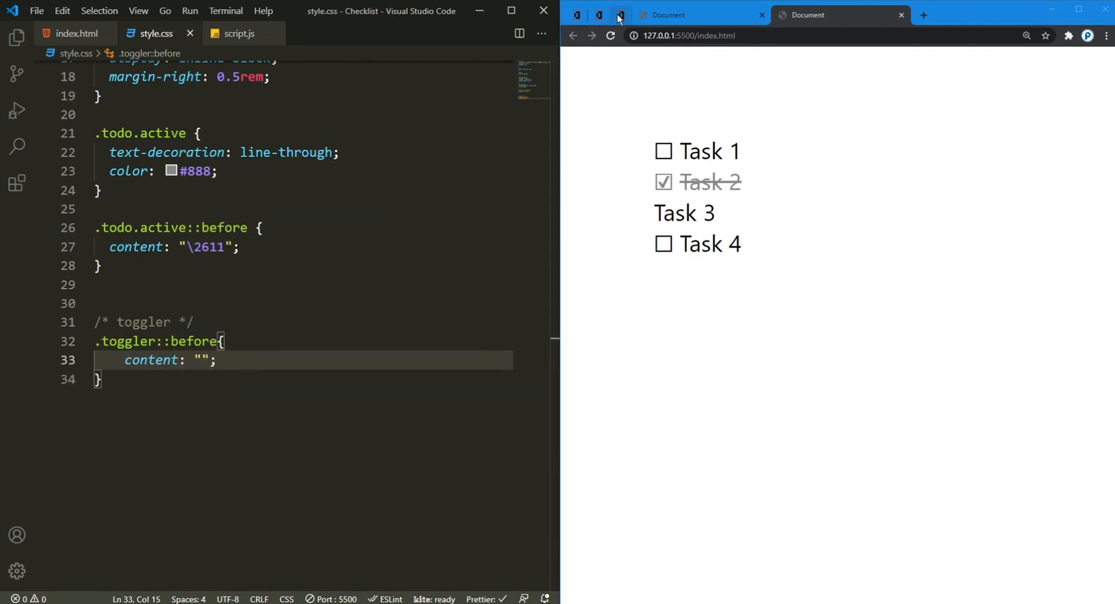
pyautogui.click(620, 14)
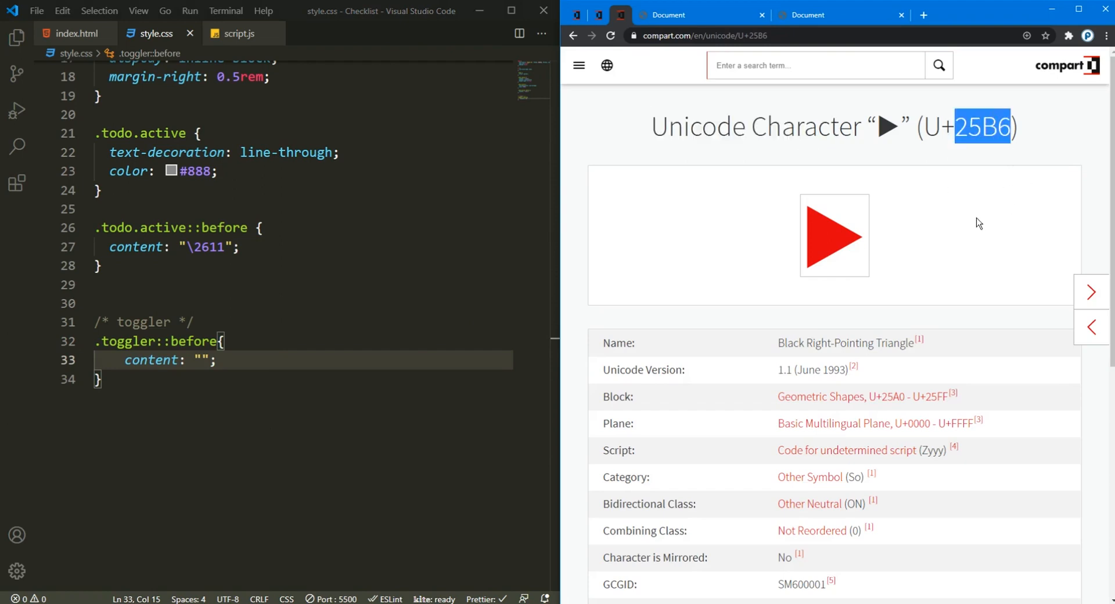
pyautogui.click(197, 360)
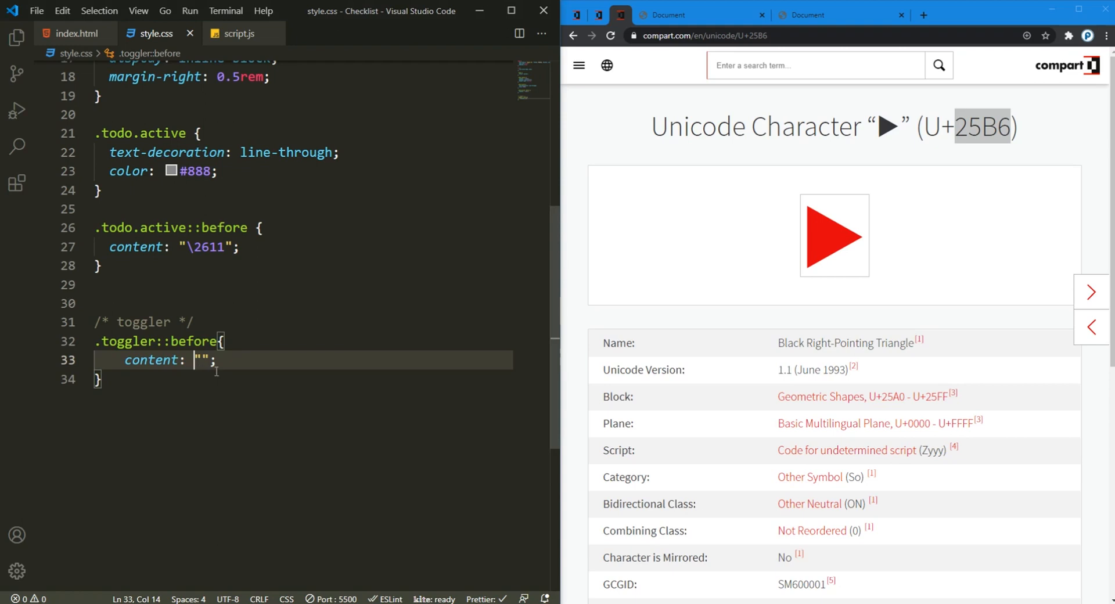
pyautogui.write('25B6')
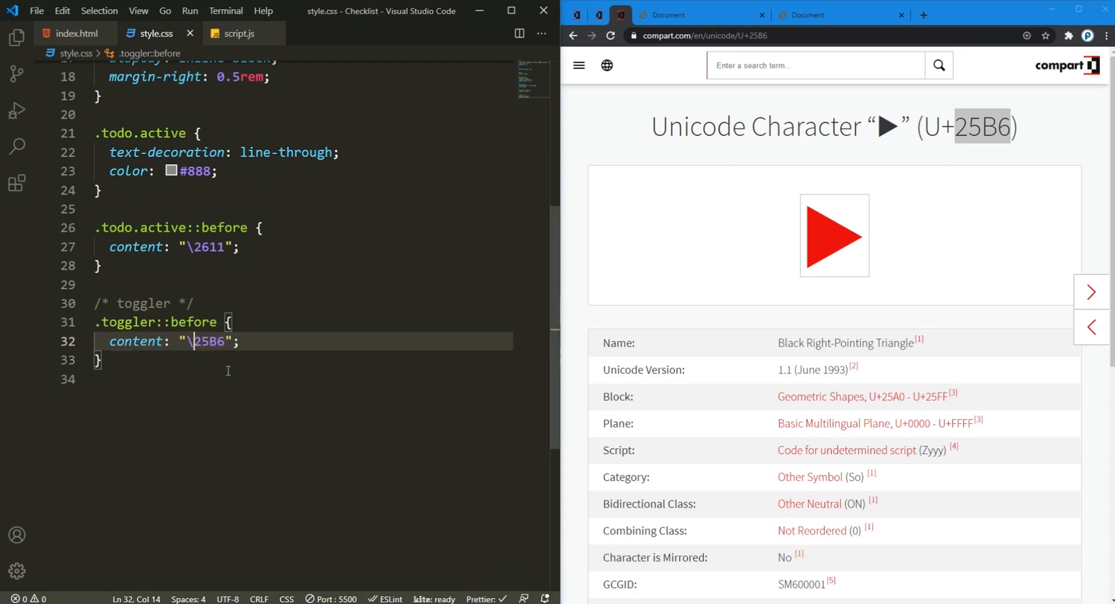
# Step: Give .toggler::before inline-block display and 0.5rem right margin, checking the triangle on the page
pyautogui.click(839, 14)
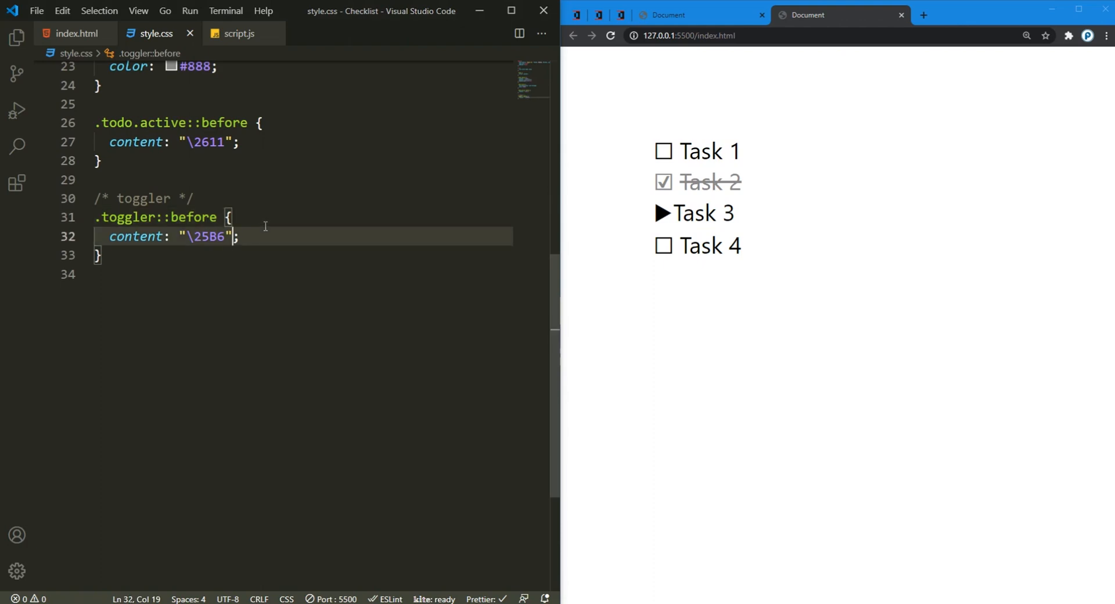
pyautogui.write('display: inline-block;')
pyautogui.write('margin-right: 0.5rem;')
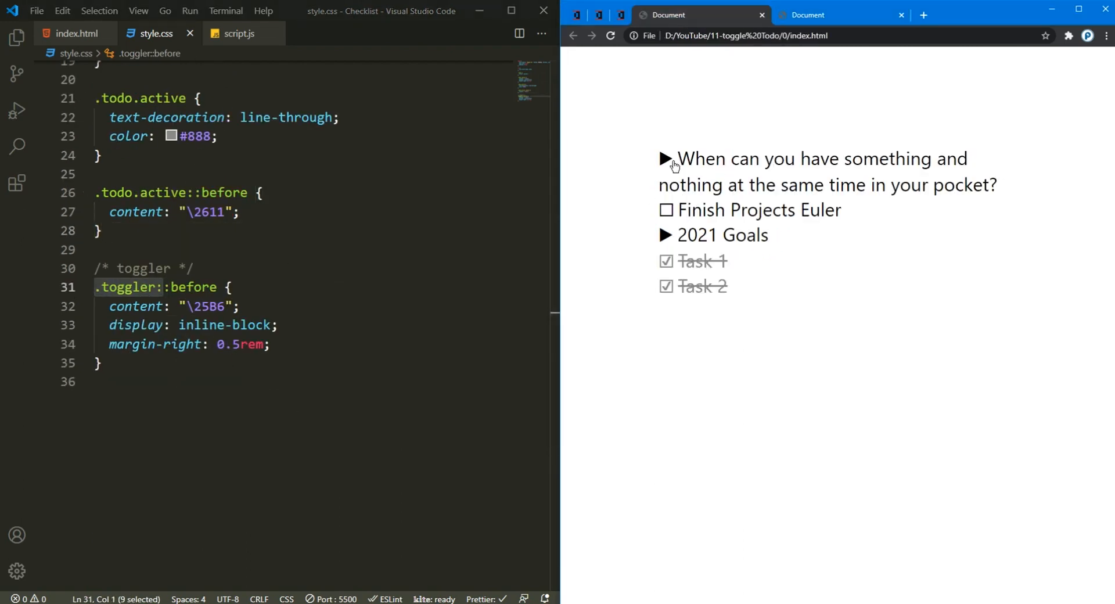
pyautogui.click(666, 235)
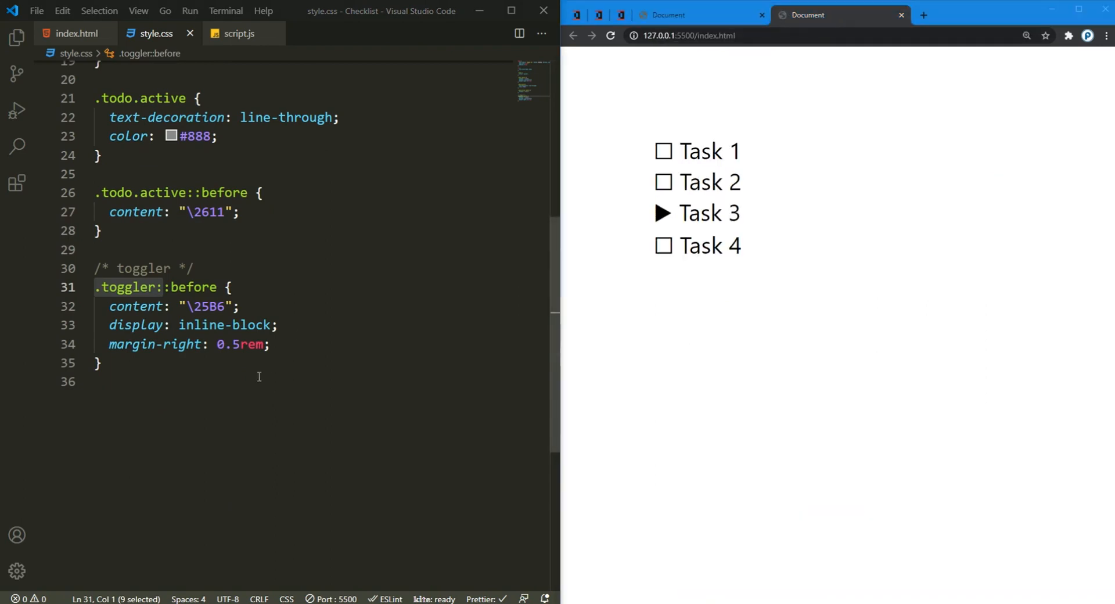
# Step: Add a .toggler.active::before rule rotating the caret 90deg
pyautogui.write('.toggle')
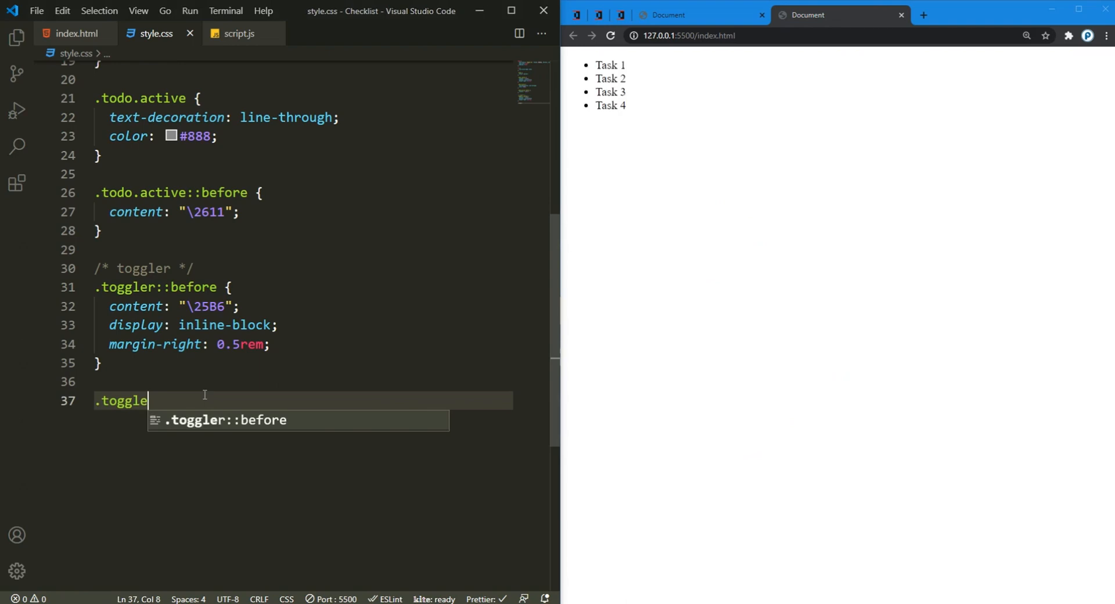
pyautogui.write('.active::before{')
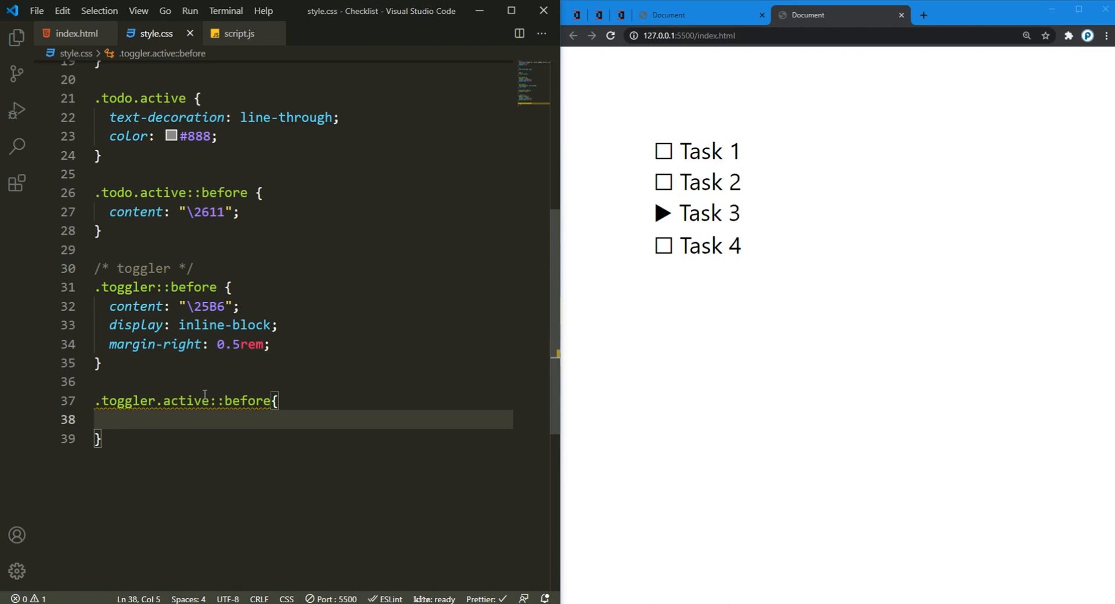
pyautogui.write('transform: rotate(90deg);')
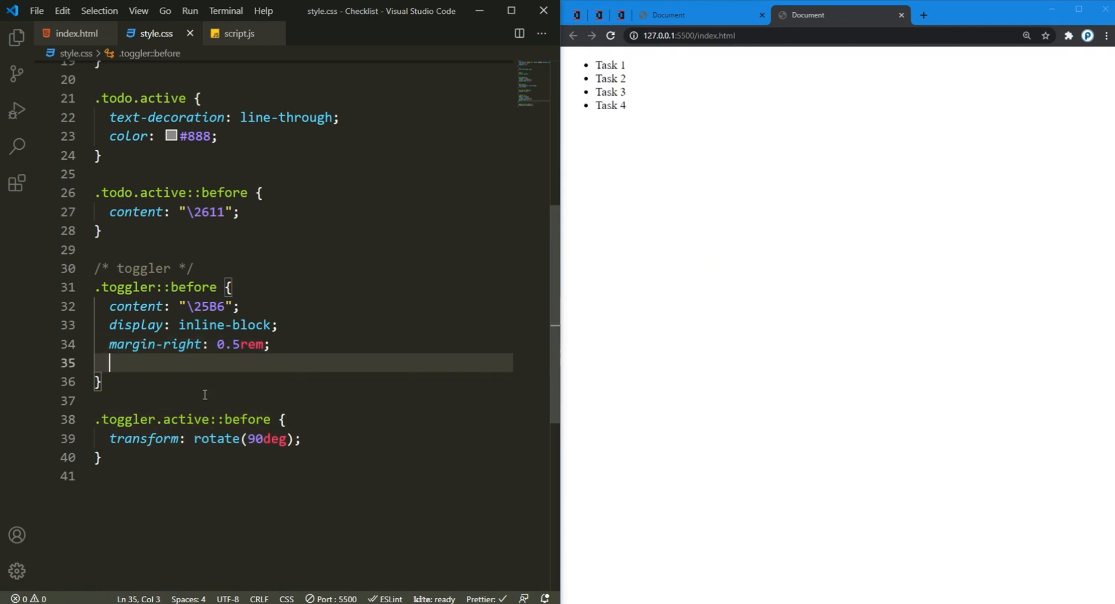
# Step: Give .toggler::before a transform transition of 0.3s ease-in-out
pyautogui.write('transition: transf;')
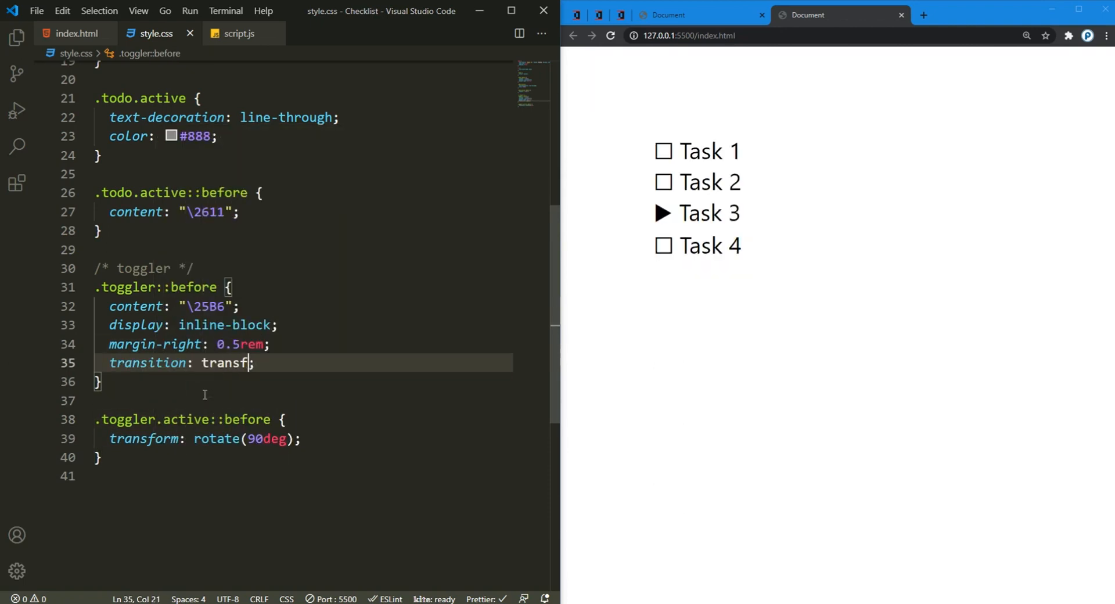
pyautogui.write('orm 0.3s')
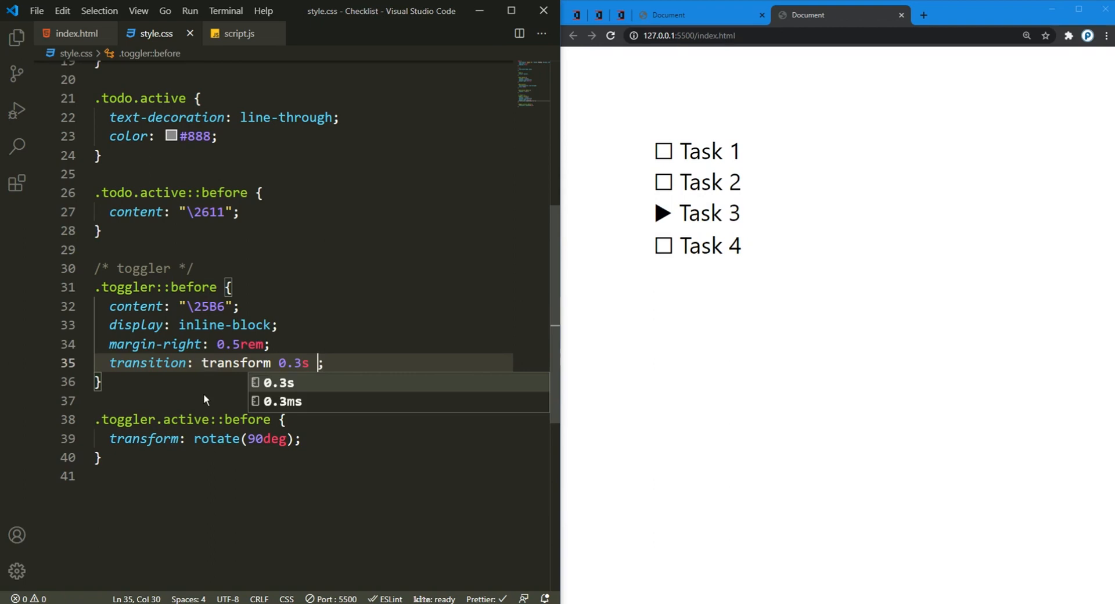
pyautogui.write('ease')
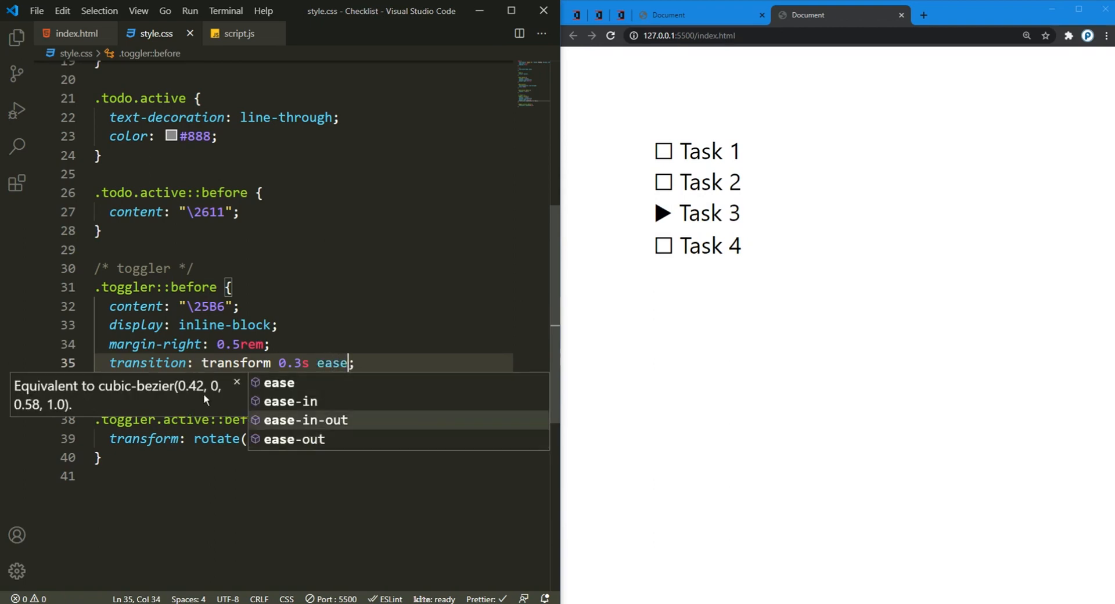
pyautogui.click(306, 419)
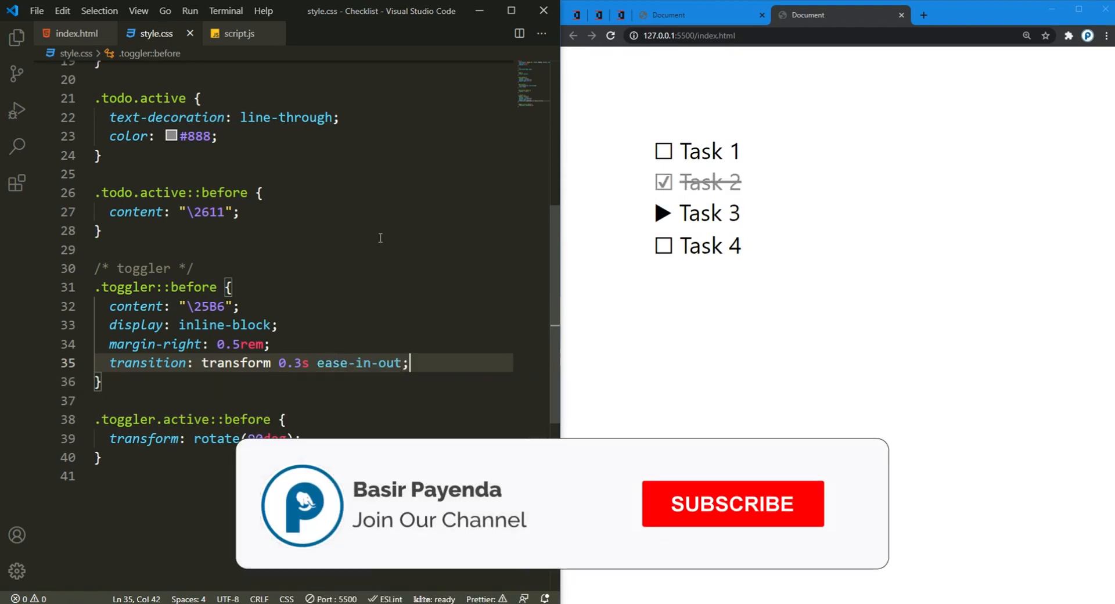
pyautogui.click(238, 34)
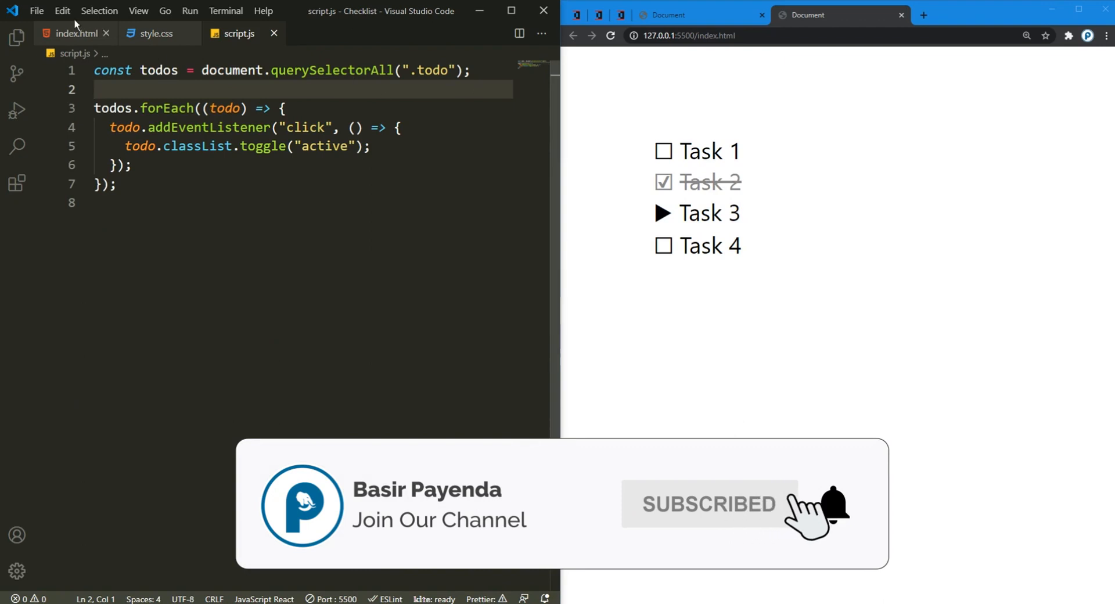
# Step: In script.js, select all .toggler elements and add click listeners toggling their active class
pyautogui.write('const todos = document.querySelectorAll(".todo");')
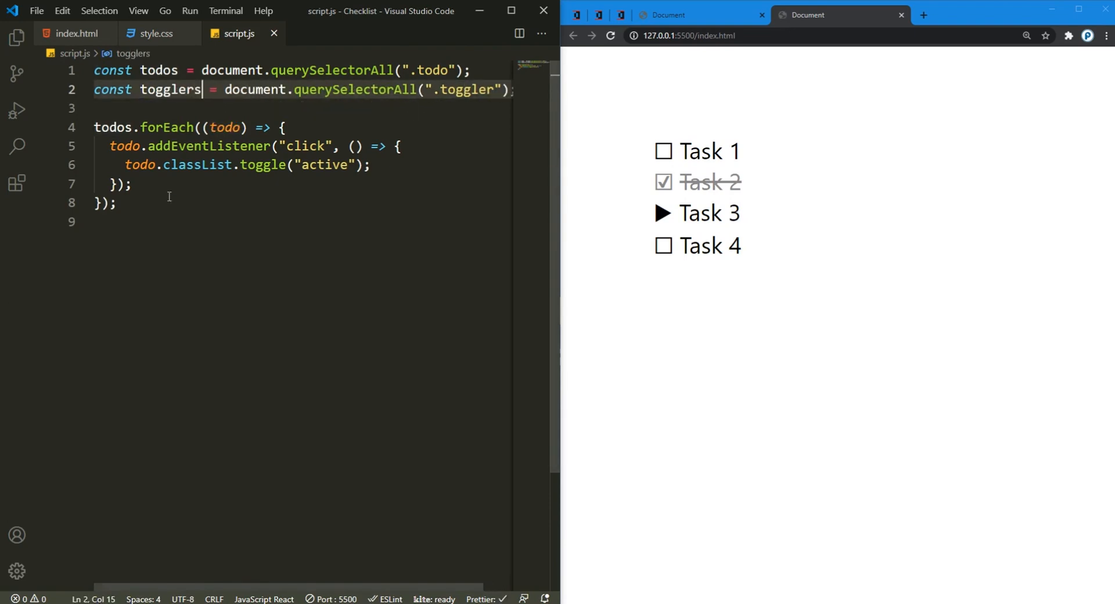
pyautogui.click(77, 32)
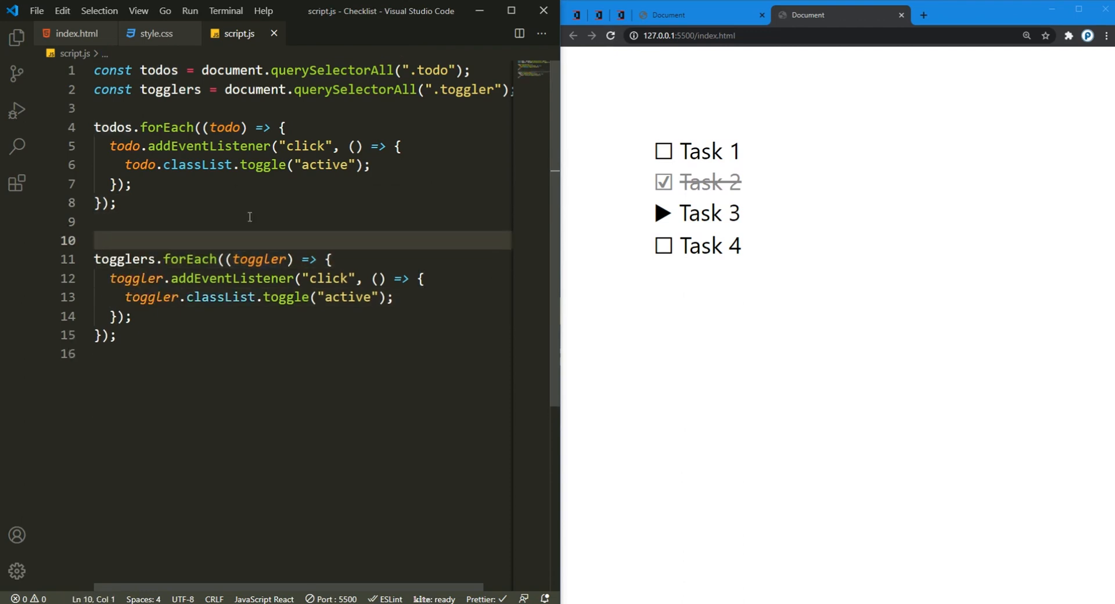
pyautogui.press('Backspace')
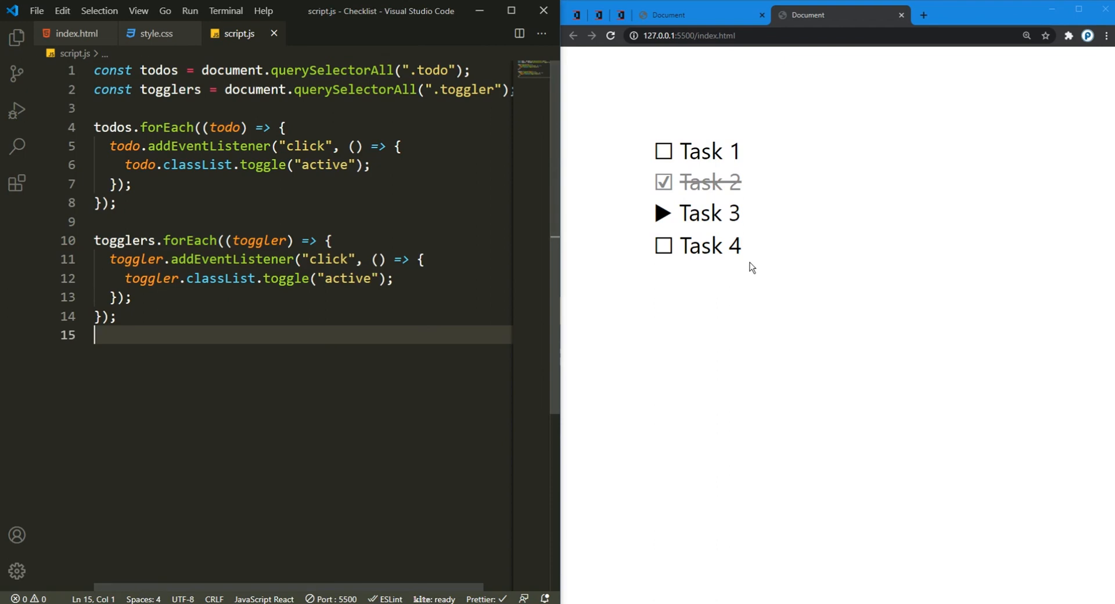
pyautogui.click(661, 212)
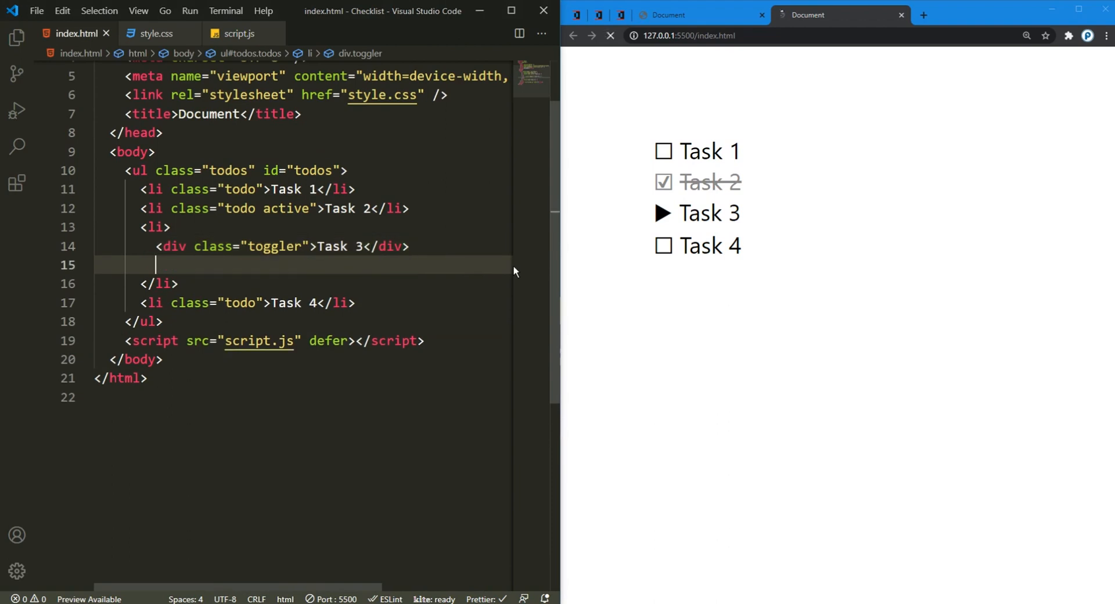
# Step: Under the Task 3 div, add a ul.toggler-target with three li.todo items Task 1, Task 2, Task 3 via Emmet
pyautogui.write('ul')
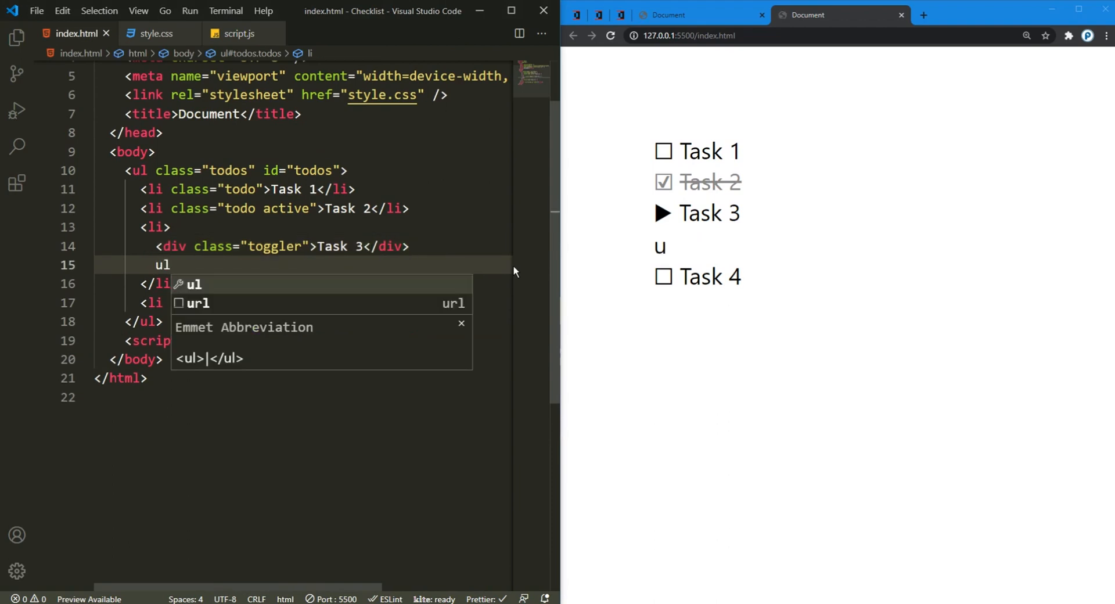
pyautogui.write('.toggler-target">')
pyautogui.write('li.t')
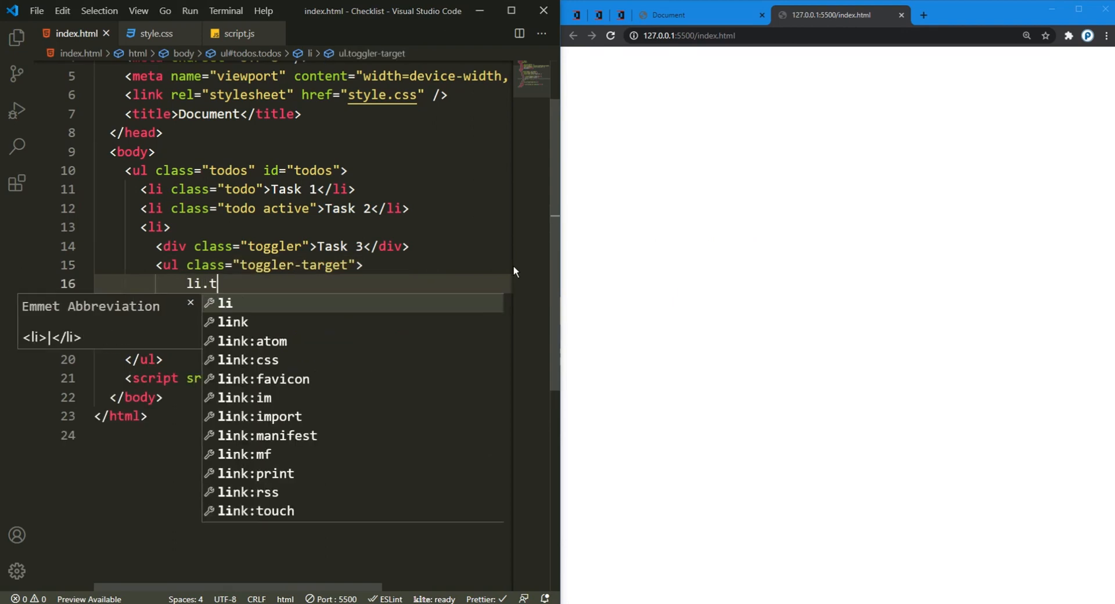
pyautogui.press('Tab')
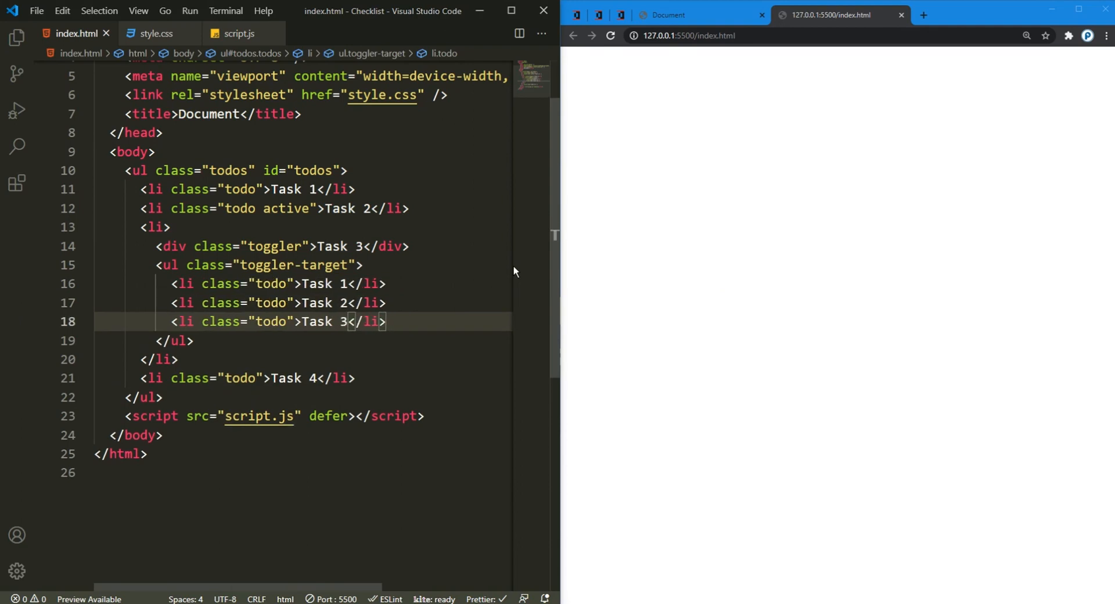
pyautogui.click(609, 36)
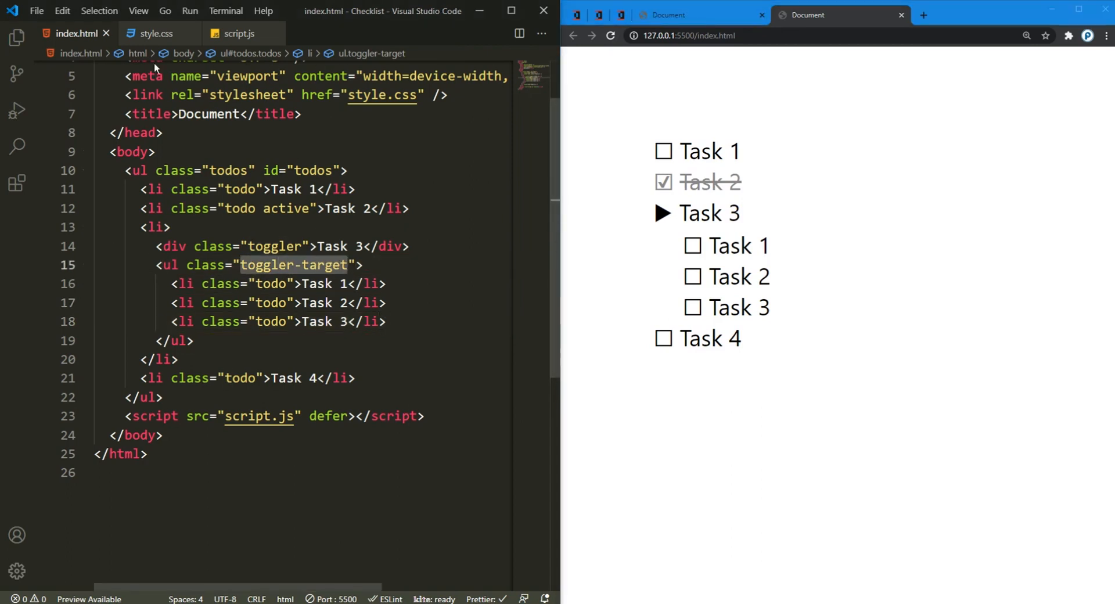
# Step: In style.css, hide .toggler-target with display none and show .toggler-target.active as block
pyautogui.click(154, 33)
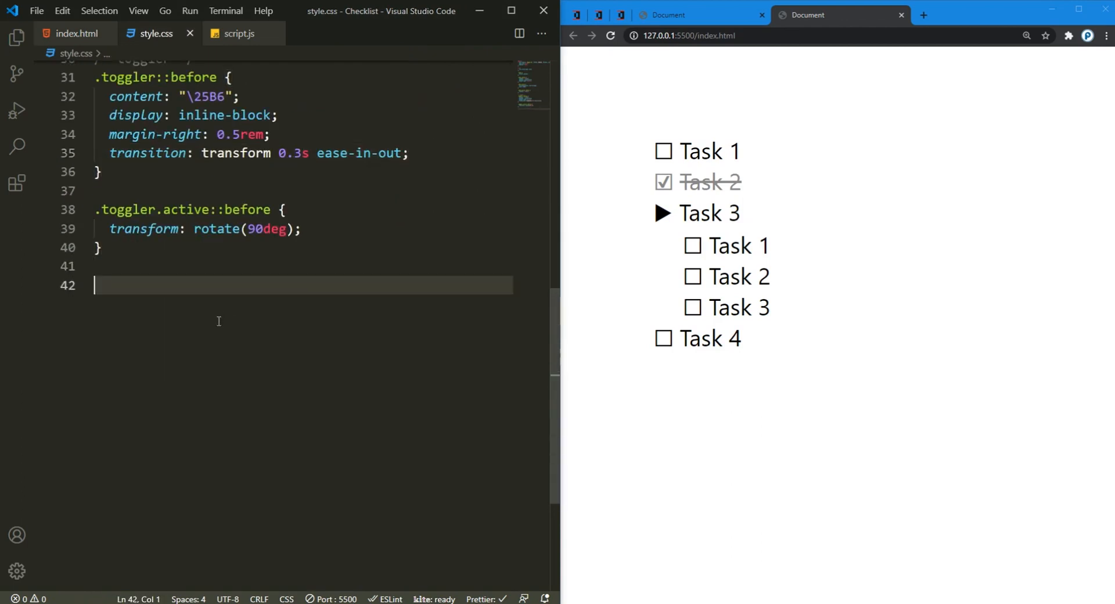
pyautogui.write('.toggler-target{')
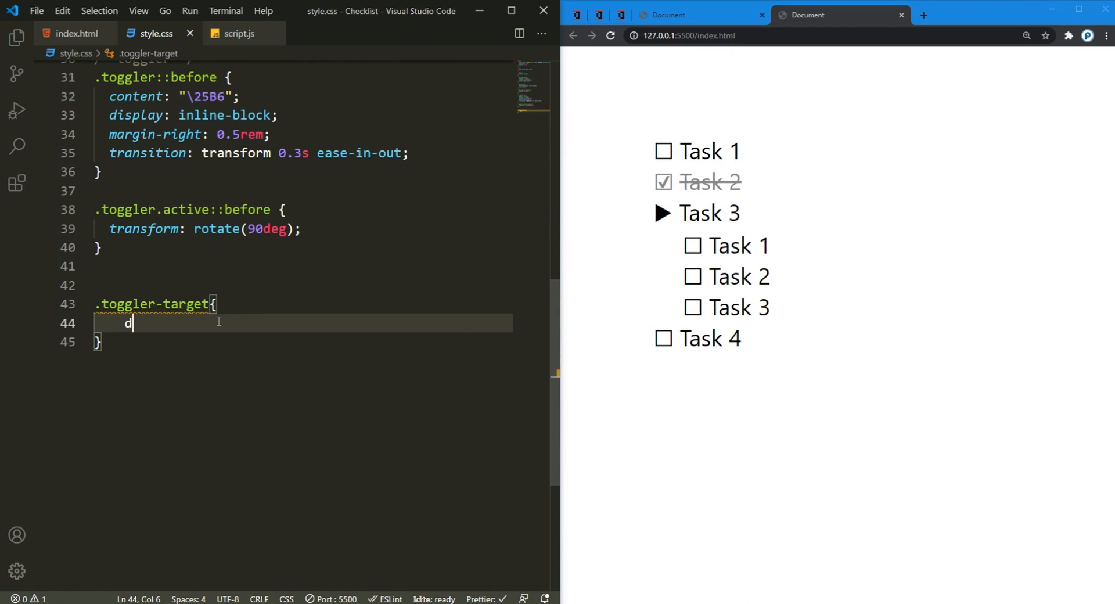
pyautogui.write('isplay: none;')
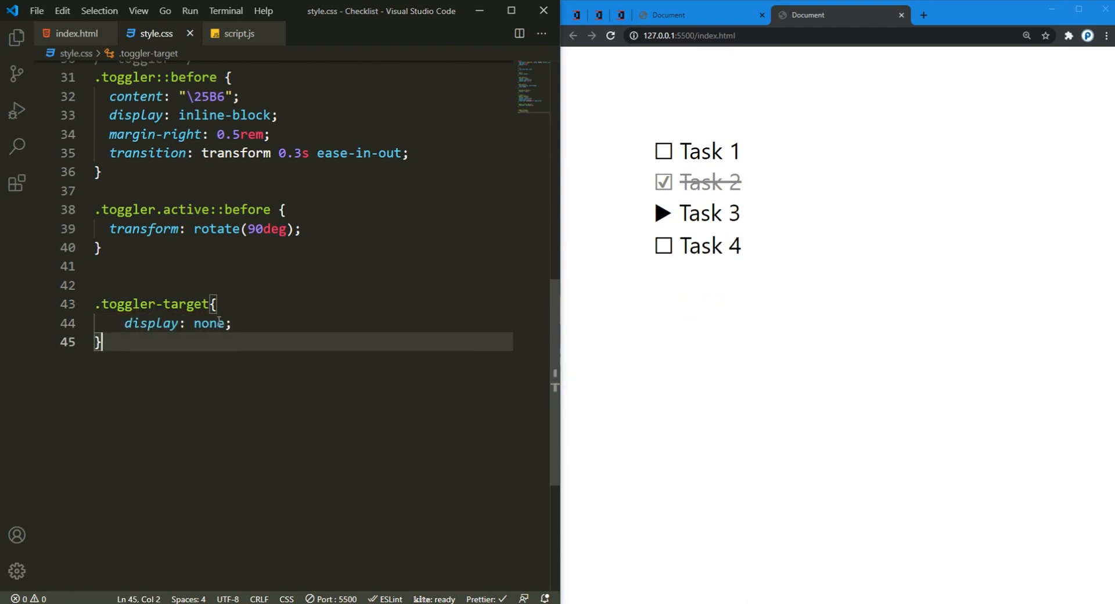
pyautogui.write('.toggler-target{')
pyautogui.write('disp')
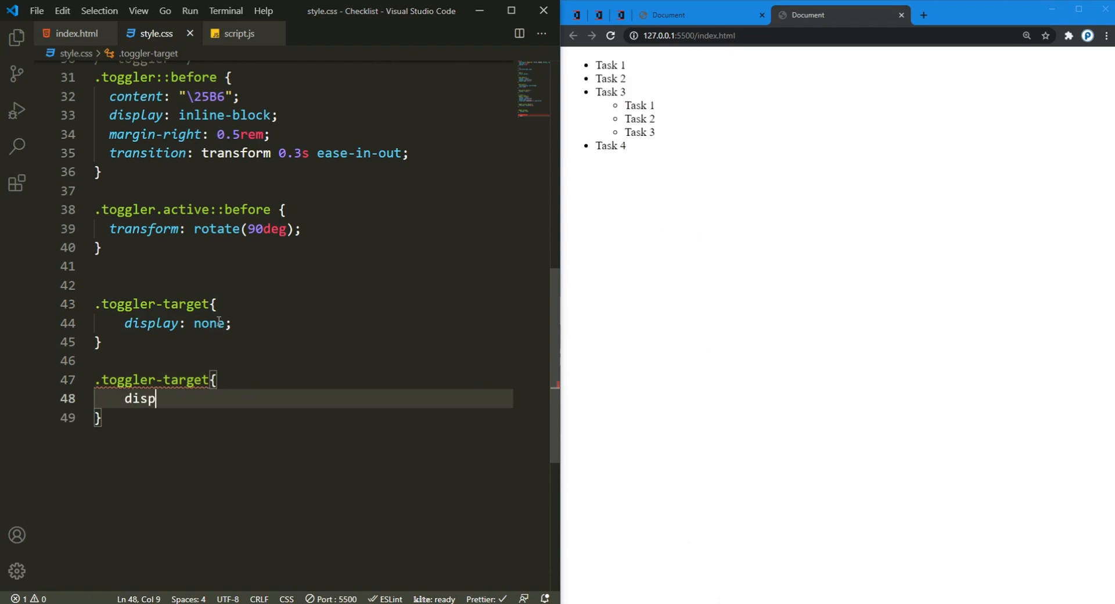
pyautogui.write('lay: block;')
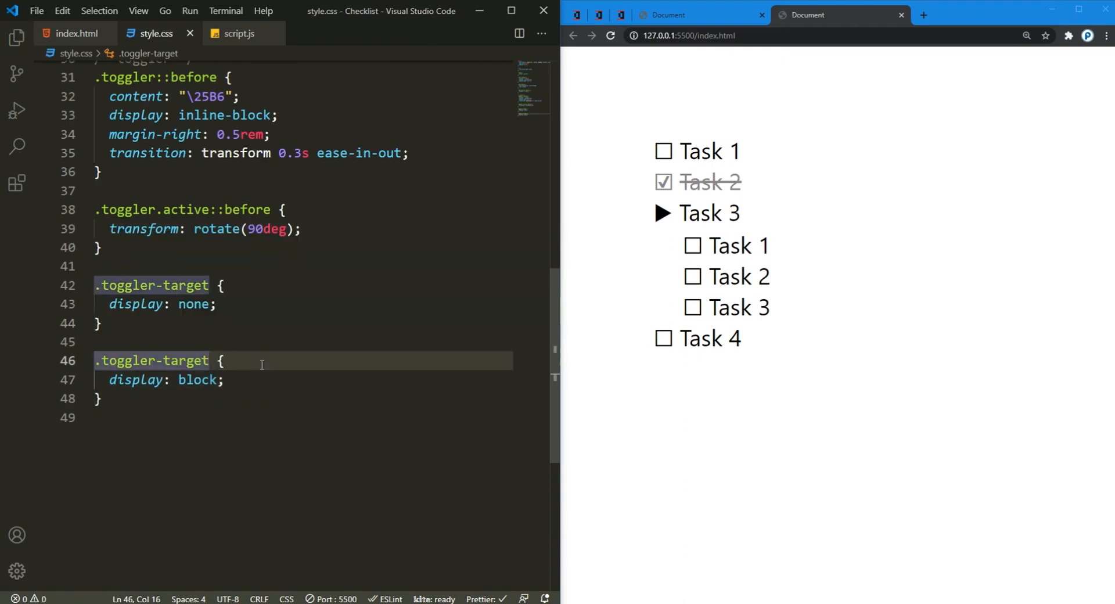
pyautogui.write('.active')
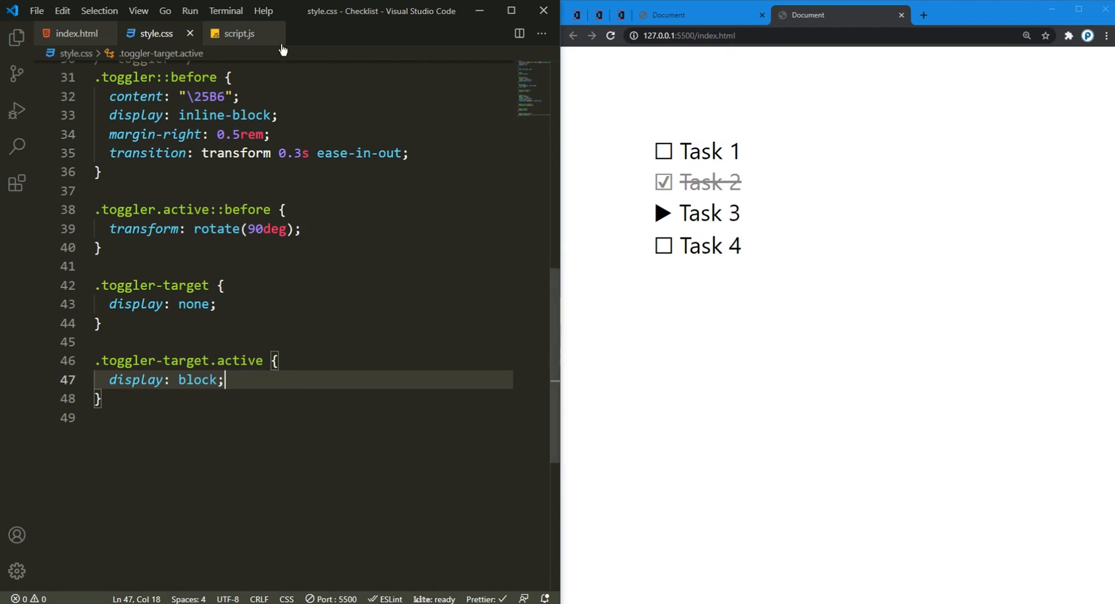
# Step: Duplicate the toggle line to also toggle active on toggler.nextElementSibling, then test expanding Task 3 in the page
pyautogui.click(239, 33)
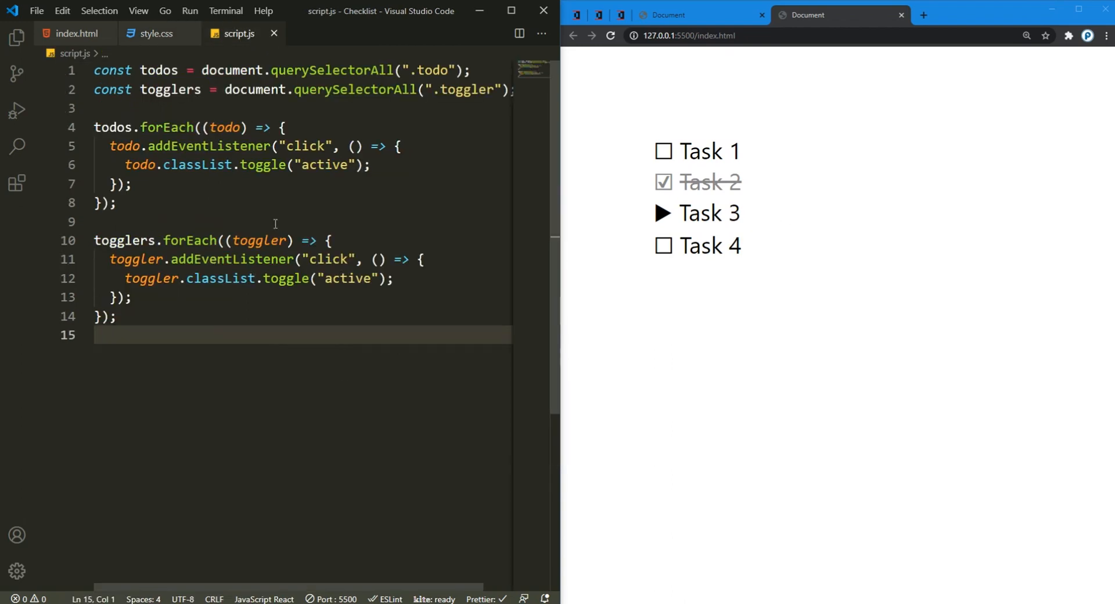
pyautogui.write('toggler.classList.toggle("active");')
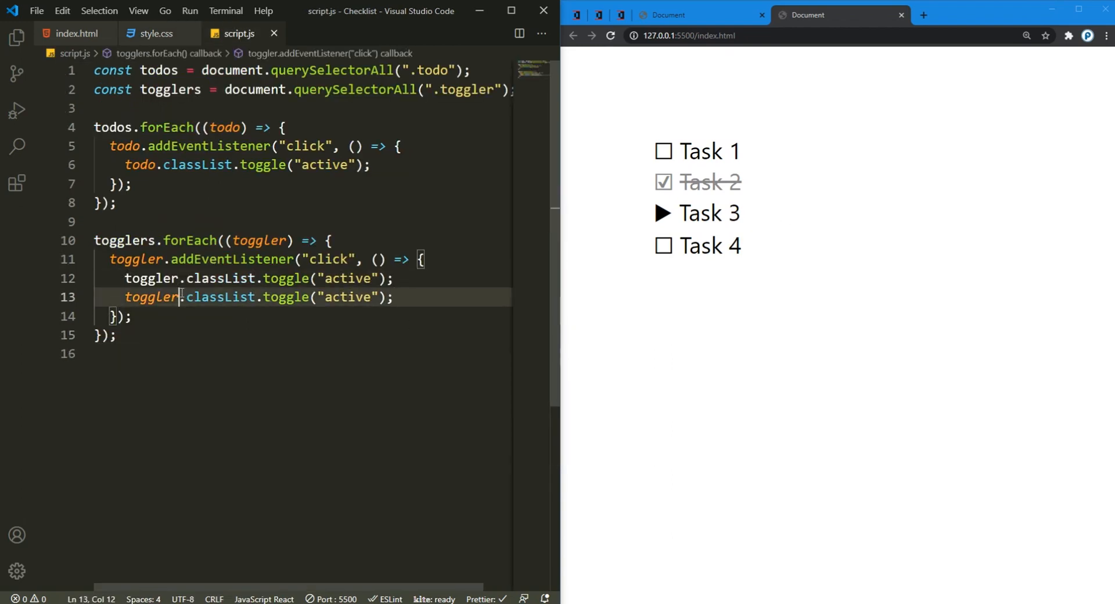
pyautogui.write('.nextElementSibling')
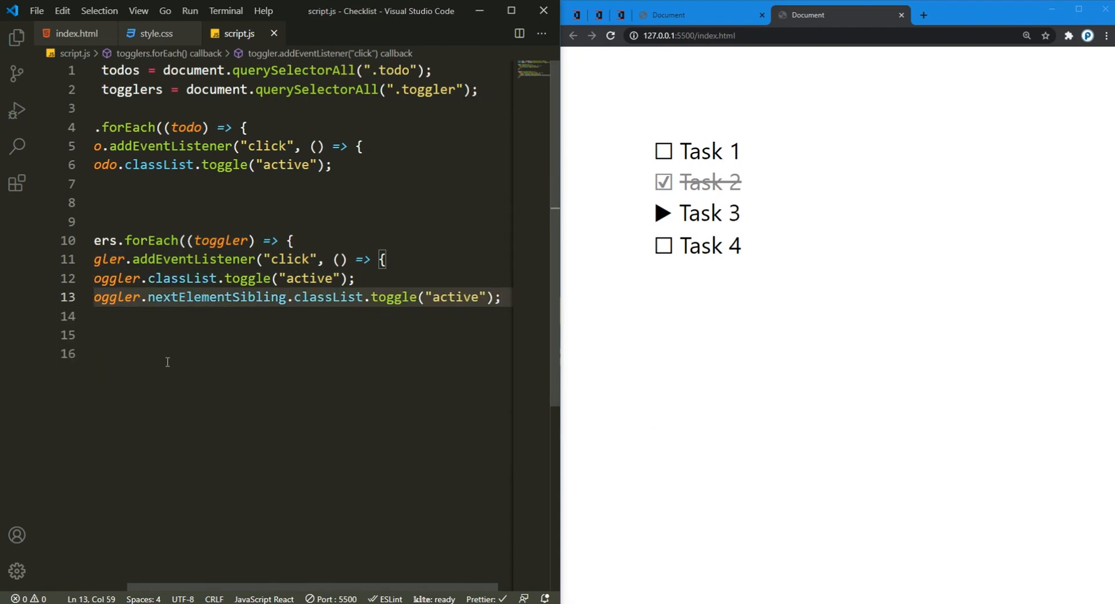
pyautogui.click(663, 213)
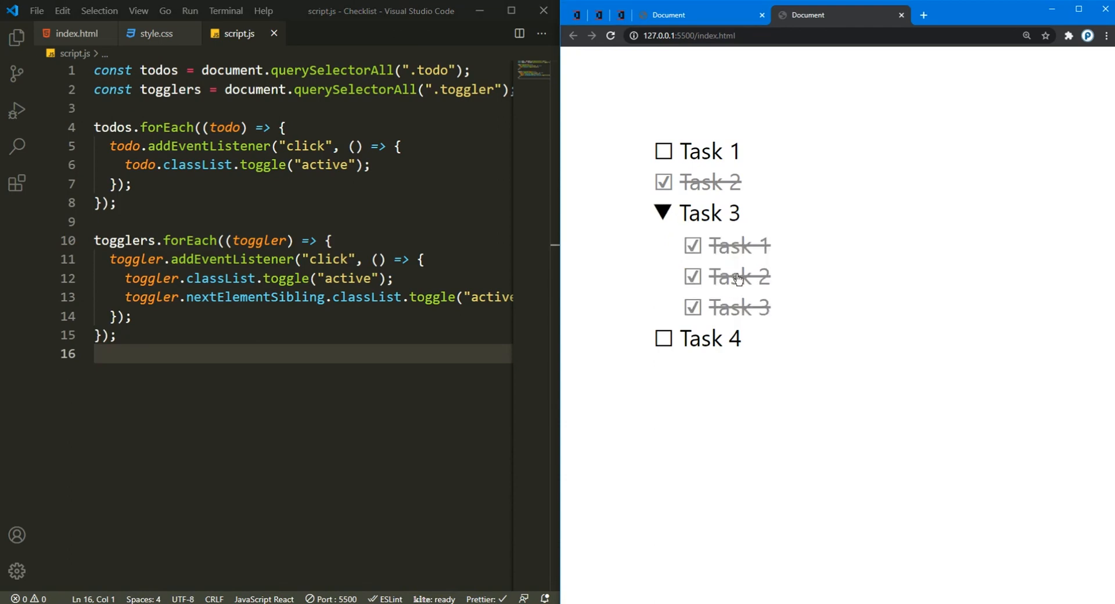
pyautogui.click(662, 212)
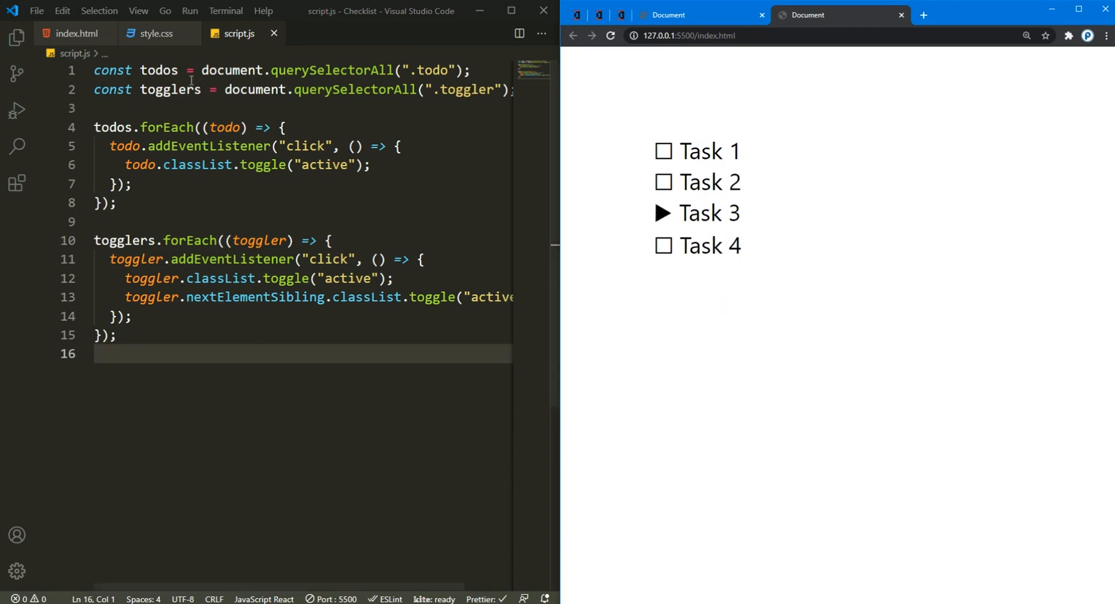
pyautogui.click(77, 33)
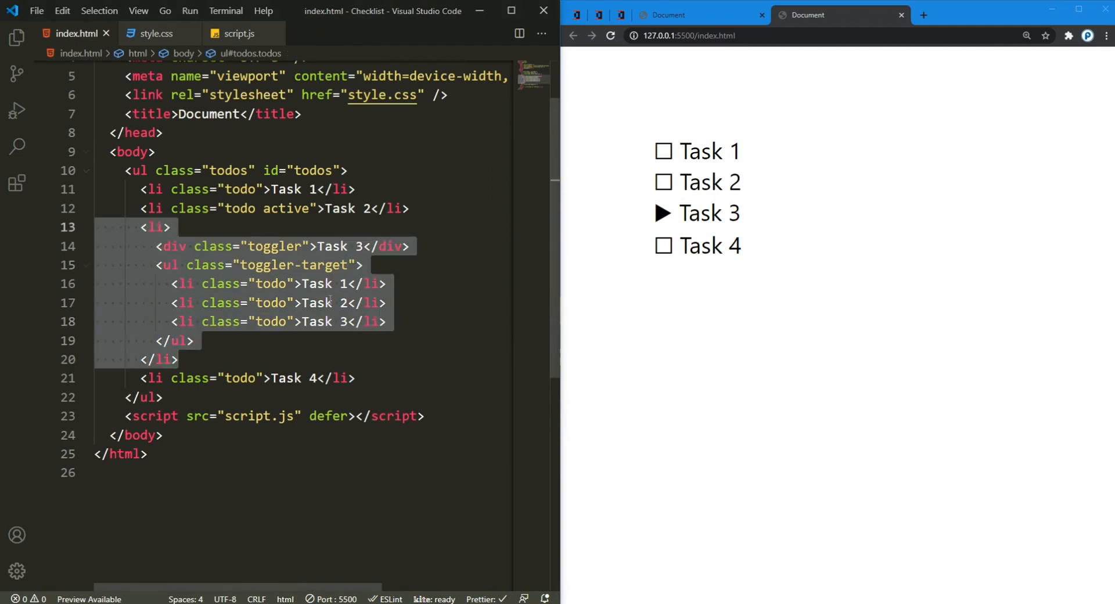
# Step: Paste copies of the Task 3 group over the inner Task 3 items to nest togglers two levels deep
pyautogui.click(388, 322)
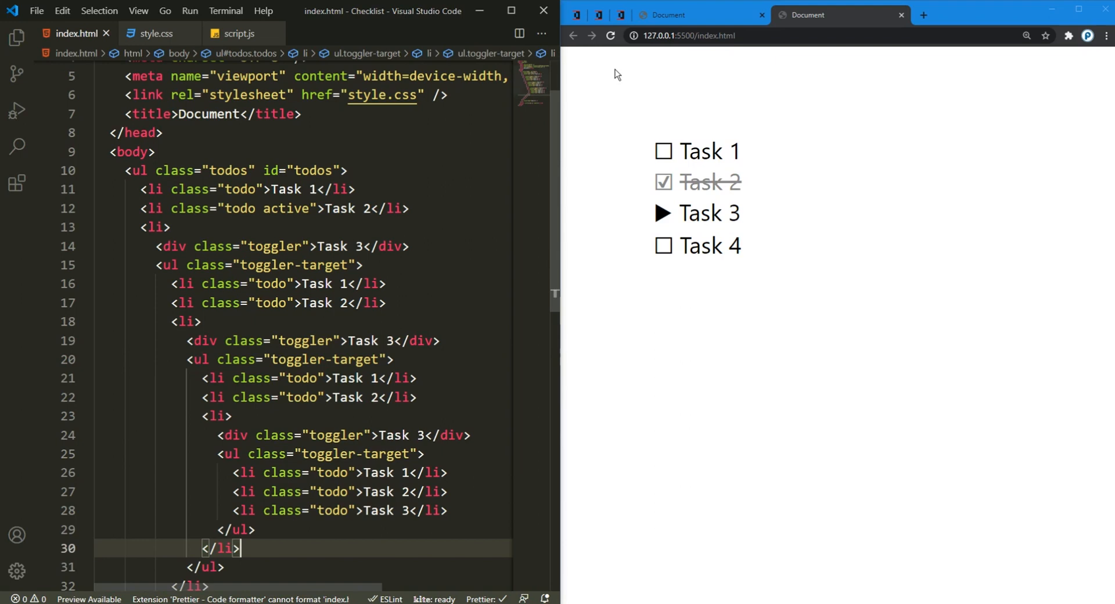
pyautogui.click(708, 213)
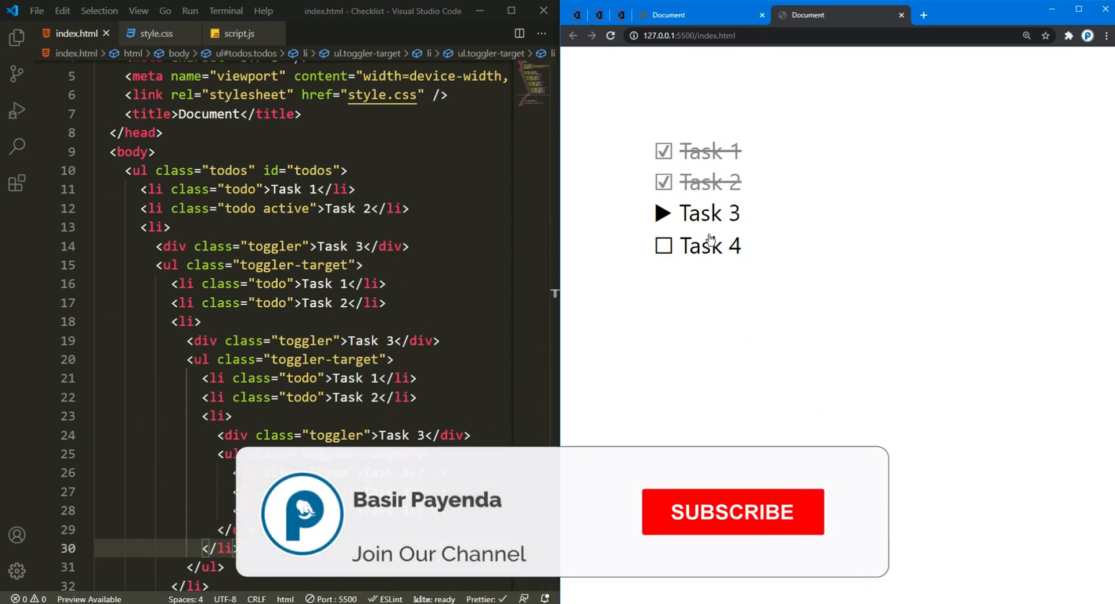
pyautogui.click(732, 511)
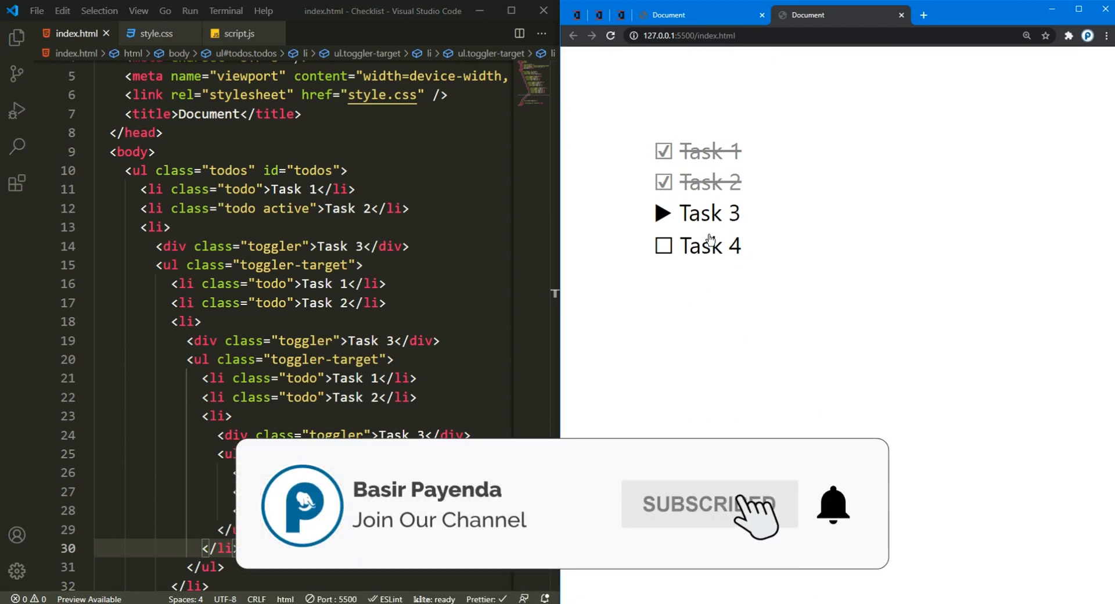